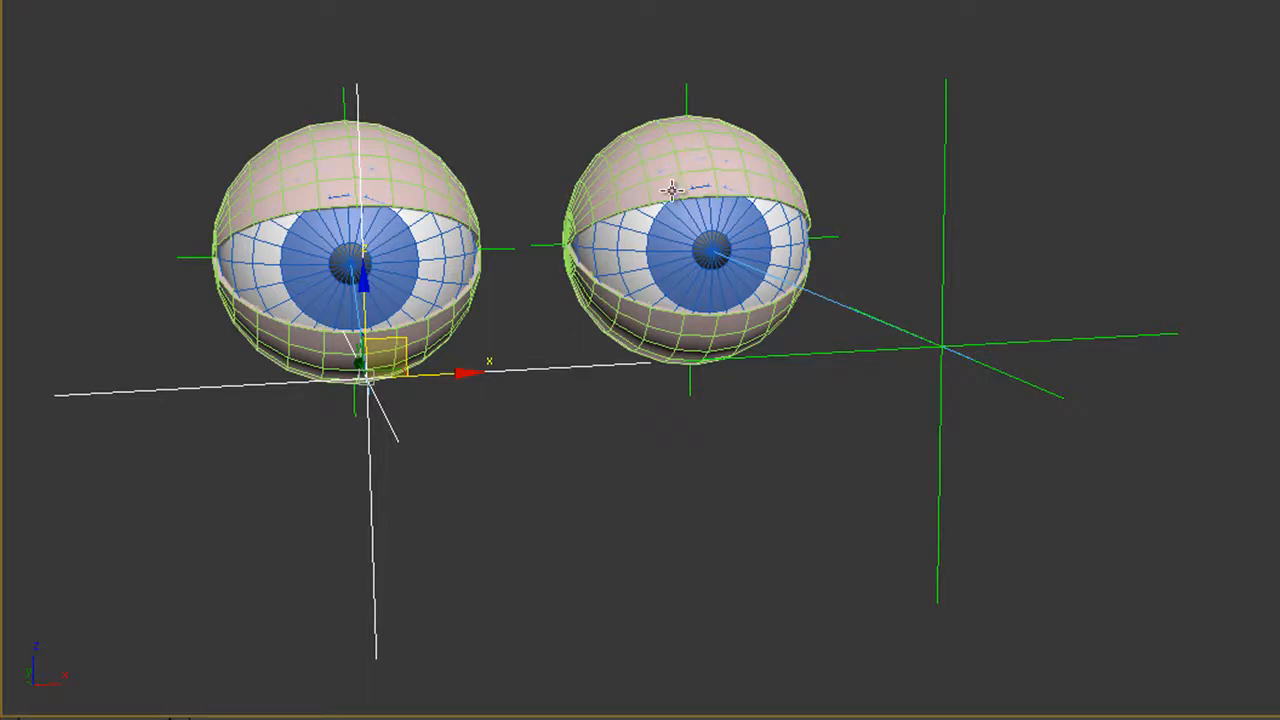
{"action": "mouse_move", "coordinate": [678, 206]}
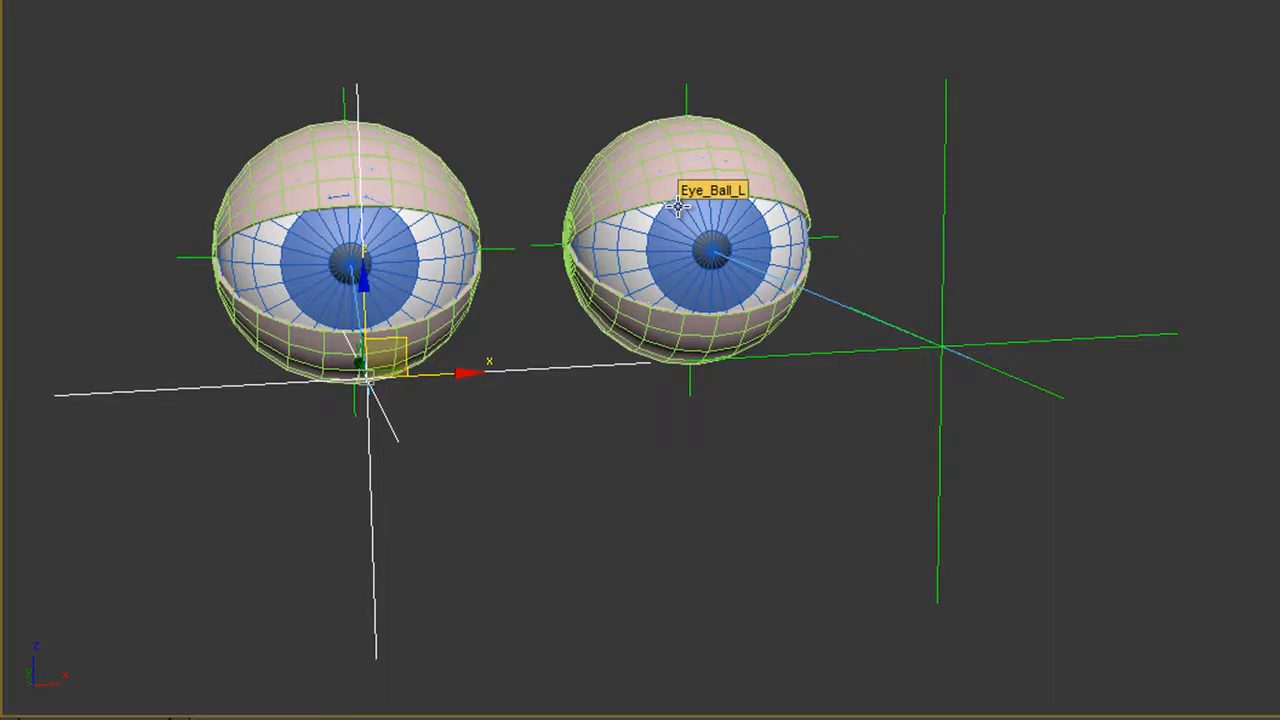
{"action": "mouse_move", "coordinate": [688, 176]}
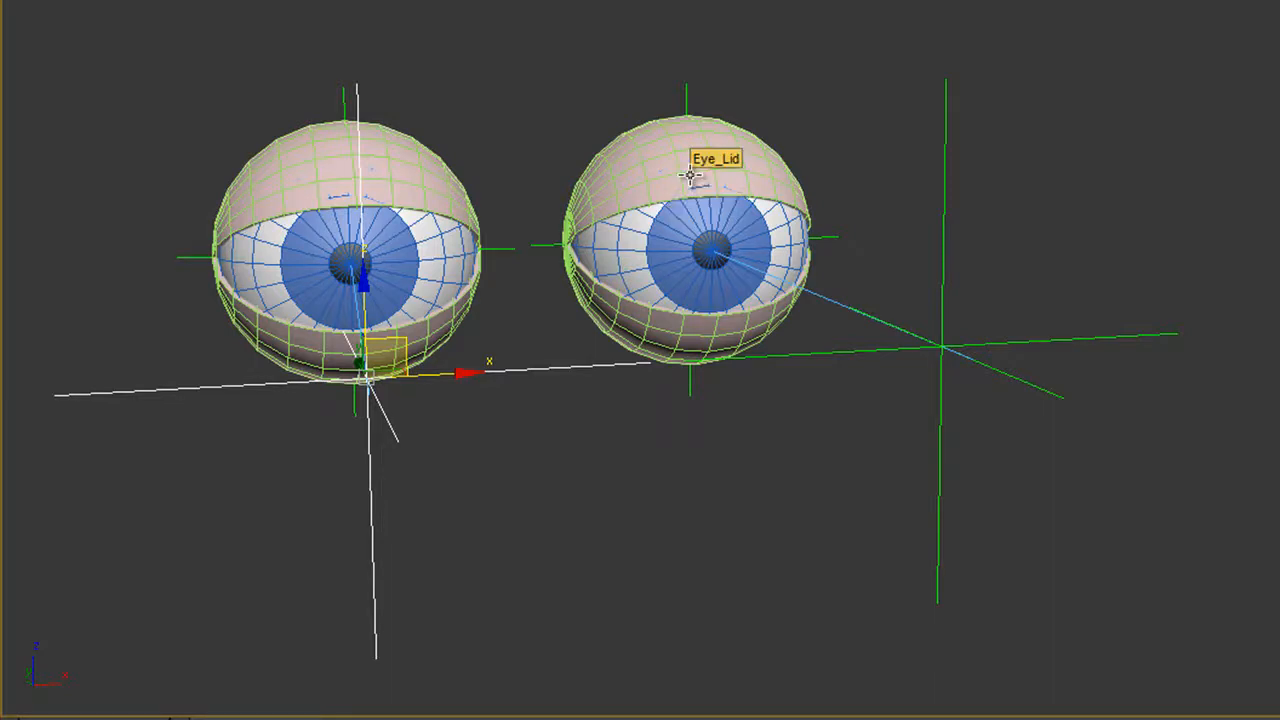
{"action": "mouse_move", "coordinate": [730, 280]}
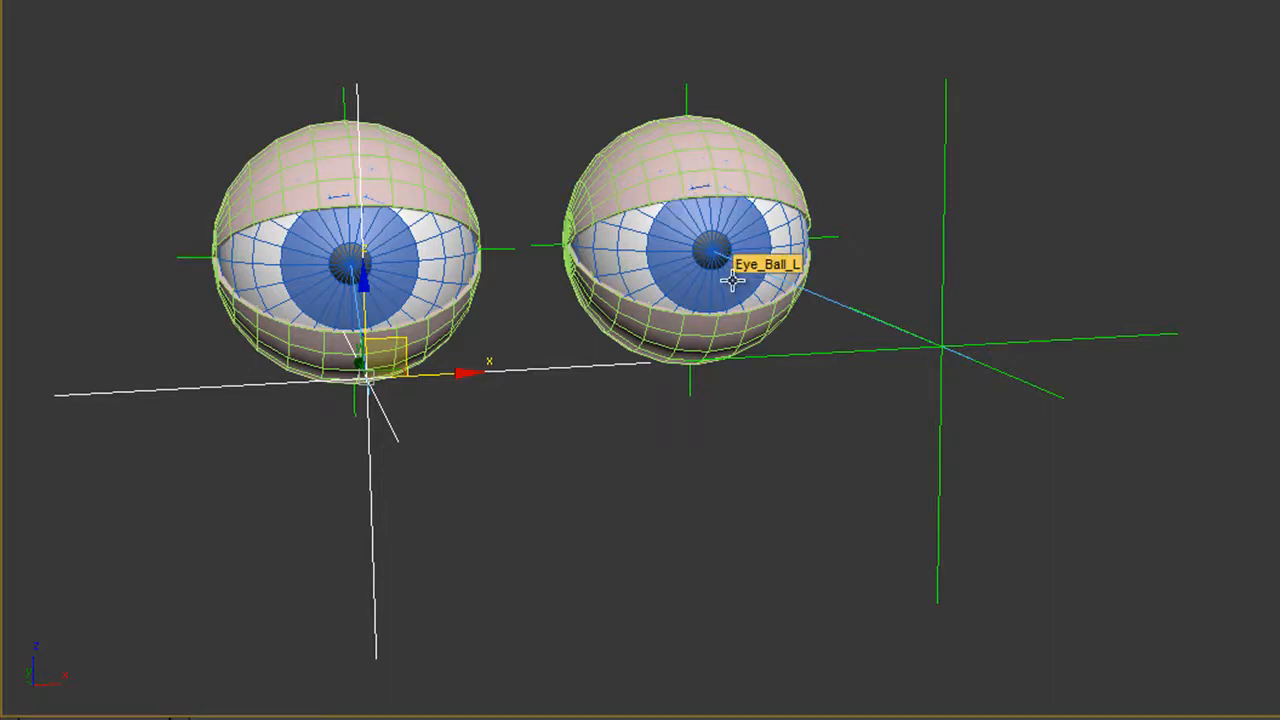
{"action": "mouse_move", "coordinate": [990, 452]}
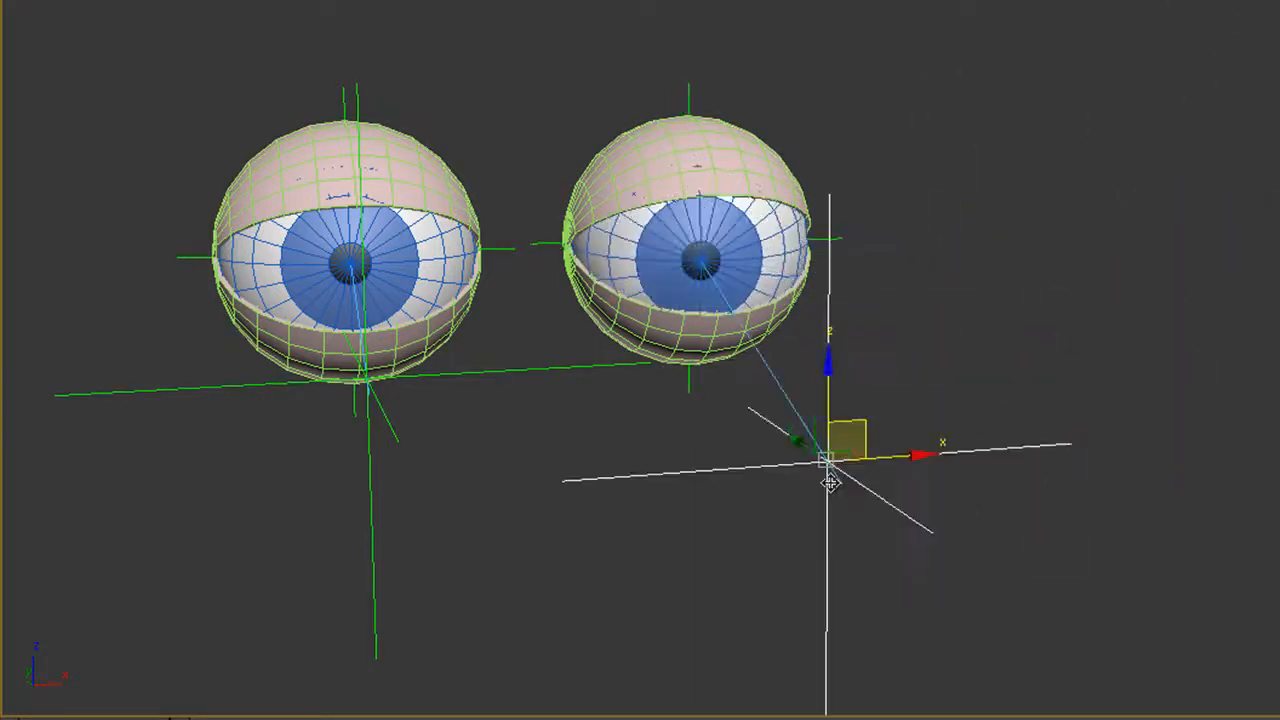
- Move the eye's target point helper to a new spot beside the eyes so the eye follows it
{"action": "left_click_drag", "start_coordinate": [830, 460], "coordinate": [1130, 184]}
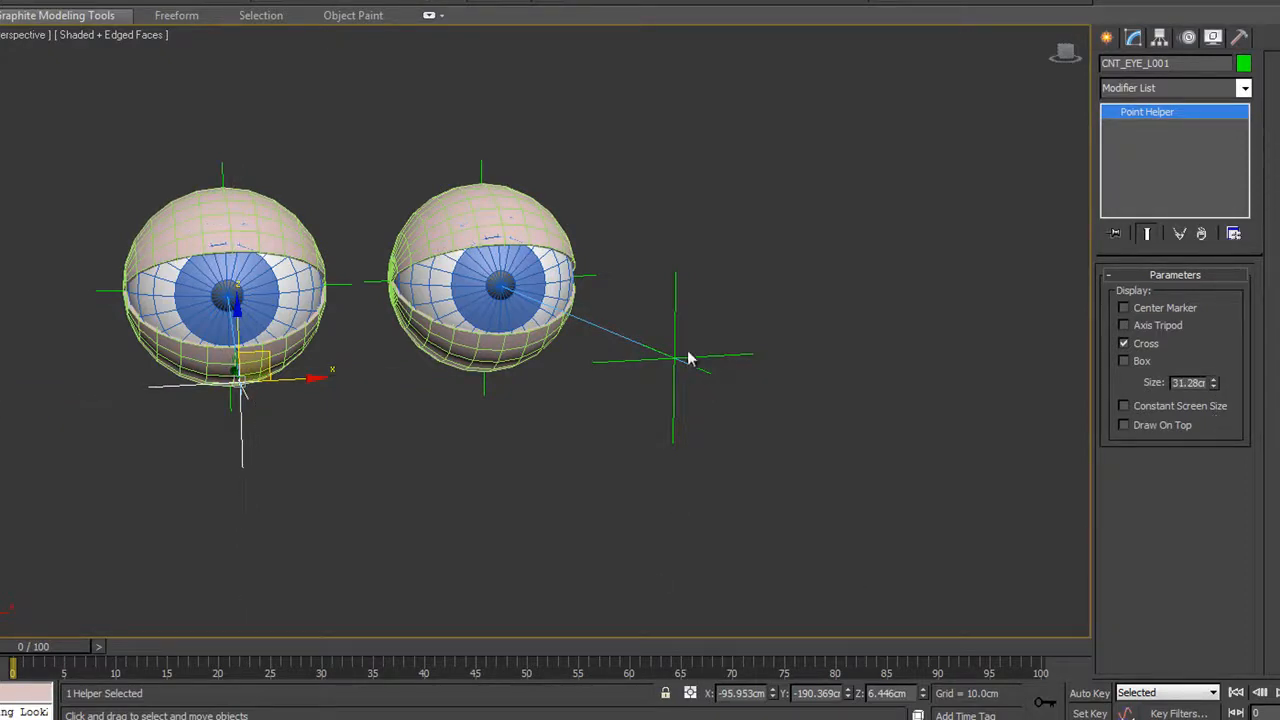
{"action": "mouse_move", "coordinate": [268, 424]}
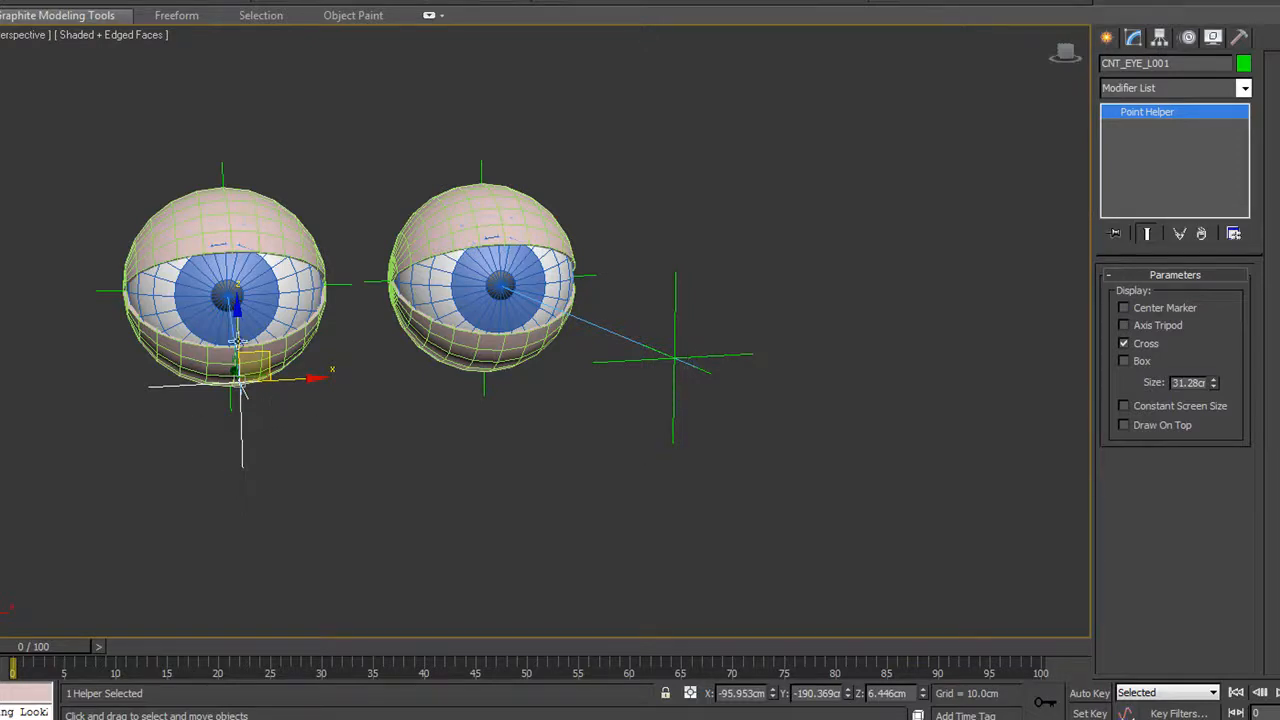
{"action": "mouse_move", "coordinate": [696, 356]}
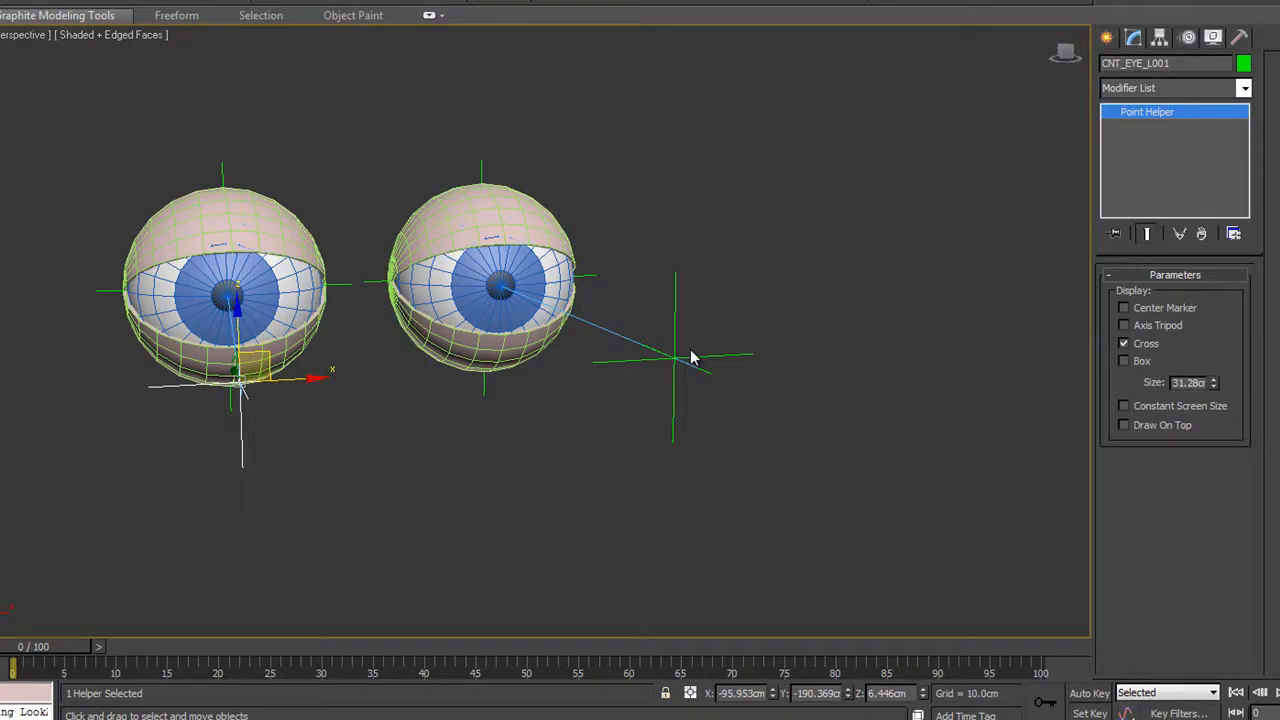
{"action": "mouse_move", "coordinate": [616, 436]}
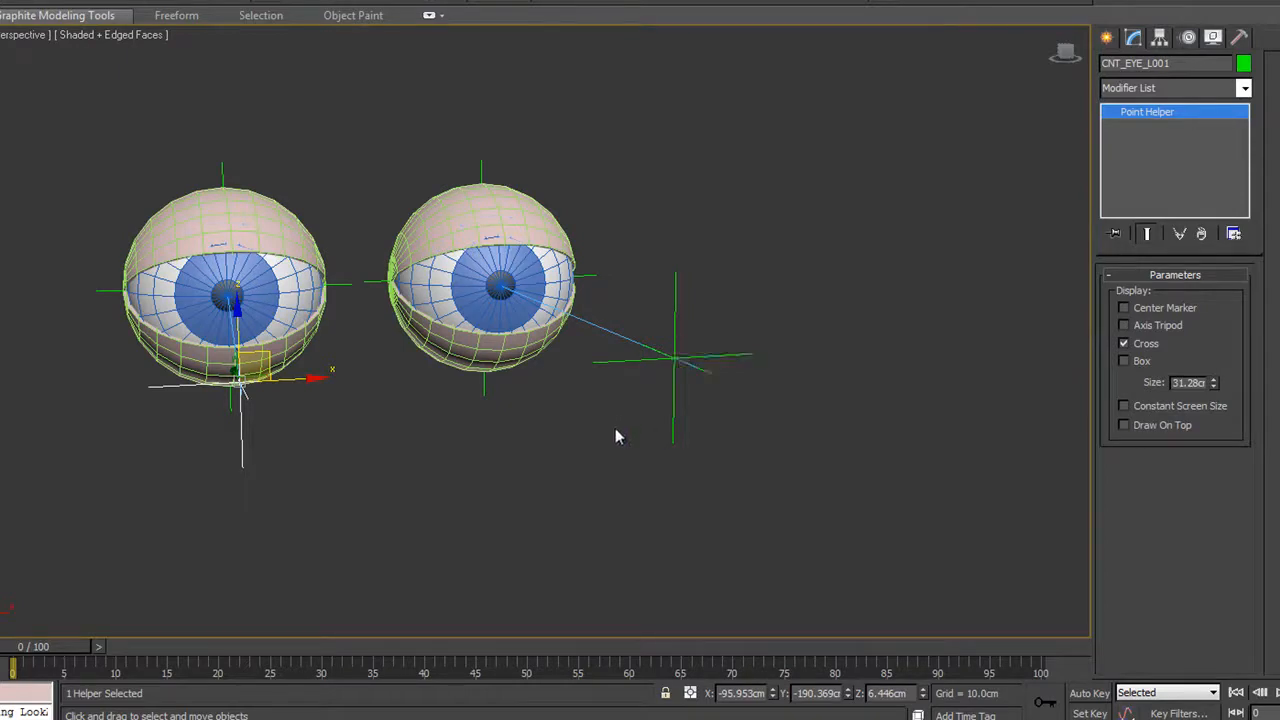
{"action": "mouse_move", "coordinate": [630, 364]}
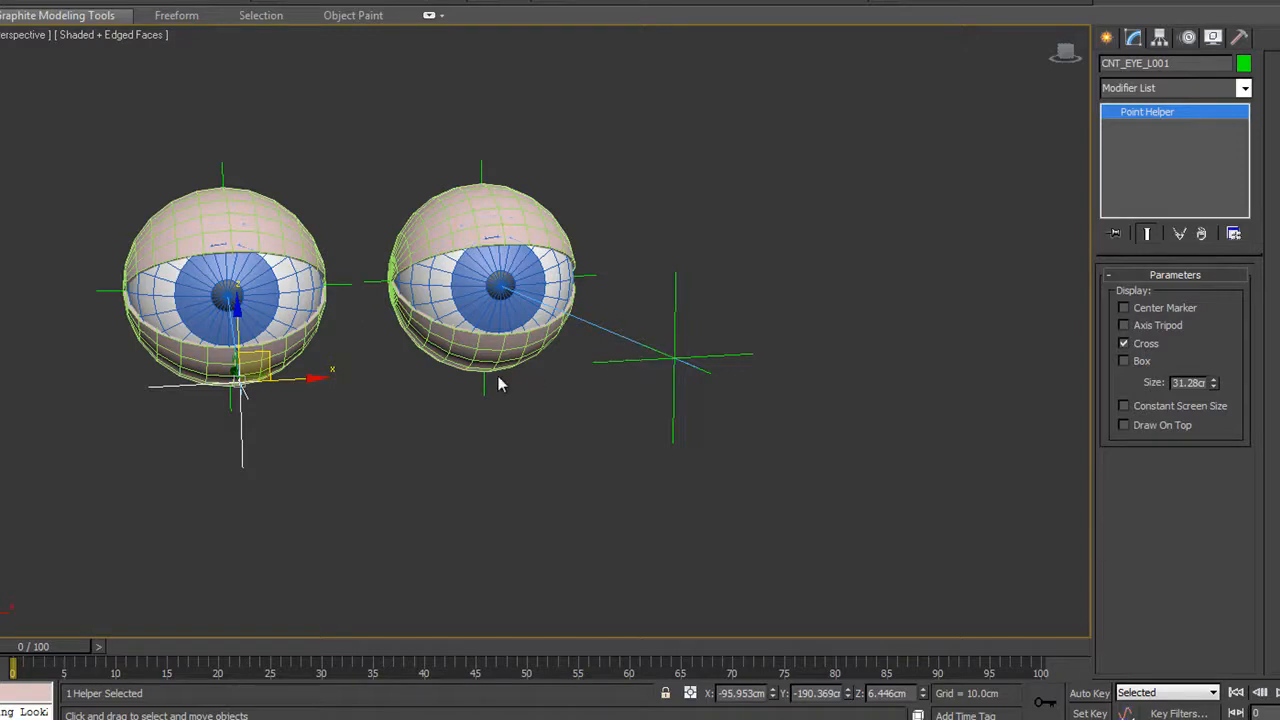
{"action": "mouse_move", "coordinate": [644, 390]}
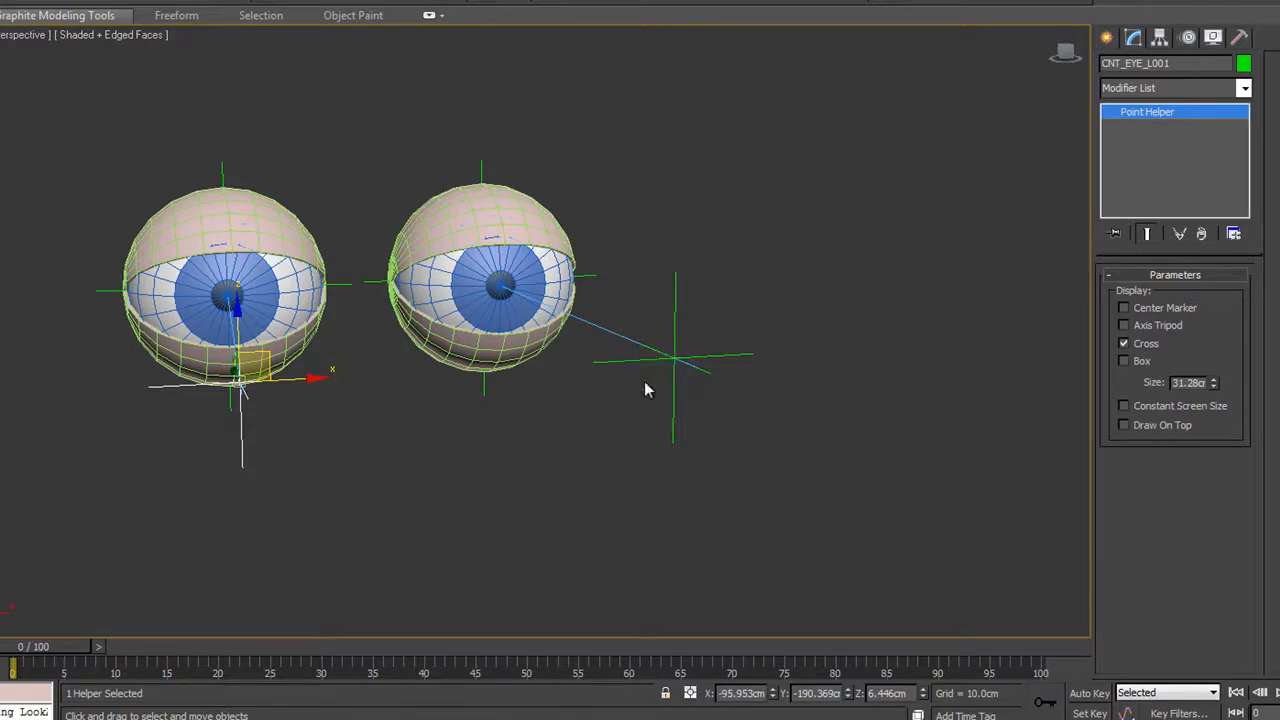
{"action": "mouse_move", "coordinate": [540, 482]}
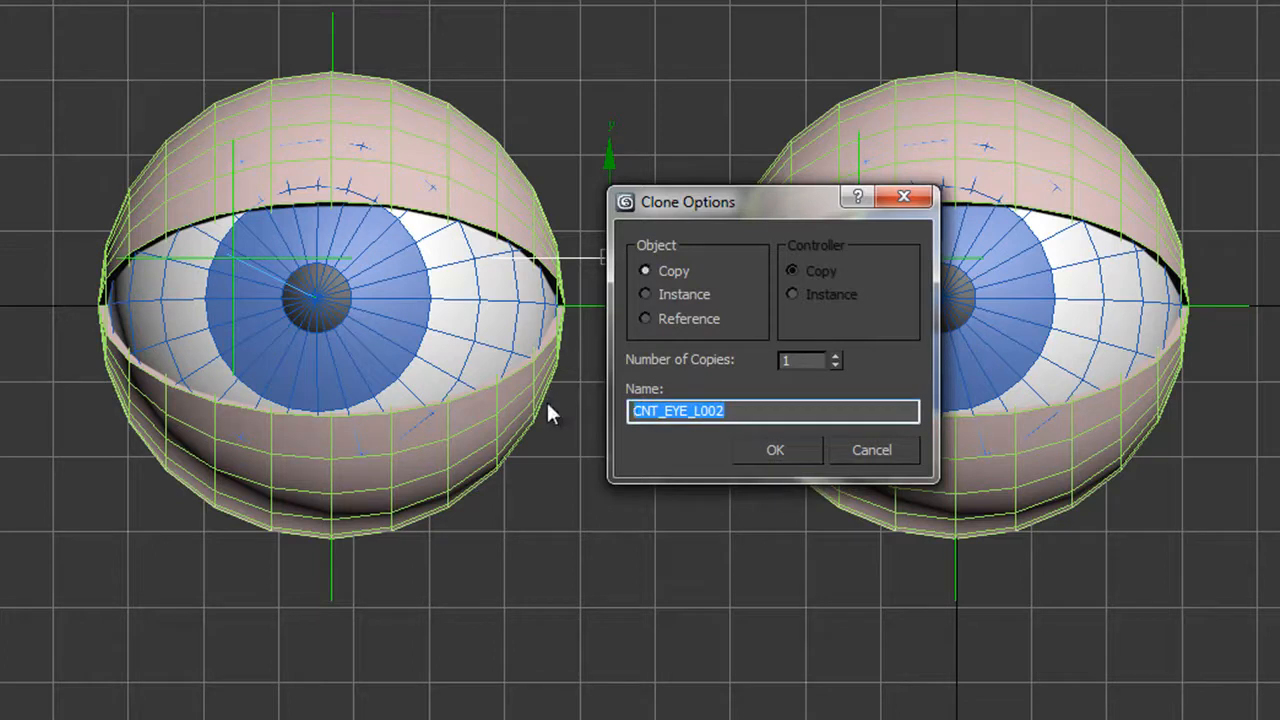
- Name the cloned helper Both_Eyes_Main and display it as a box
{"action": "type", "text": "Both"}
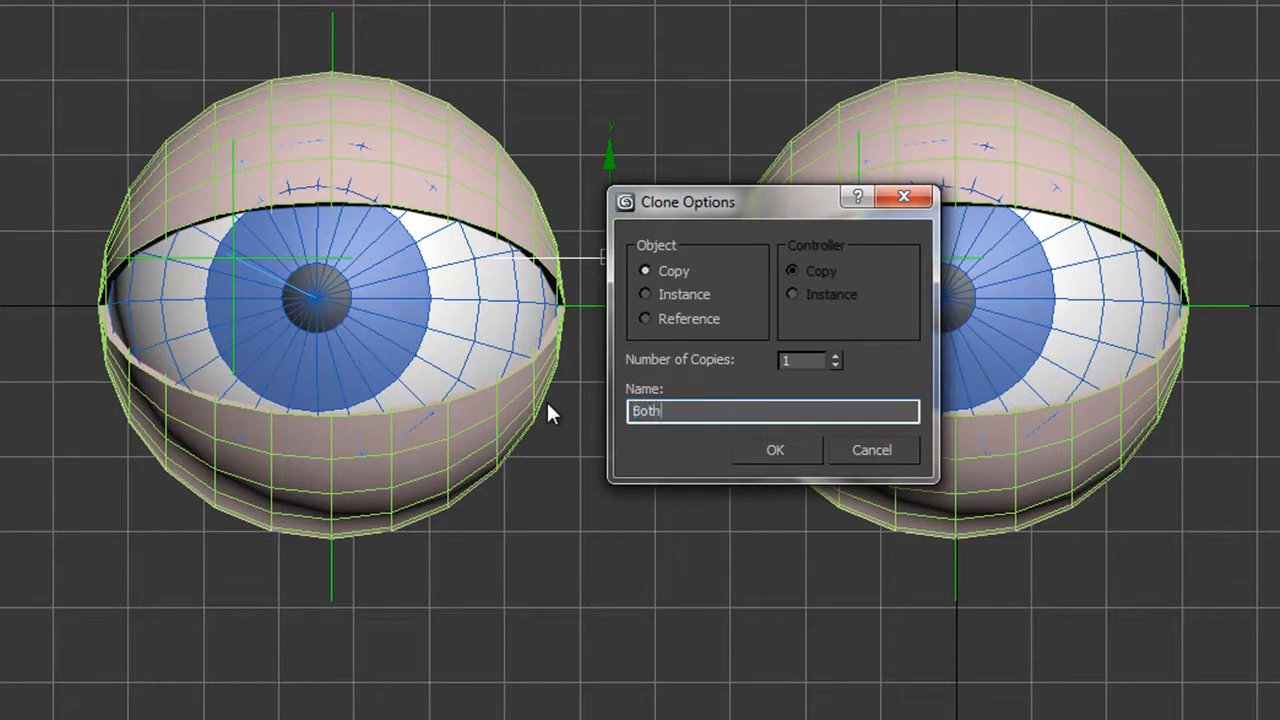
{"action": "type", "text": "_Eyes_Main"}
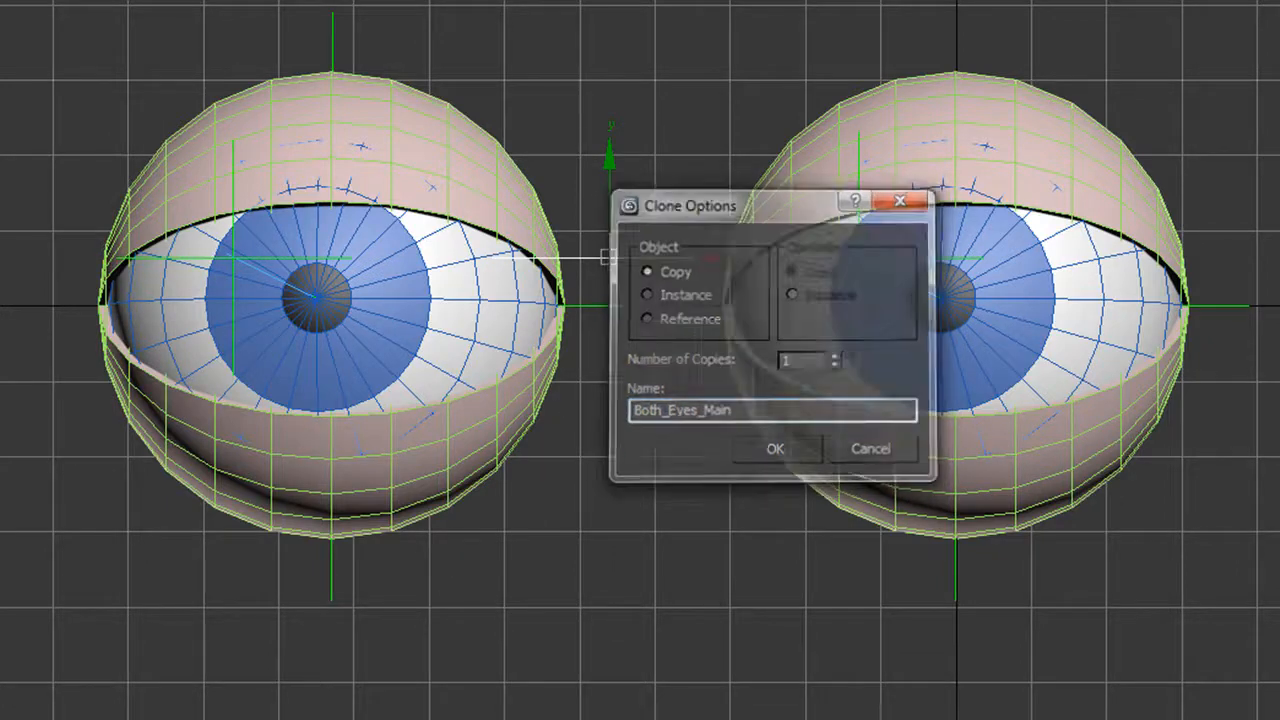
{"action": "left_click", "coordinate": [774, 448]}
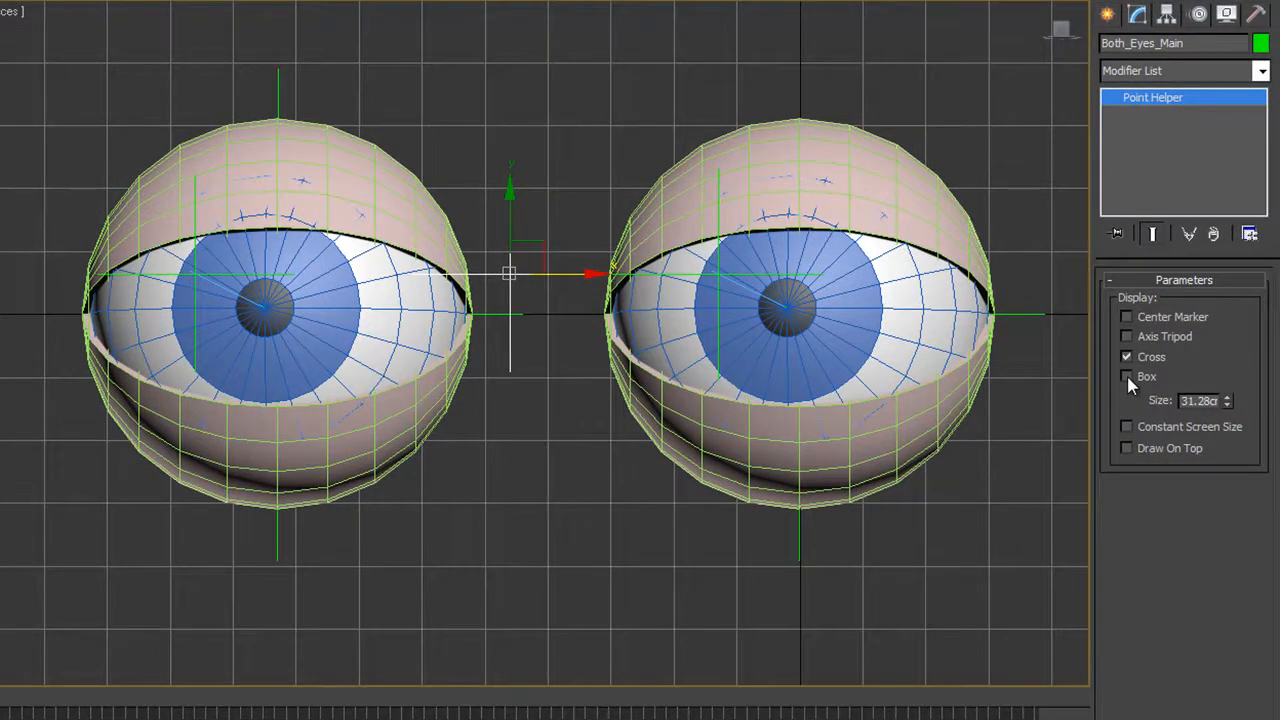
{"action": "left_click", "coordinate": [1128, 376]}
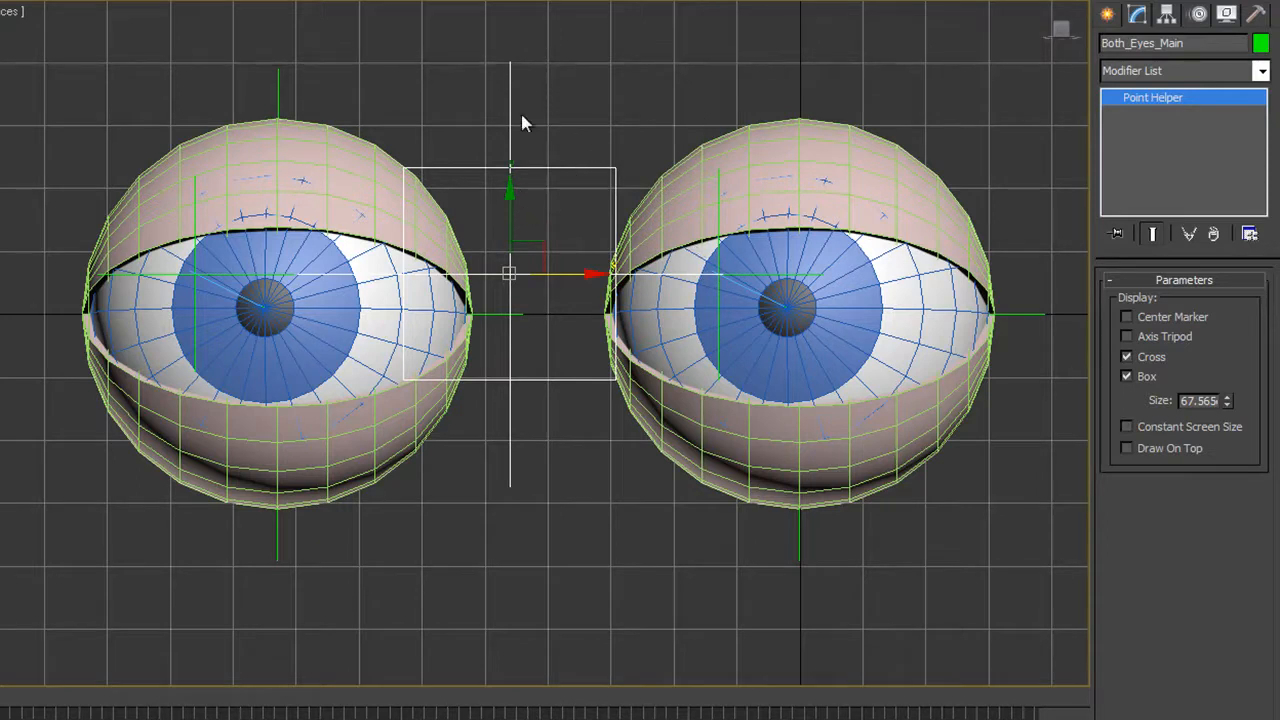
{"action": "mouse_move", "coordinate": [556, 168]}
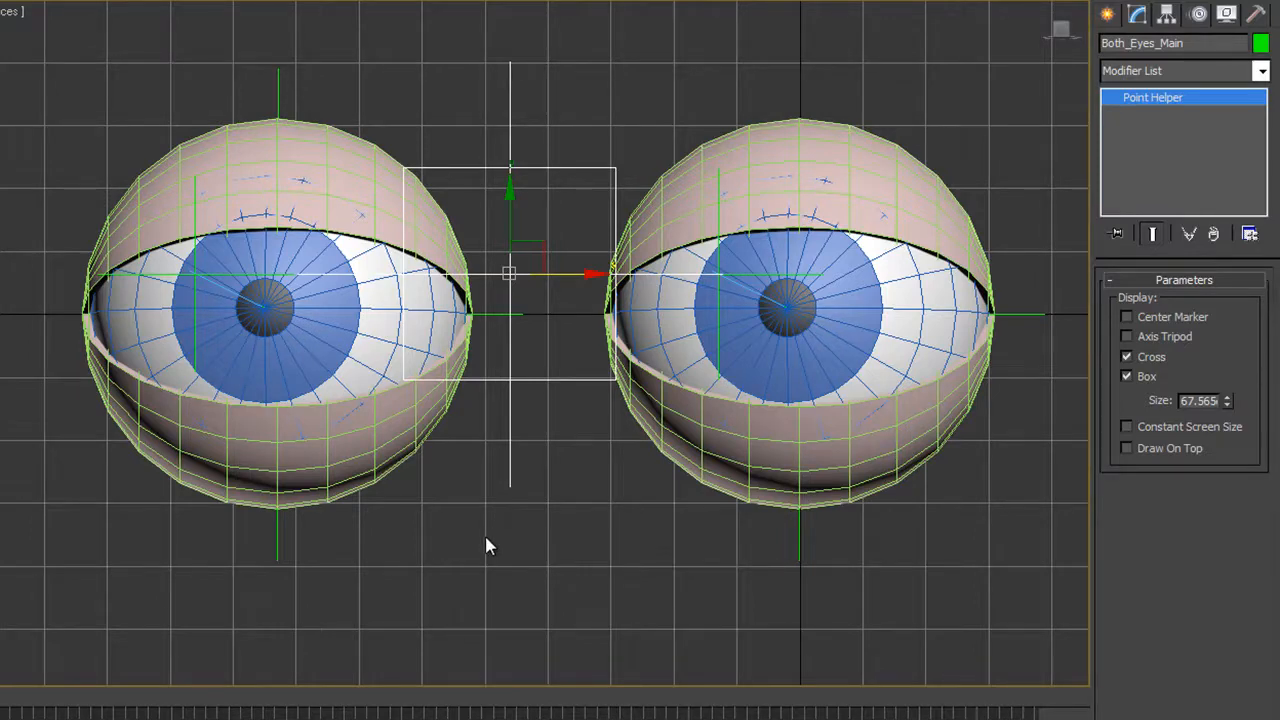
- Maximize the Perspective viewport and switch to Select and Link for parenting
{"action": "key", "text": "alt+w"}
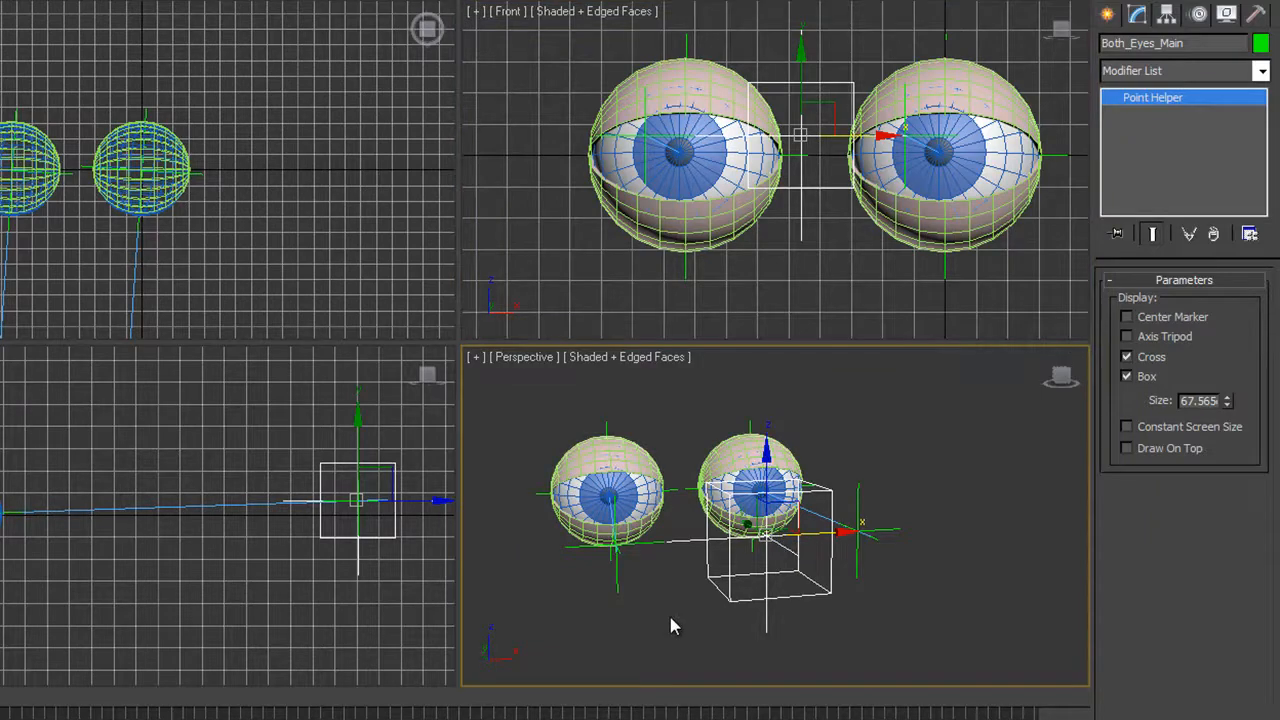
{"action": "key", "text": "alt+w"}
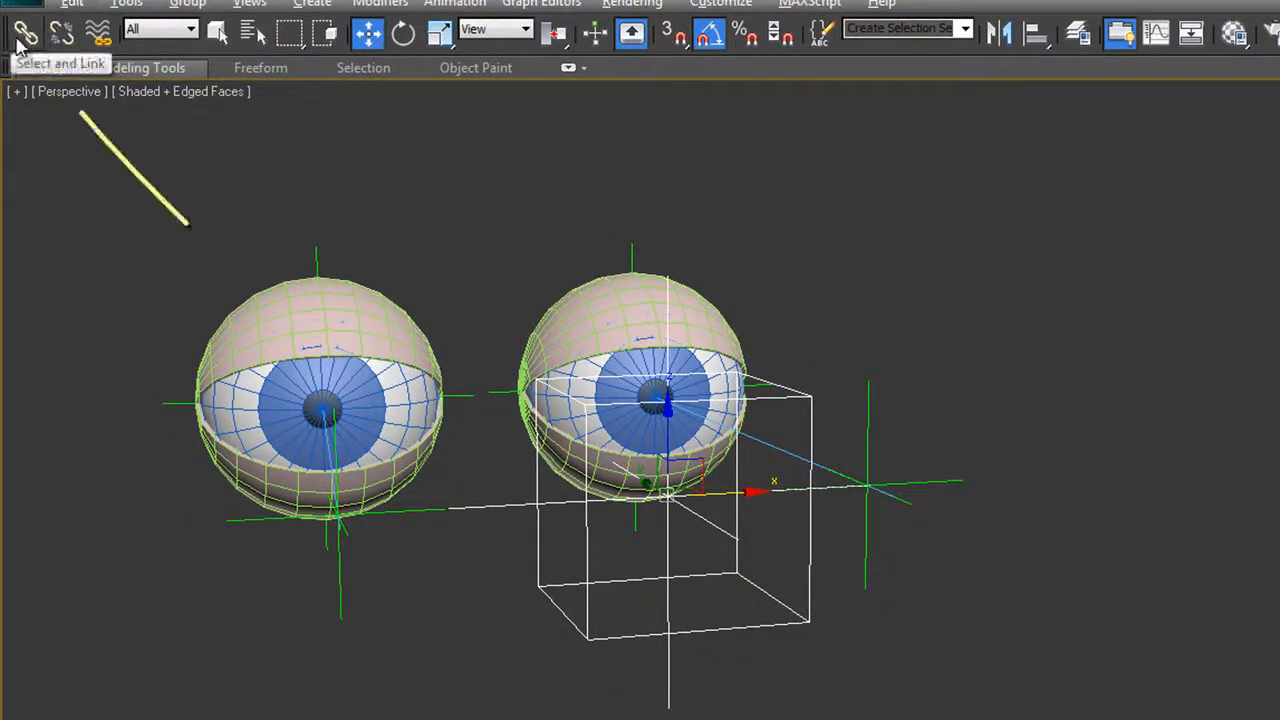
{"action": "left_click", "coordinate": [24, 32]}
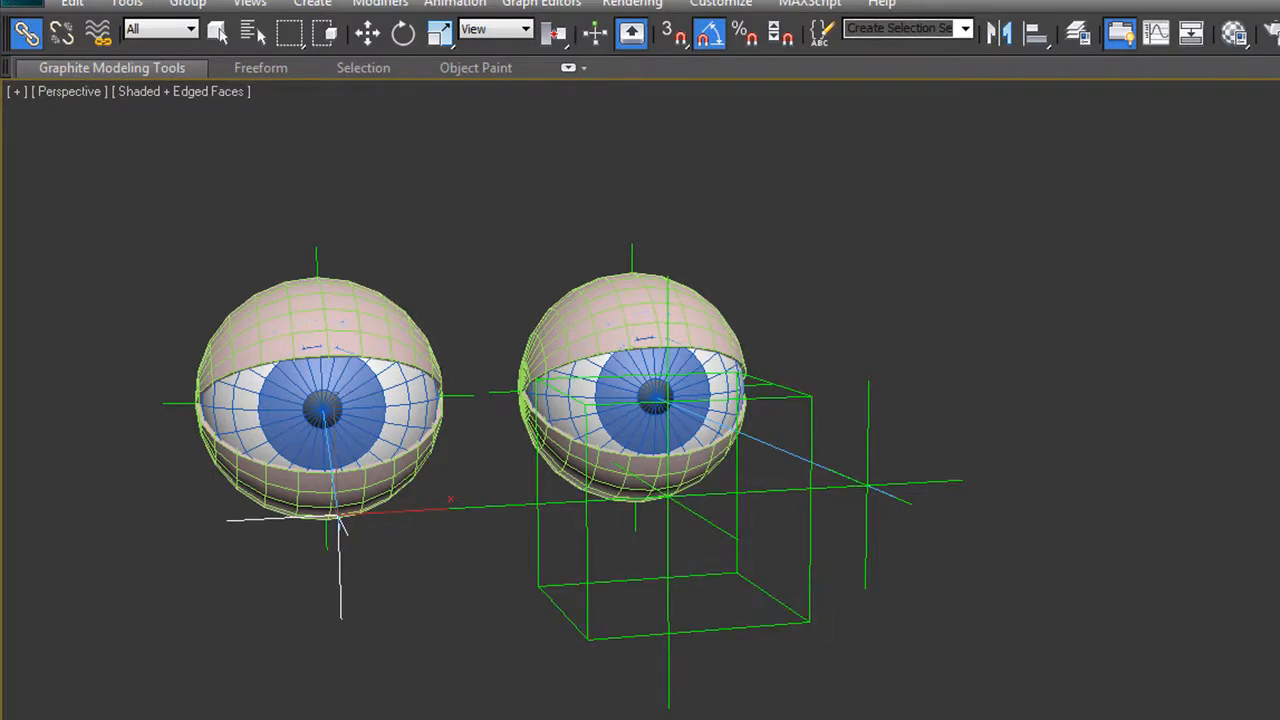
{"action": "mouse_move", "coordinate": [956, 476]}
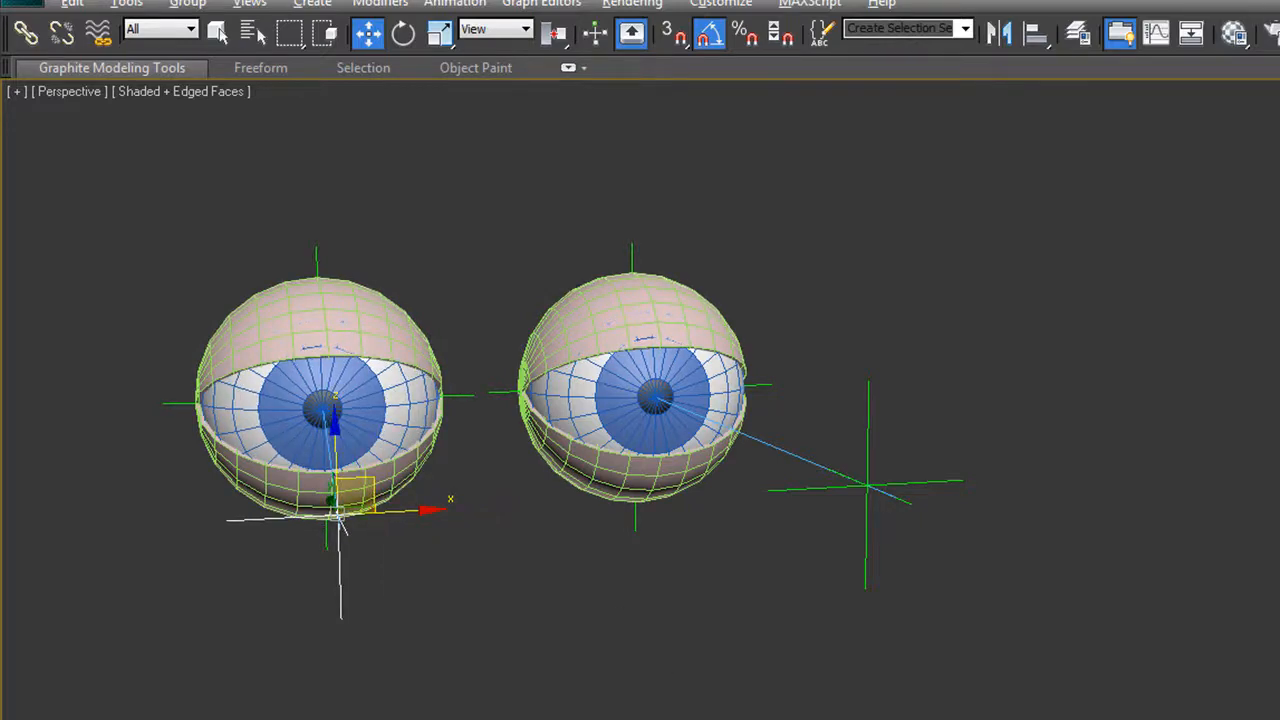
- Switch to the Front view and zoom in on the two eyes
{"action": "key", "text": "alt+w"}
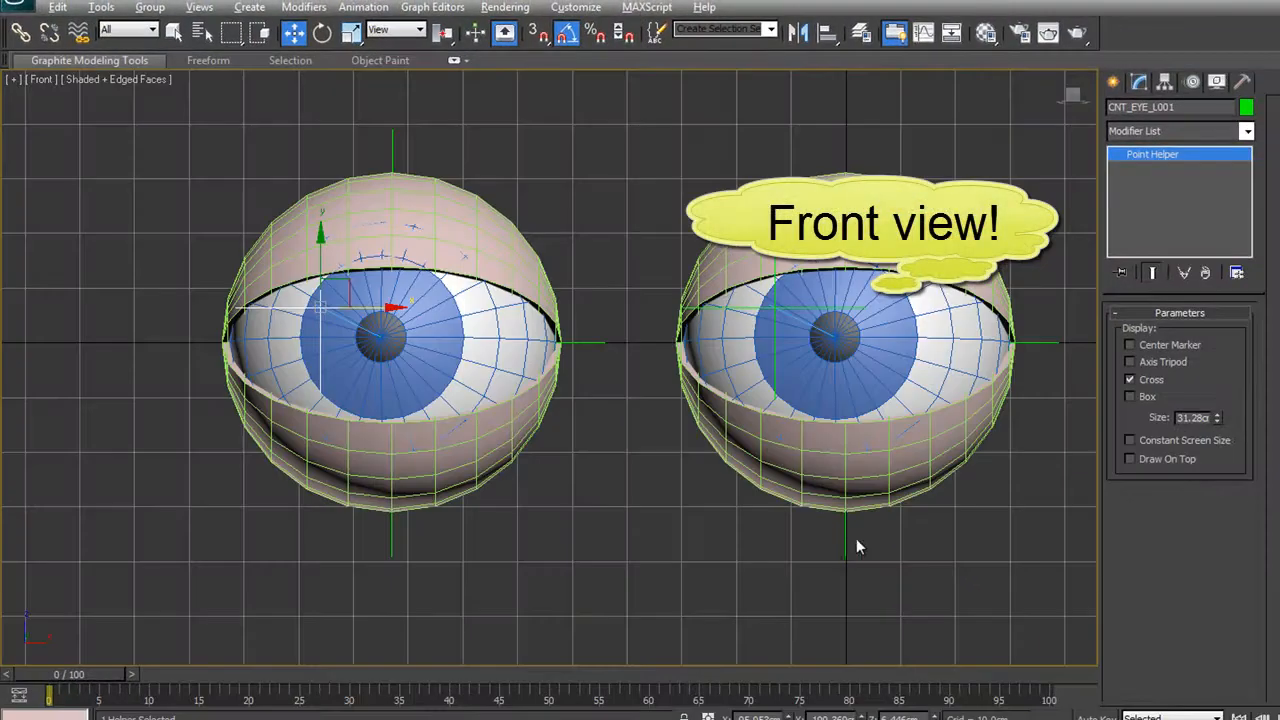
{"action": "scroll", "scroll_direction": "down", "scroll_amount": 3}
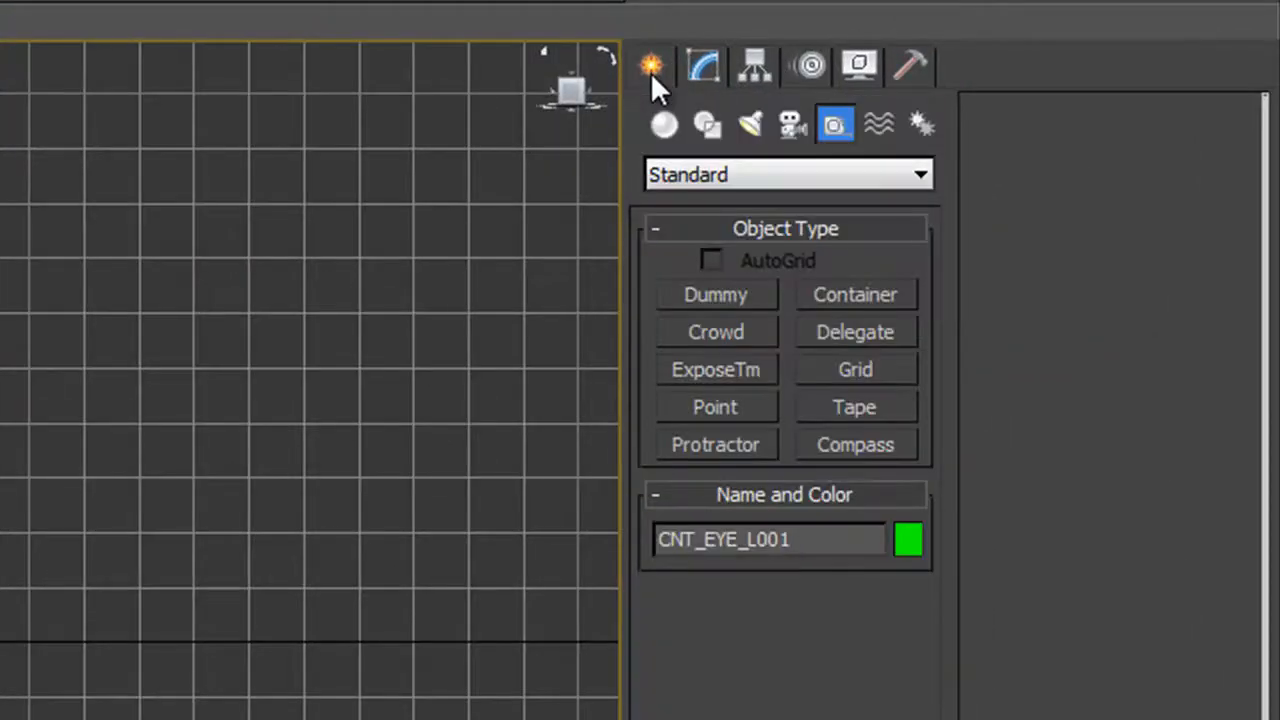
{"action": "mouse_move", "coordinate": [708, 124]}
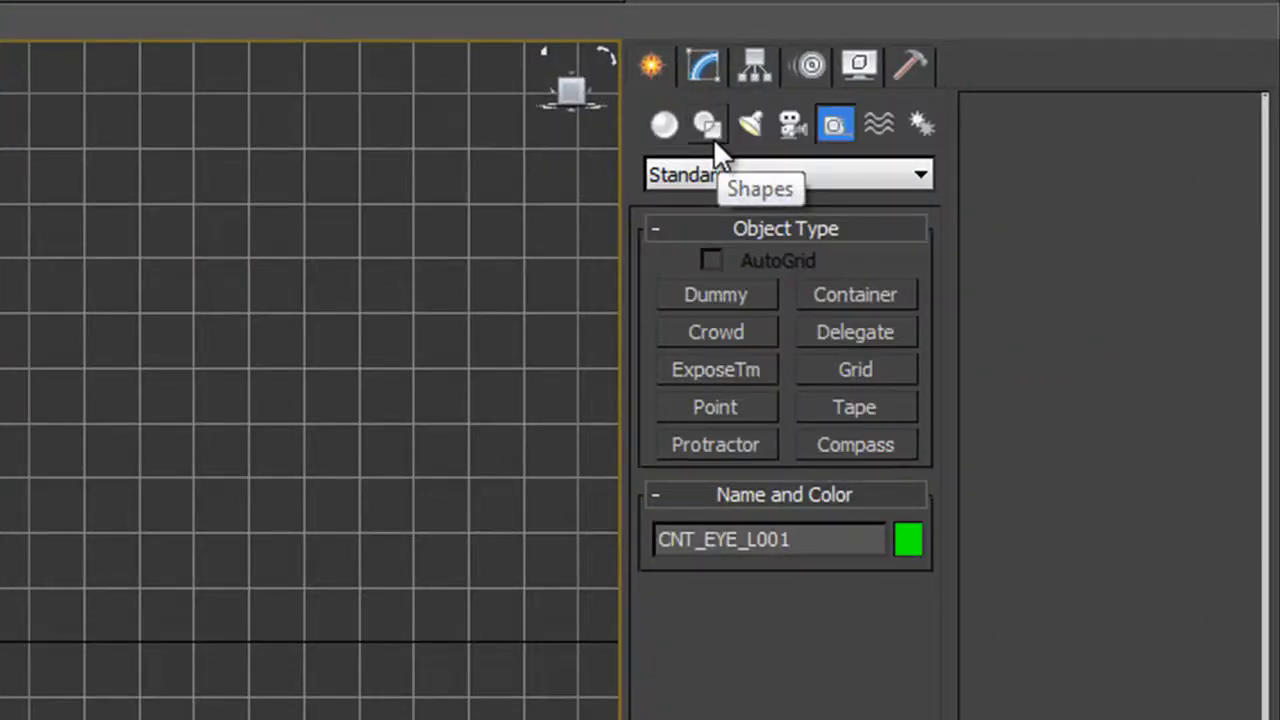
{"action": "left_click", "coordinate": [708, 124]}
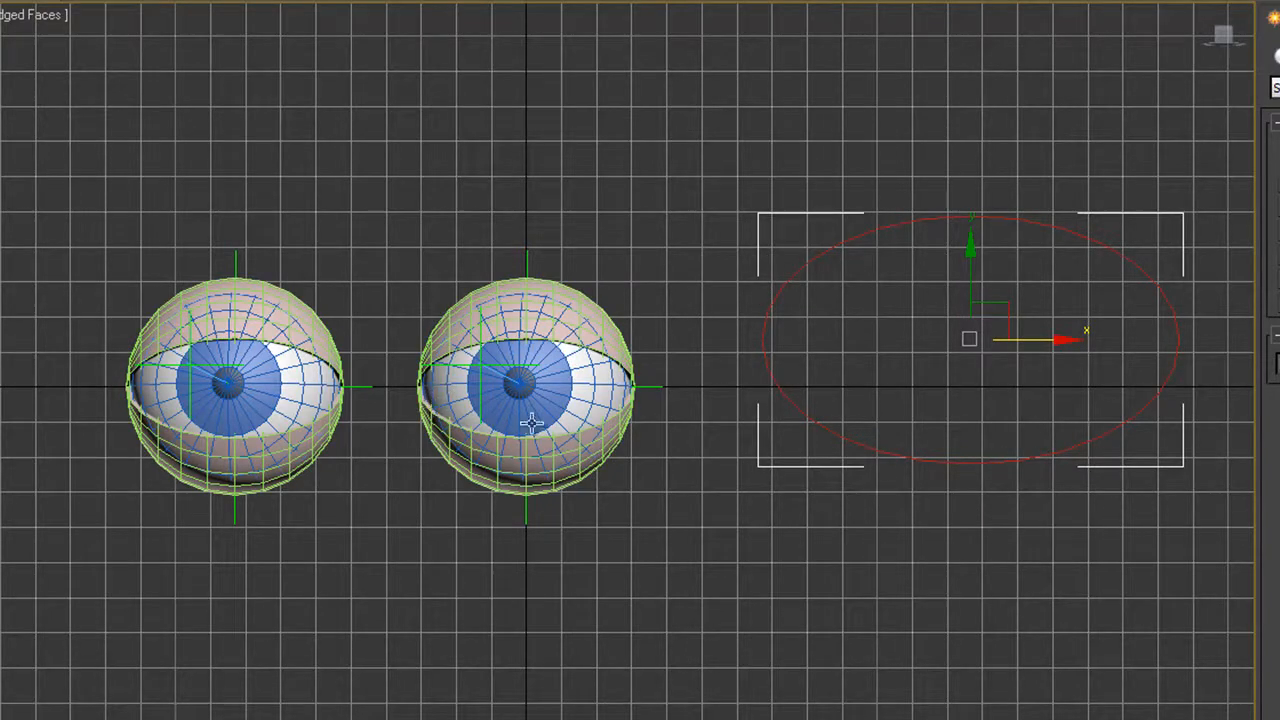
{"action": "mouse_move", "coordinate": [448, 508]}
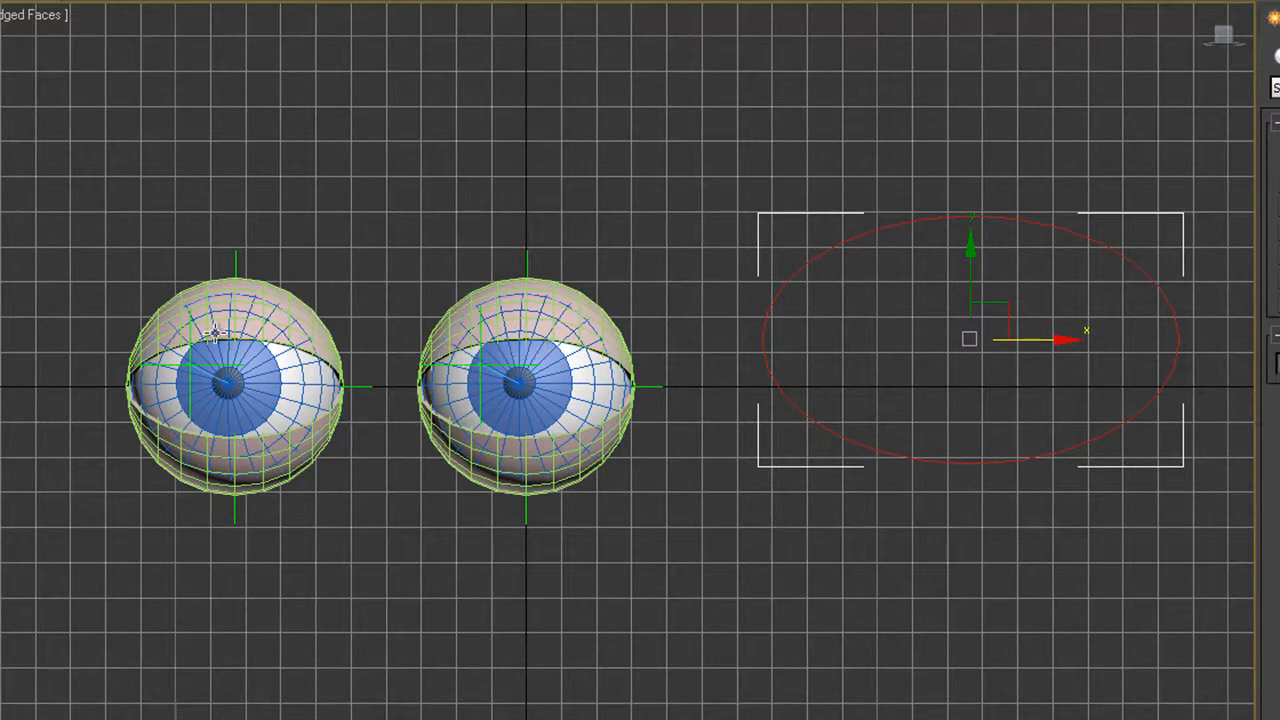
{"action": "key", "text": "alt+w"}
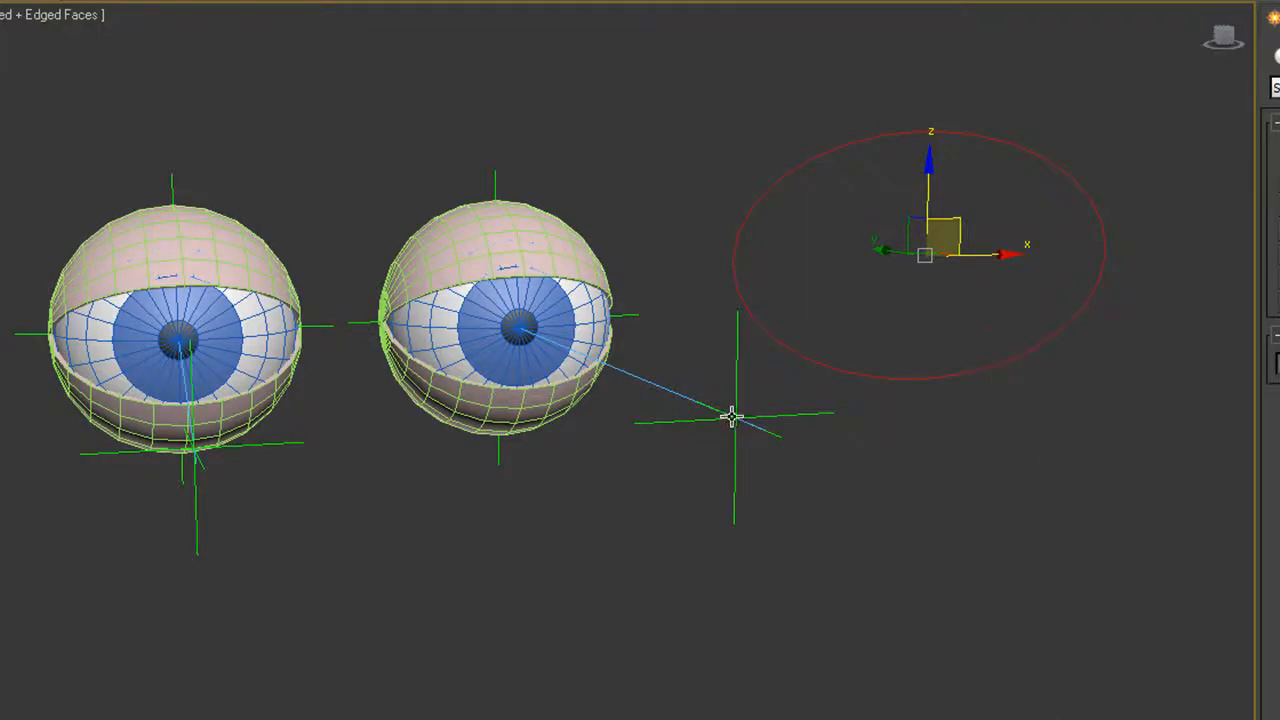
{"action": "mouse_move", "coordinate": [84, 390]}
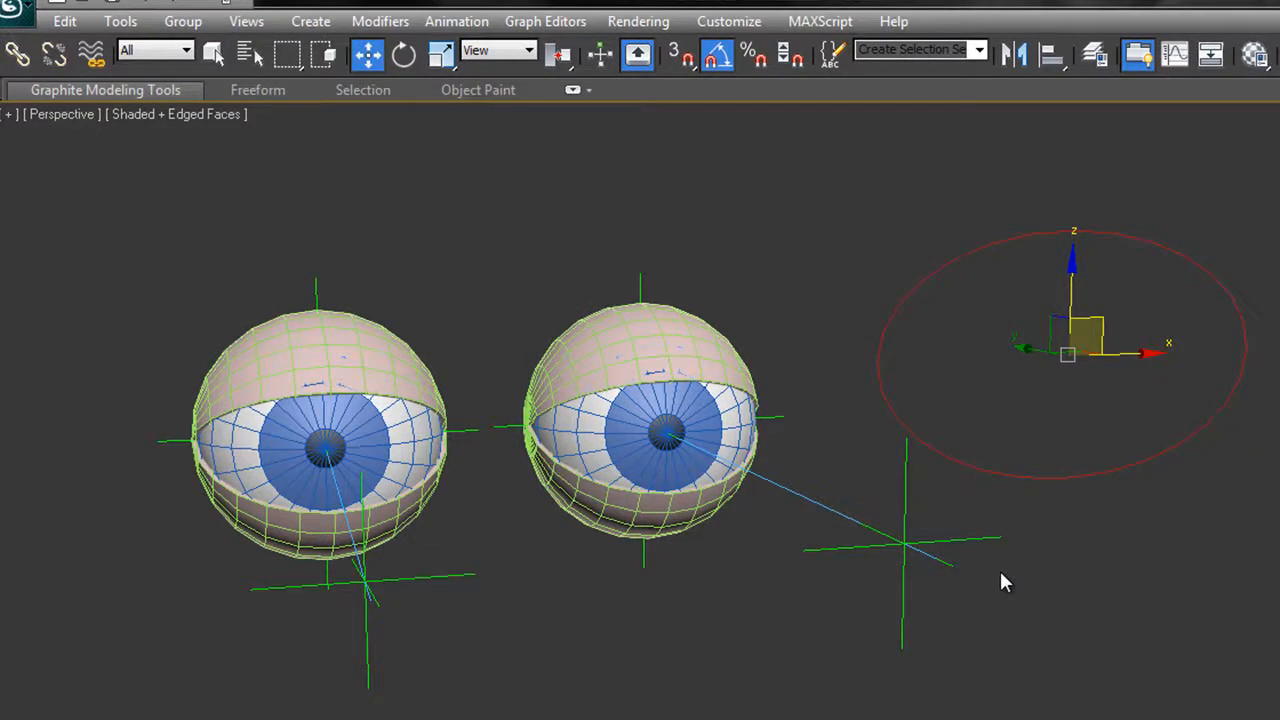
{"action": "mouse_move", "coordinate": [1018, 472]}
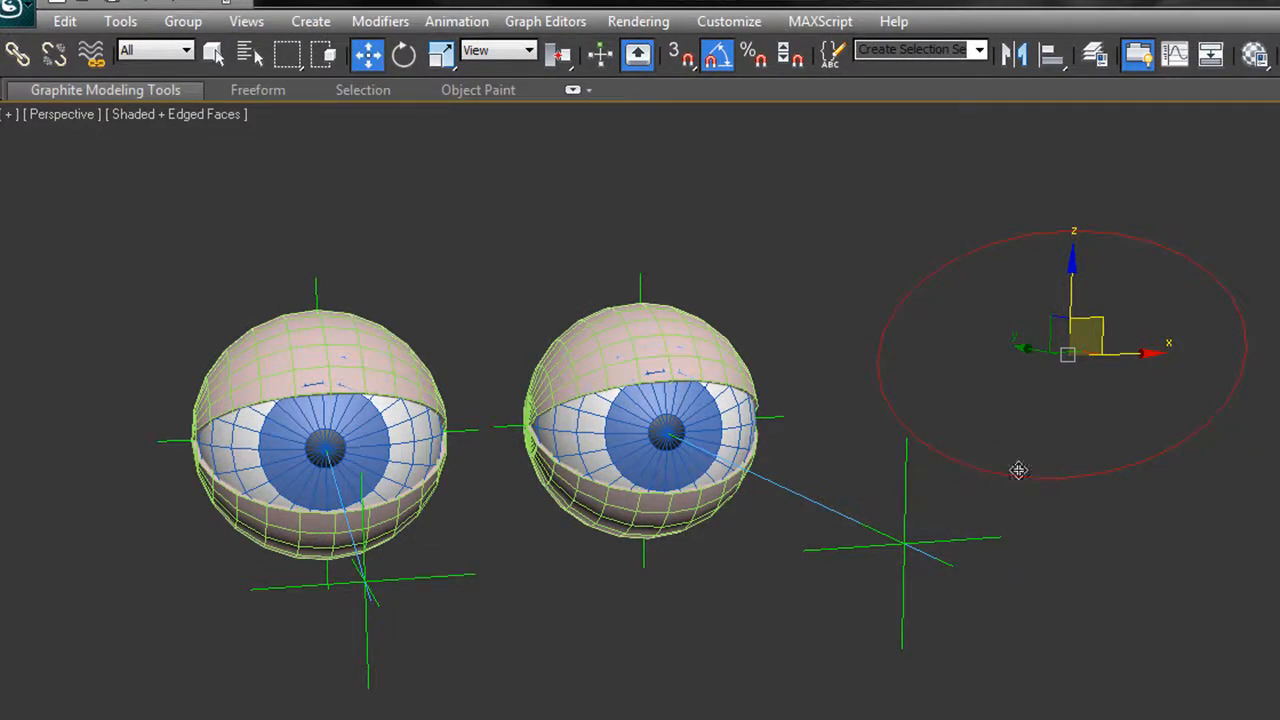
{"action": "mouse_move", "coordinate": [1018, 480]}
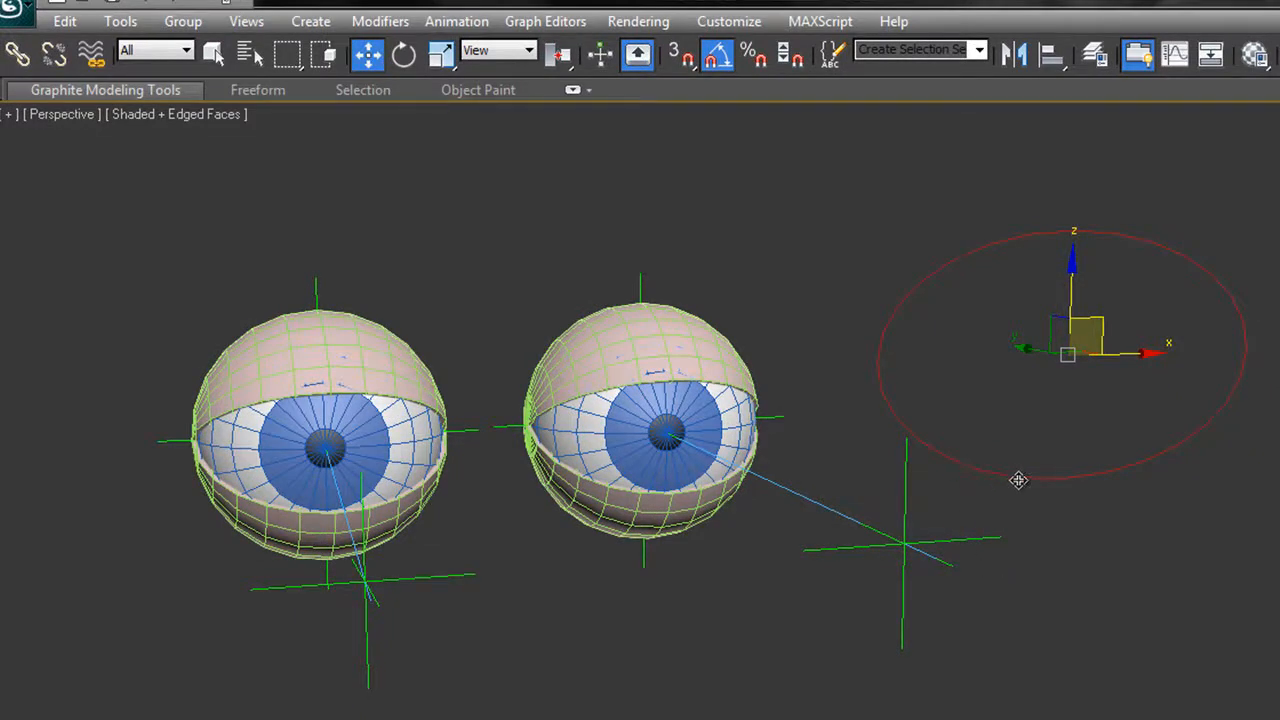
- Add a Position Constraint to the ellipse from the Animation menu, targeting an eye helper
{"action": "left_click", "coordinate": [456, 20]}
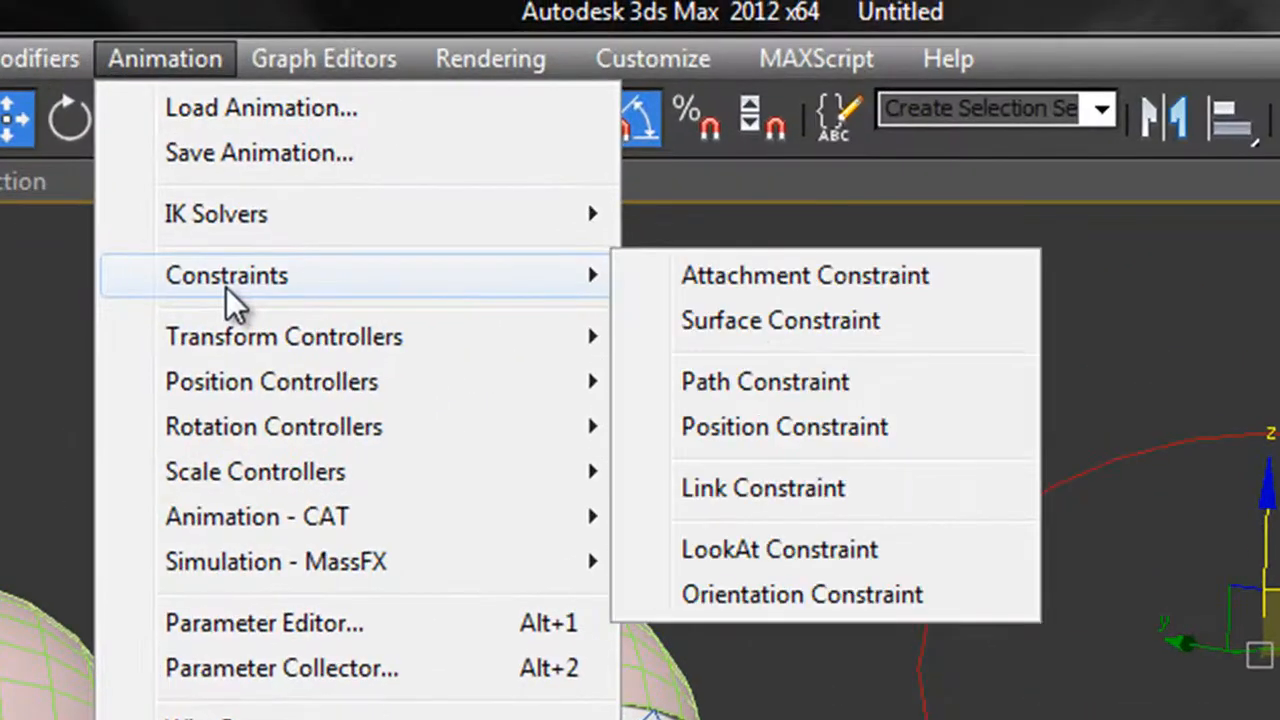
{"action": "mouse_move", "coordinate": [784, 426]}
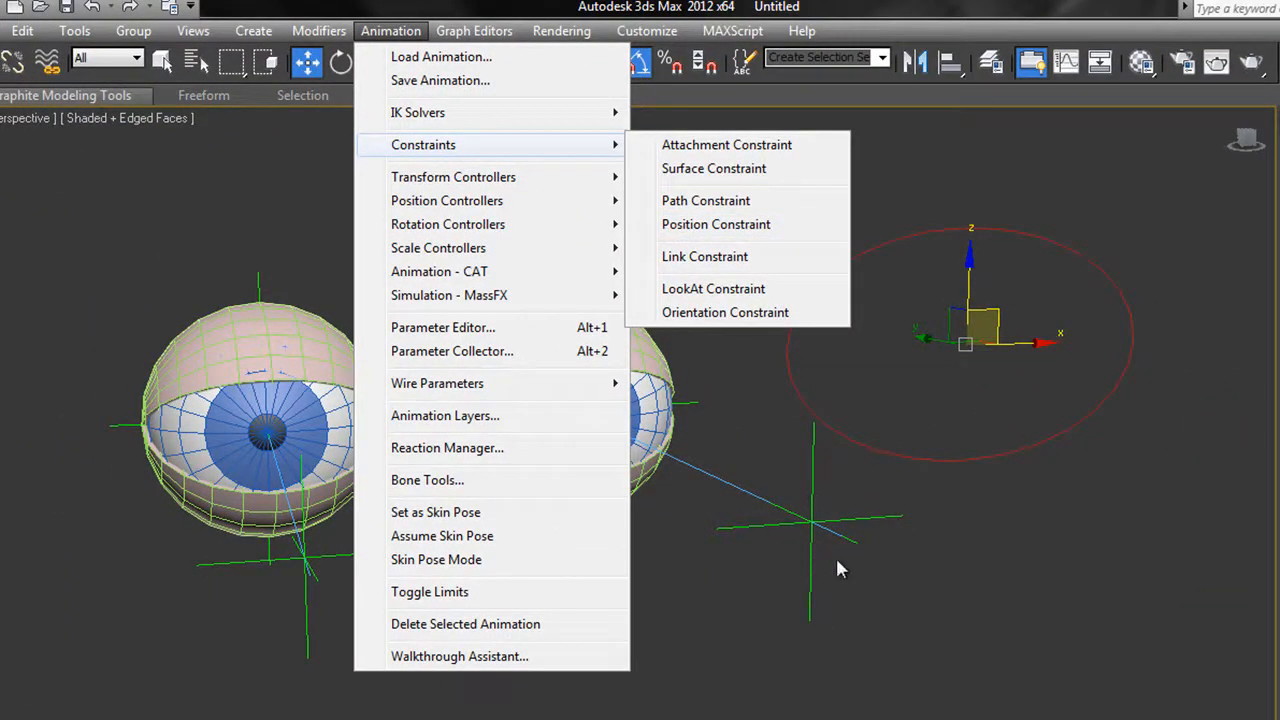
{"action": "mouse_move", "coordinate": [992, 222]}
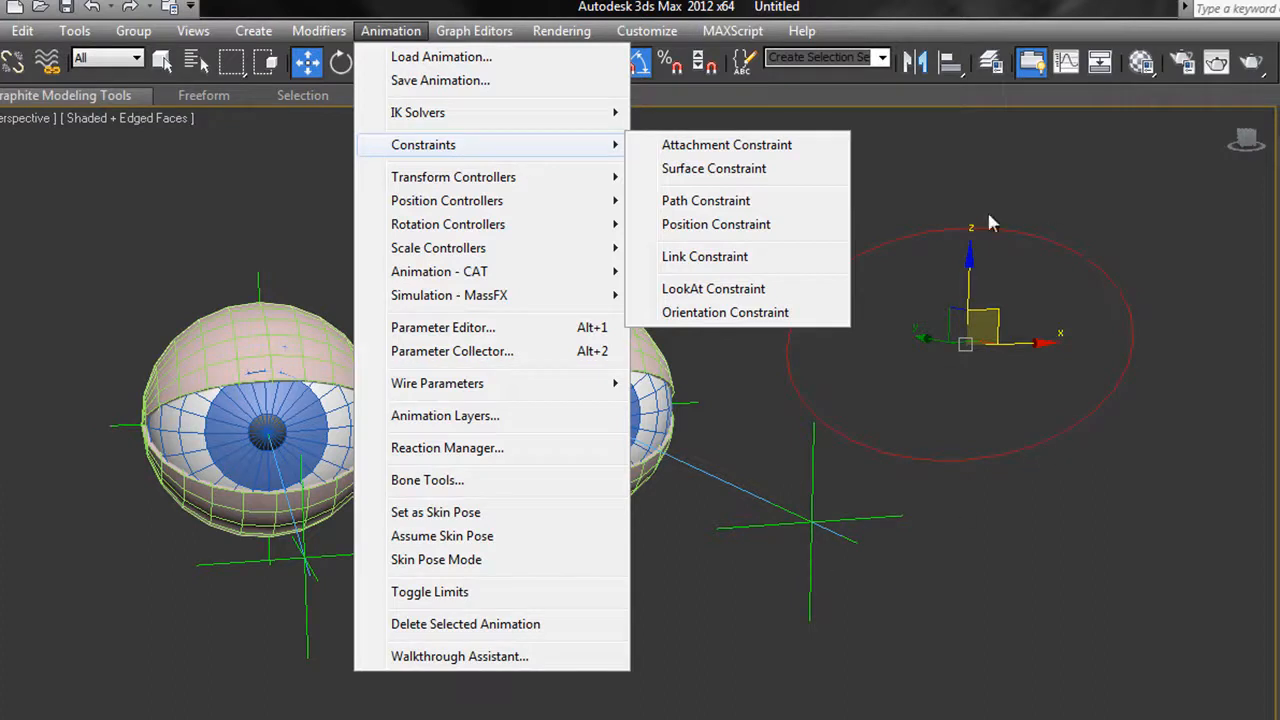
{"action": "mouse_move", "coordinate": [816, 622]}
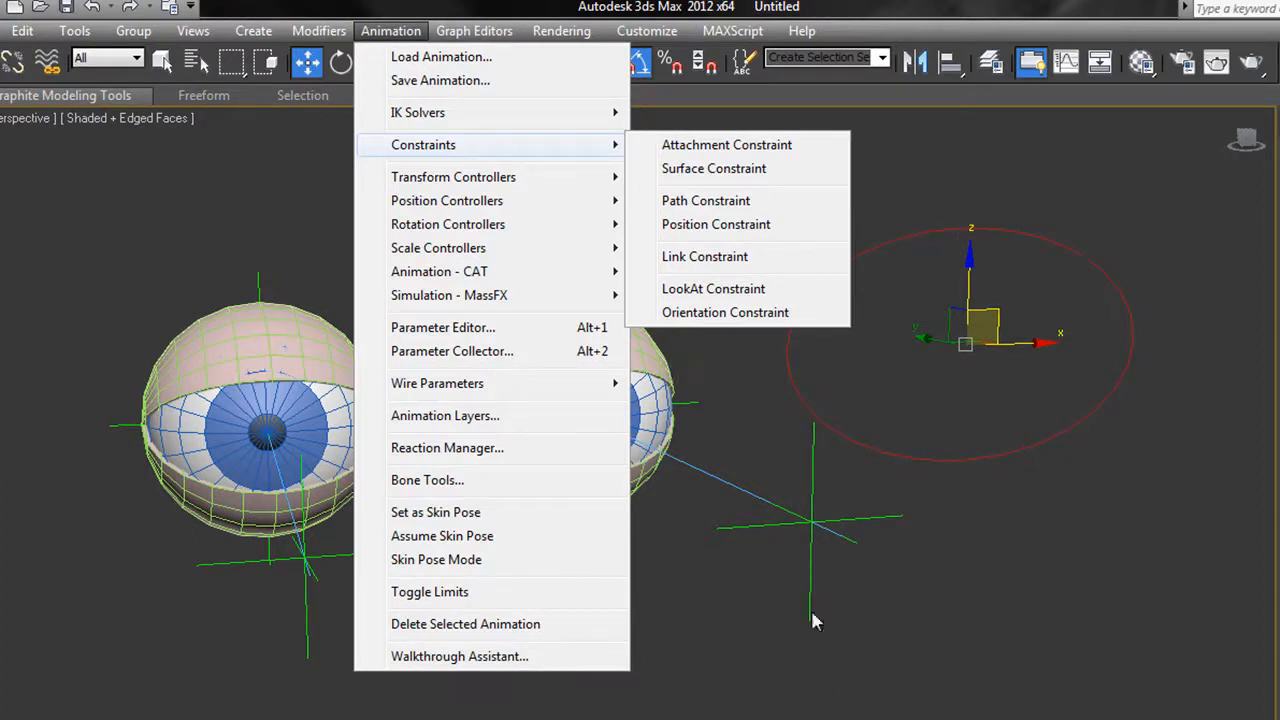
{"action": "mouse_move", "coordinate": [838, 570]}
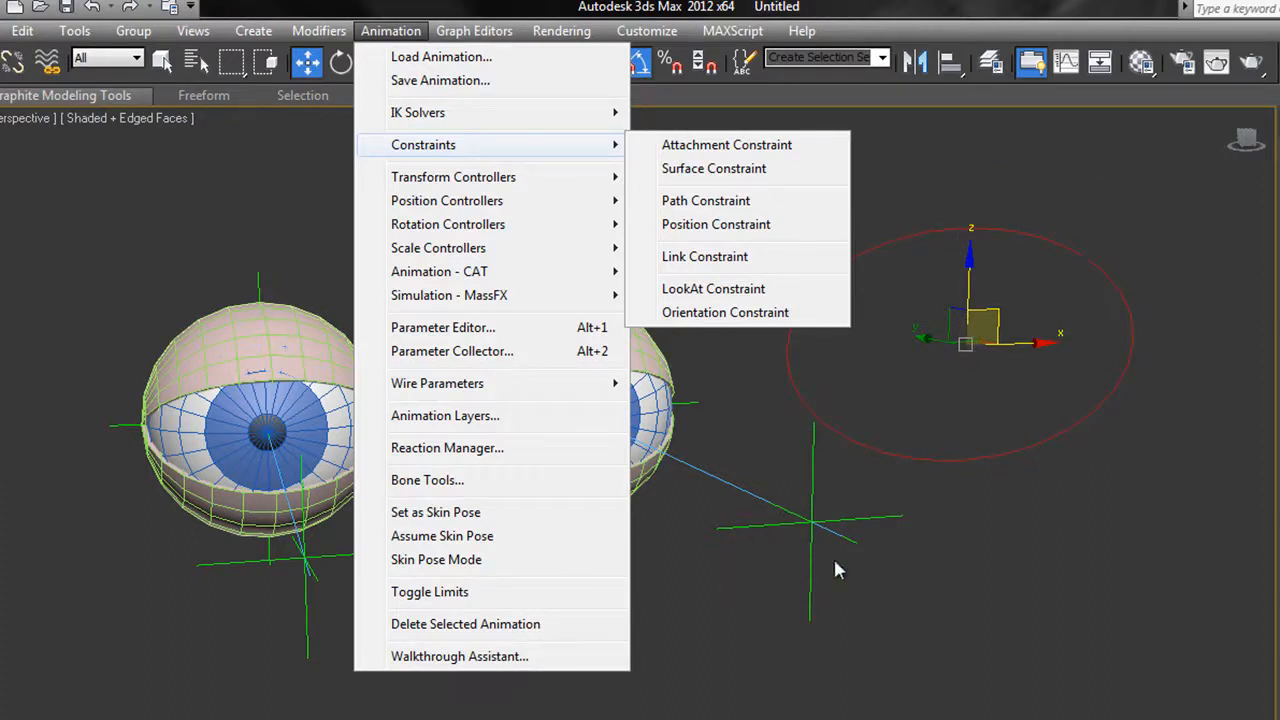
{"action": "mouse_move", "coordinate": [716, 224]}
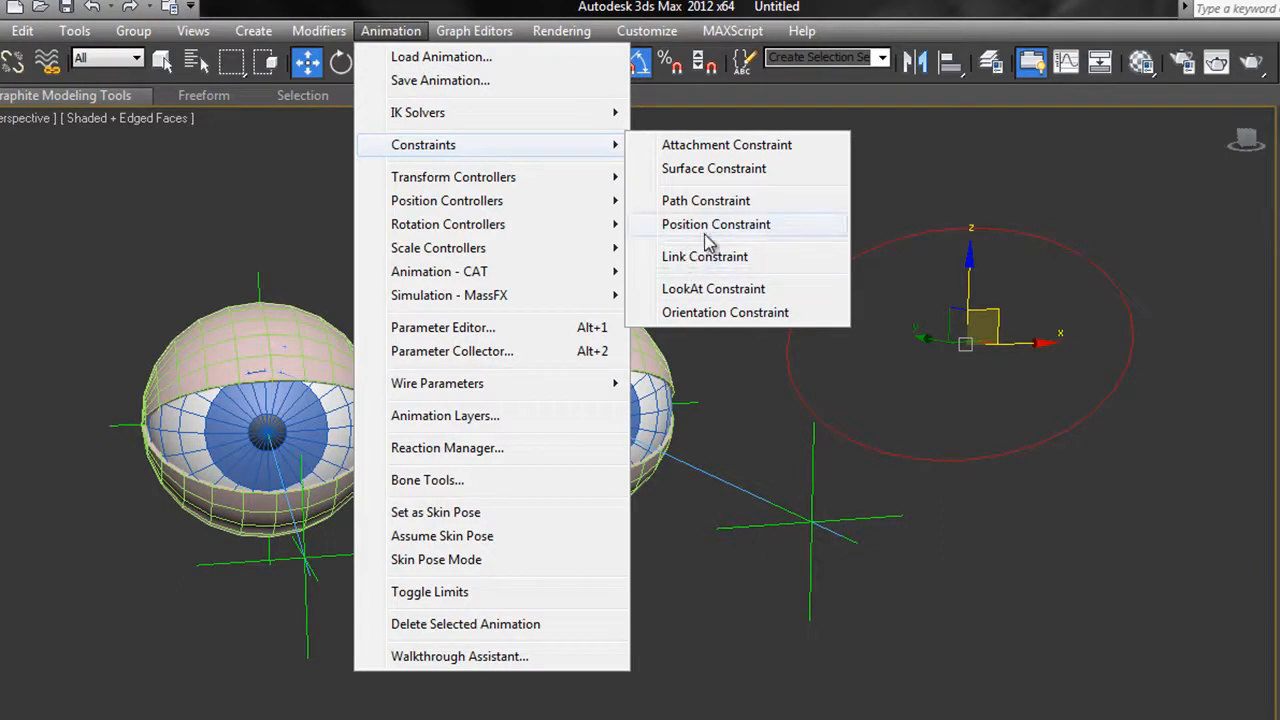
{"action": "left_click", "coordinate": [716, 224]}
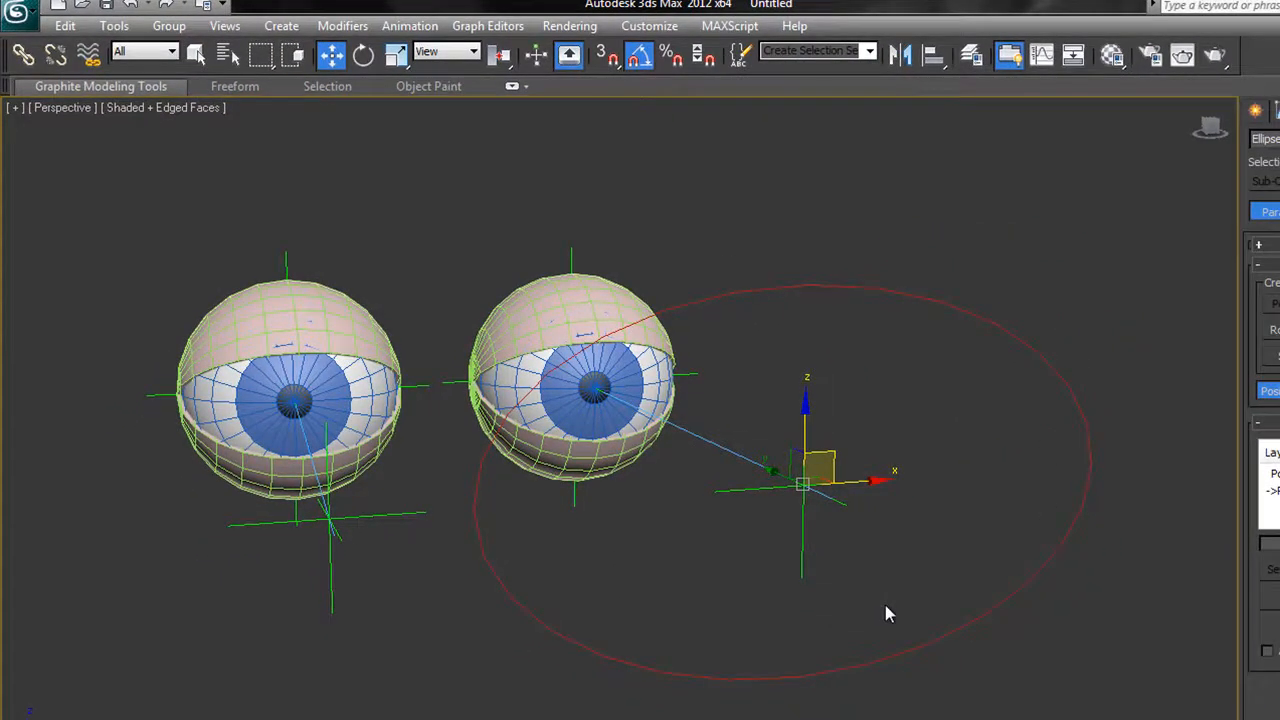
{"action": "mouse_move", "coordinate": [176, 598]}
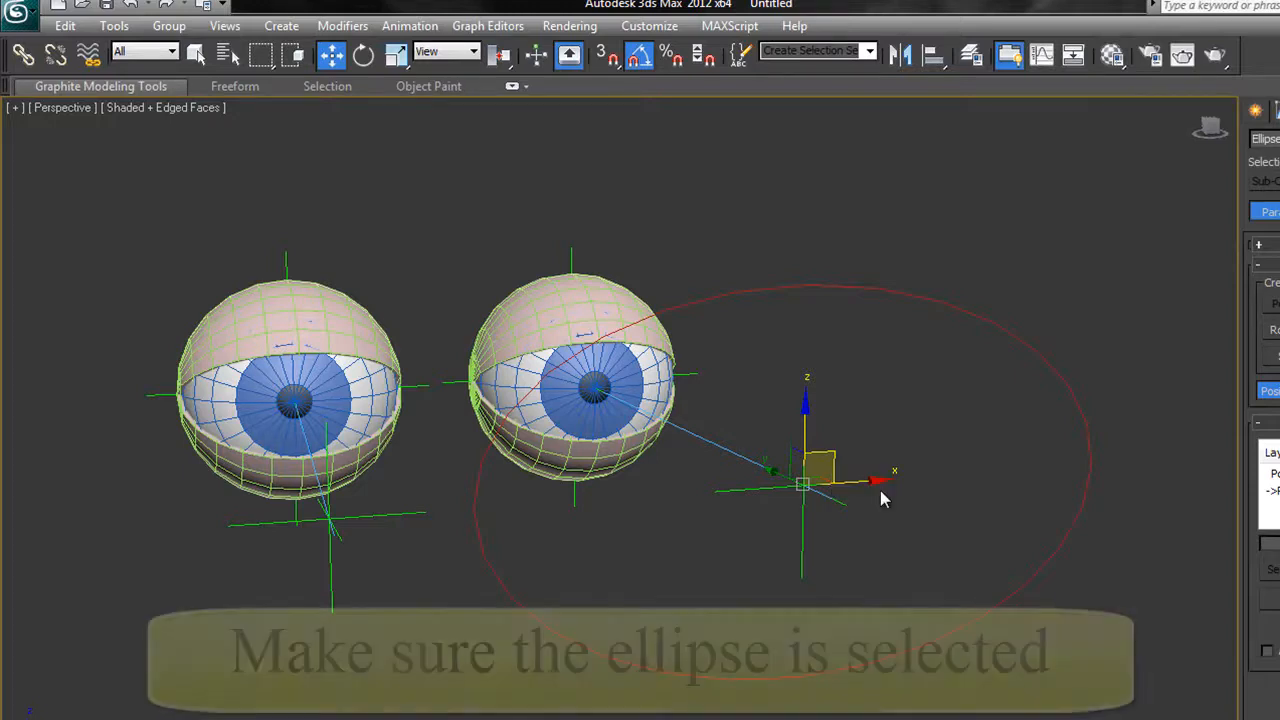
- Select the ellipse control to add the second eye helper as a position target
{"action": "left_click", "coordinate": [408, 24]}
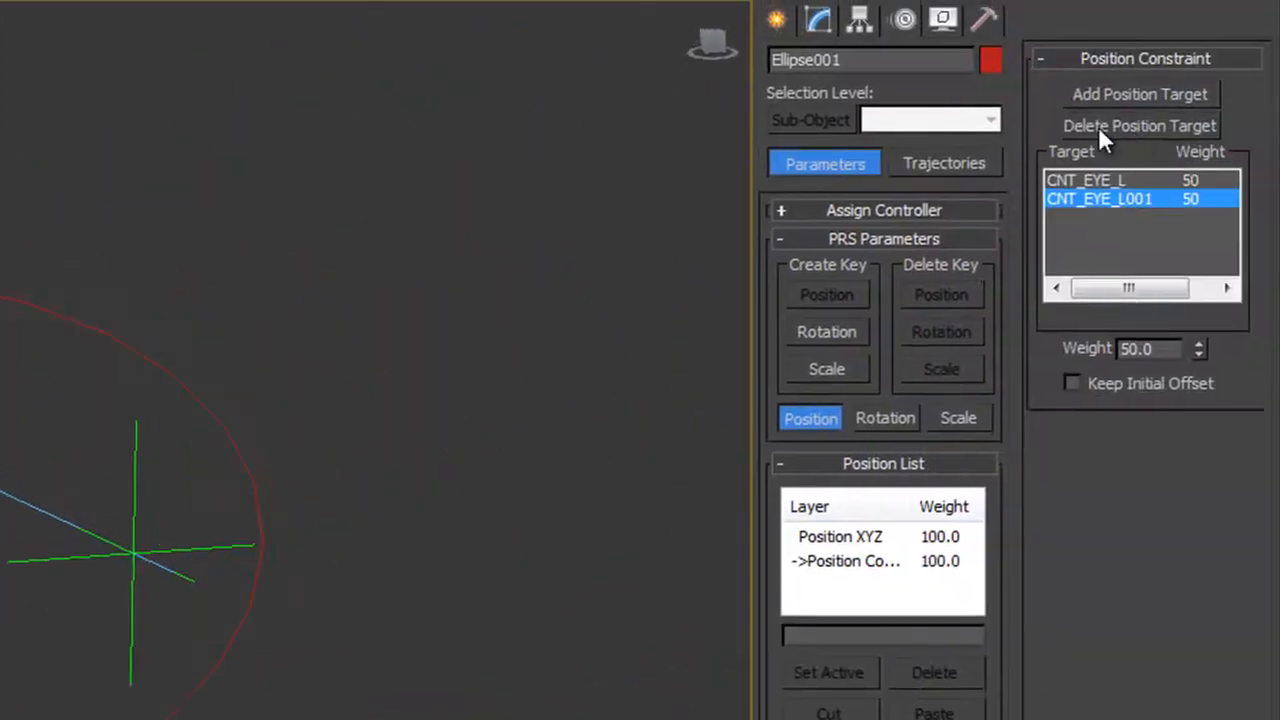
{"action": "mouse_move", "coordinate": [1196, 62]}
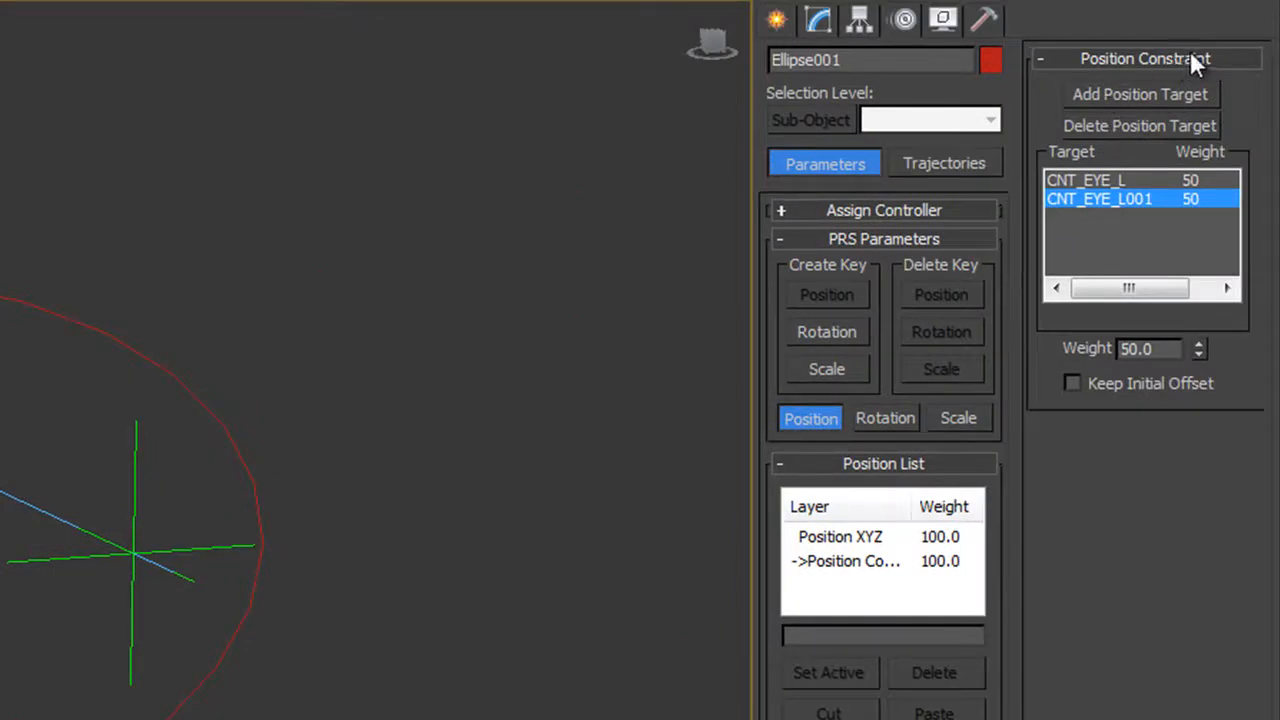
{"action": "mouse_move", "coordinate": [1100, 198]}
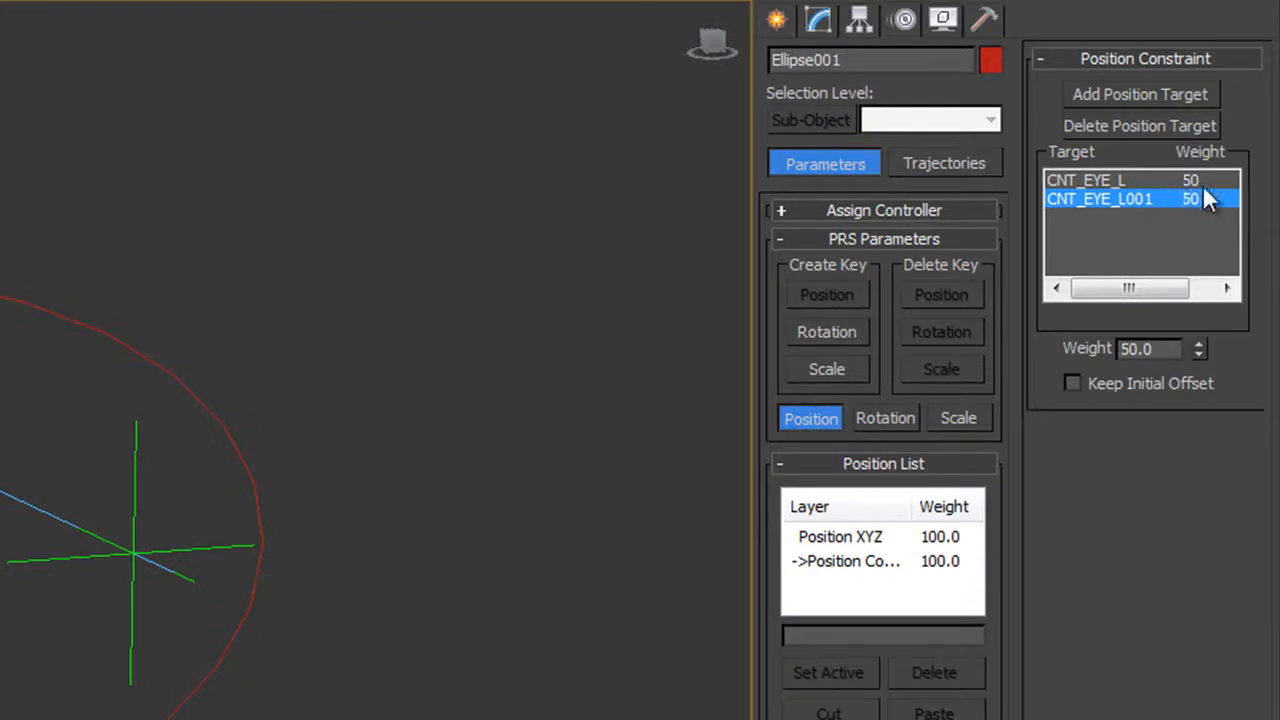
{"action": "mouse_move", "coordinate": [1200, 216]}
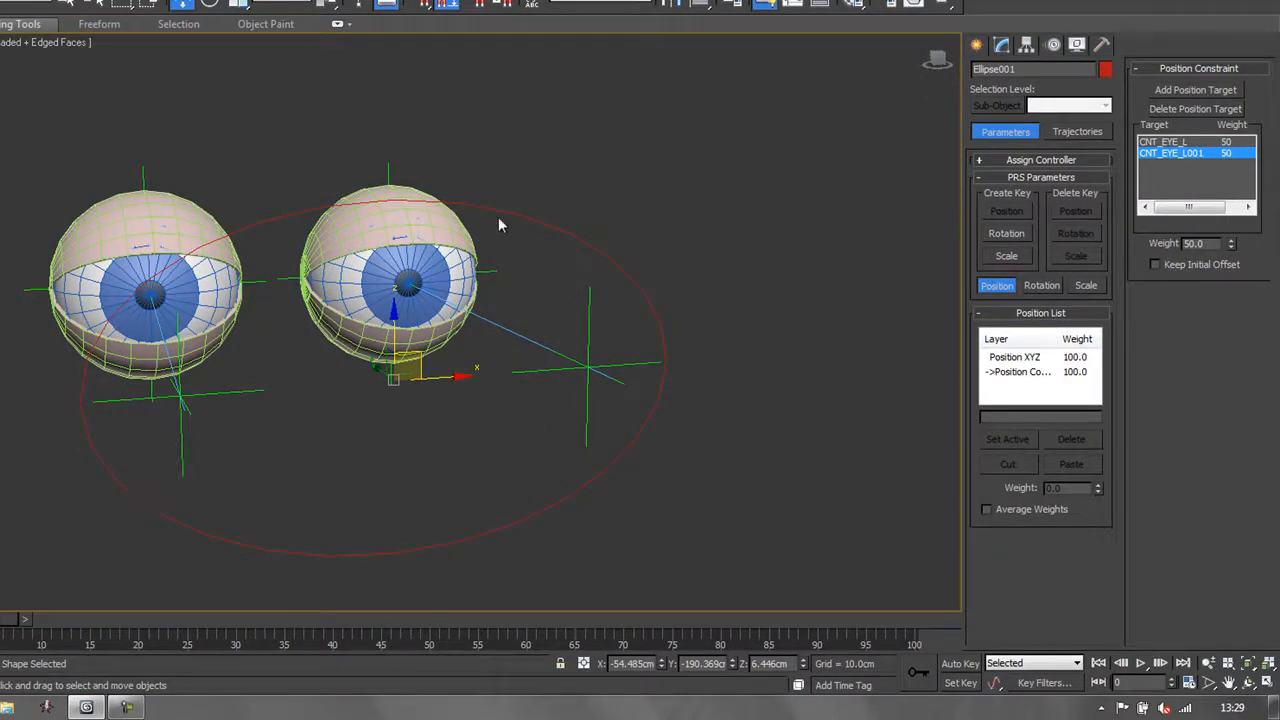
{"action": "mouse_move", "coordinate": [518, 502]}
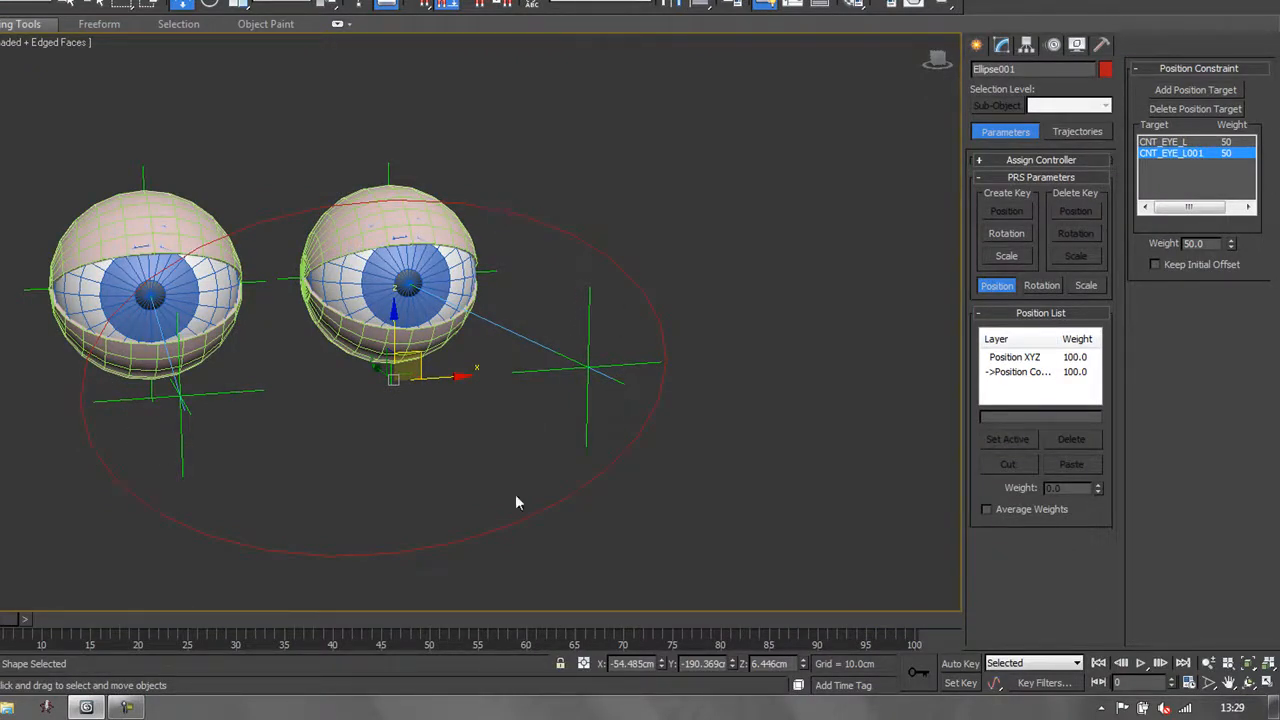
{"action": "mouse_move", "coordinate": [1172, 244]}
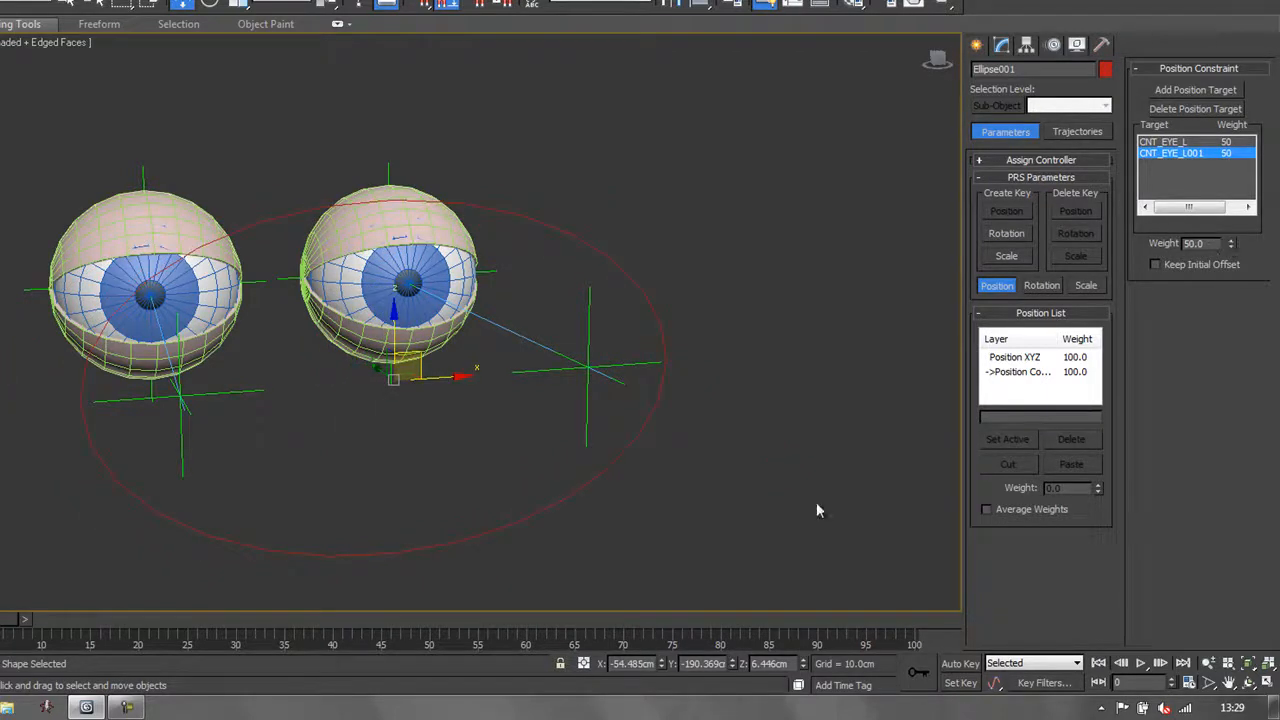
{"action": "mouse_move", "coordinate": [684, 568]}
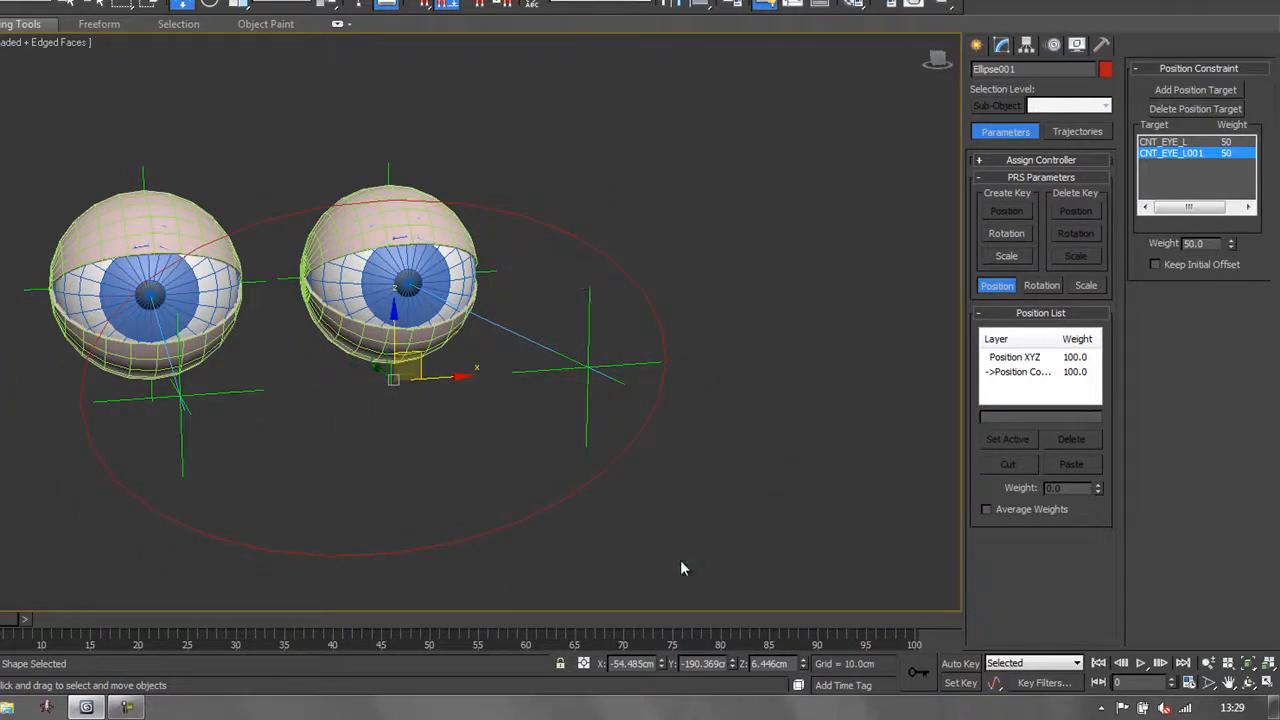
{"action": "mouse_move", "coordinate": [654, 330]}
{"action": "type", "text": "Main_Eye_CNT"}
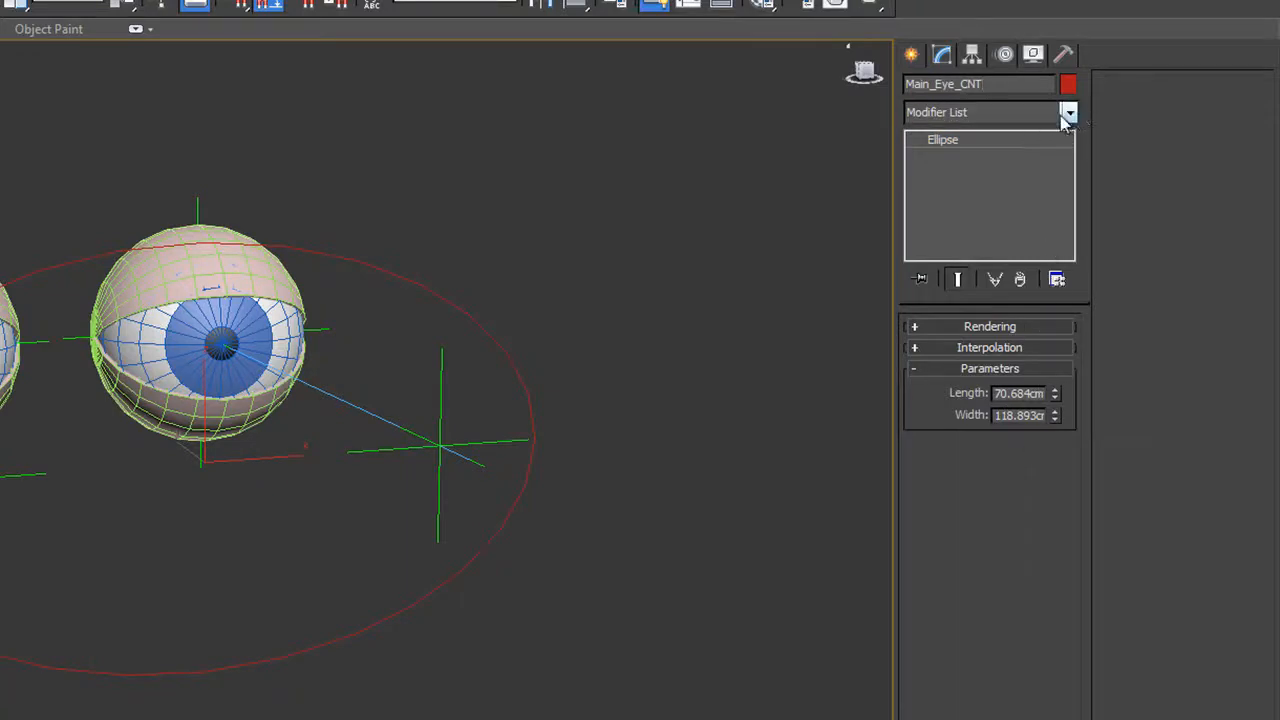
- Add a Sweep modifier to the Main_Eye_CNT ellipse from the Modifier List
{"action": "left_click", "coordinate": [1068, 112]}
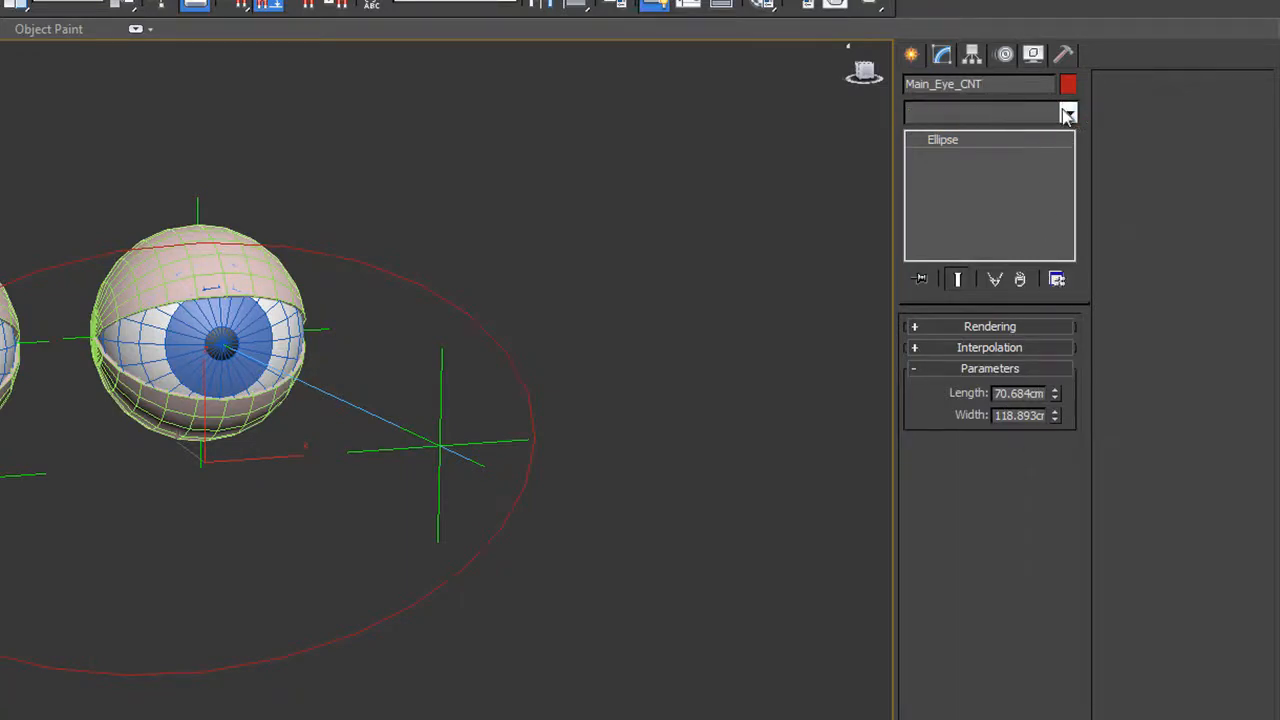
{"action": "left_click", "coordinate": [1068, 112]}
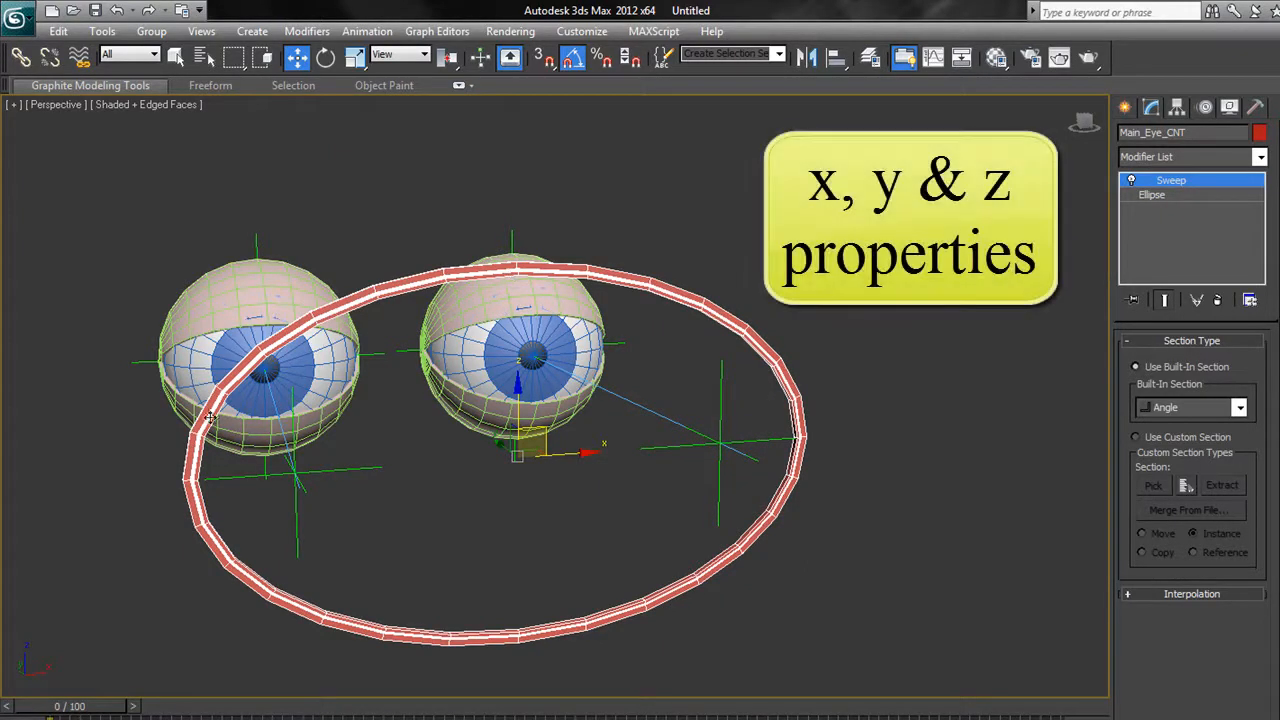
{"action": "mouse_move", "coordinate": [1108, 420]}
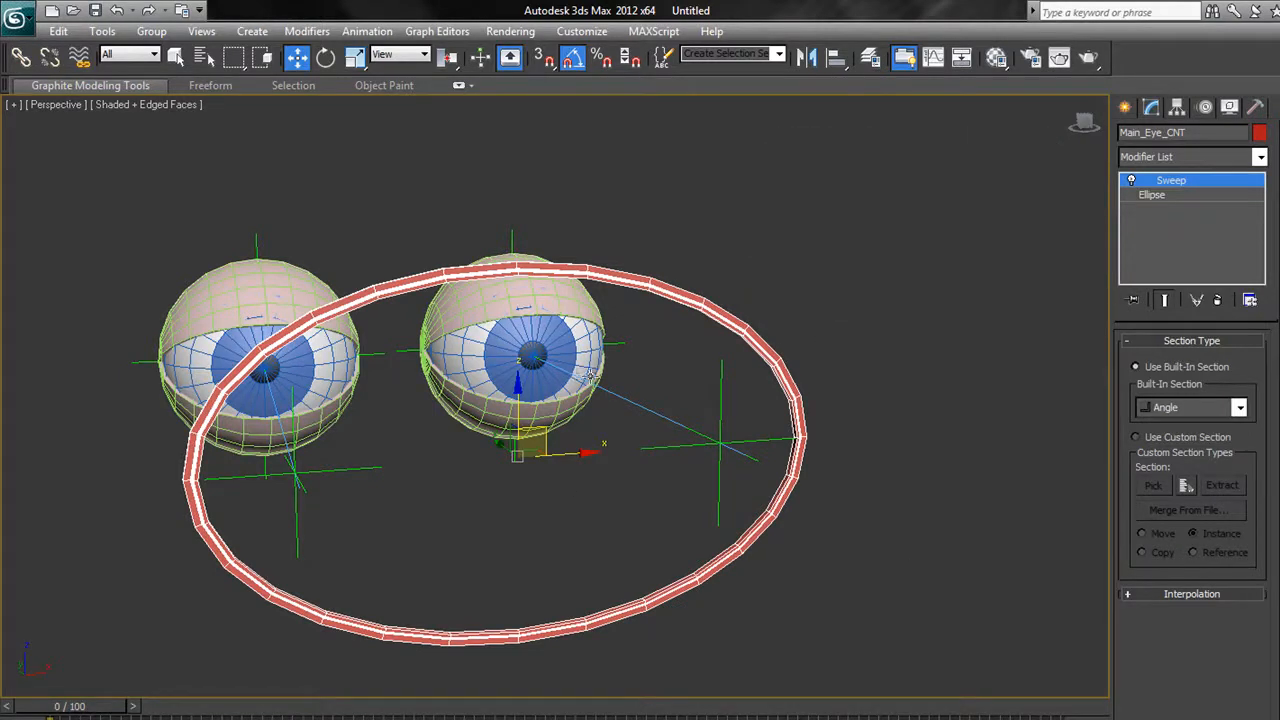
{"action": "mouse_move", "coordinate": [764, 292]}
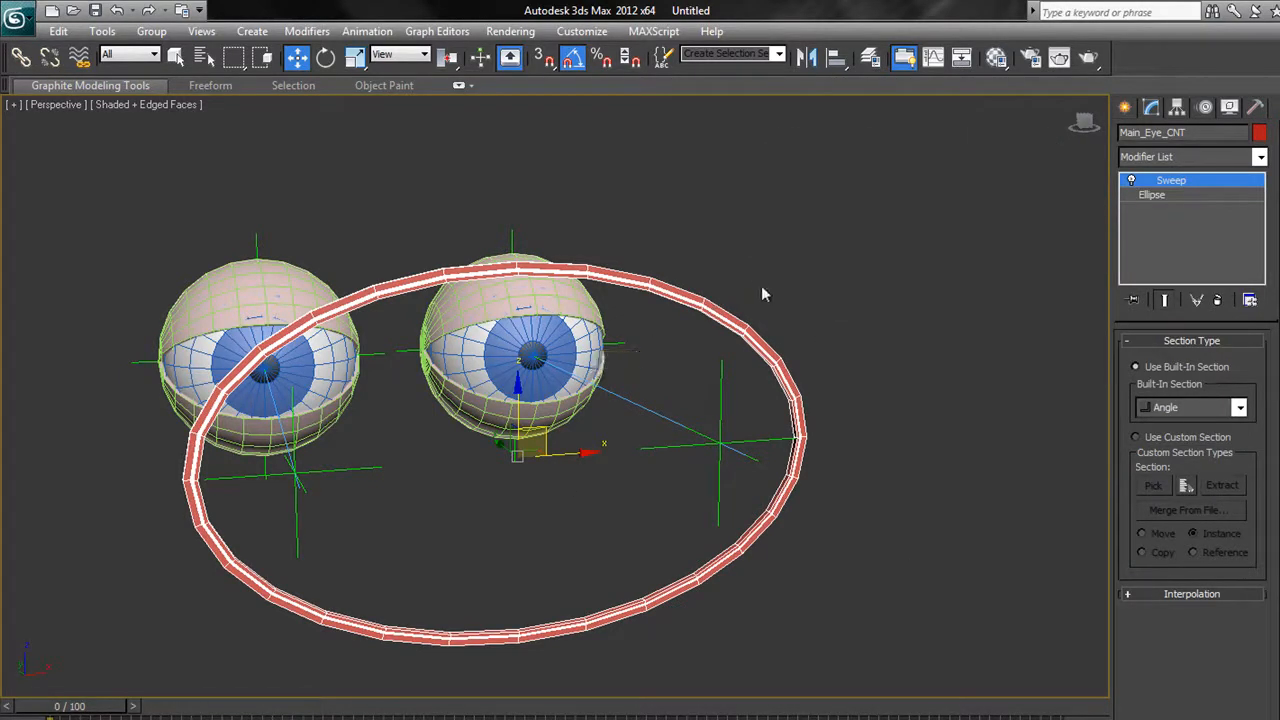
{"action": "mouse_move", "coordinate": [268, 480]}
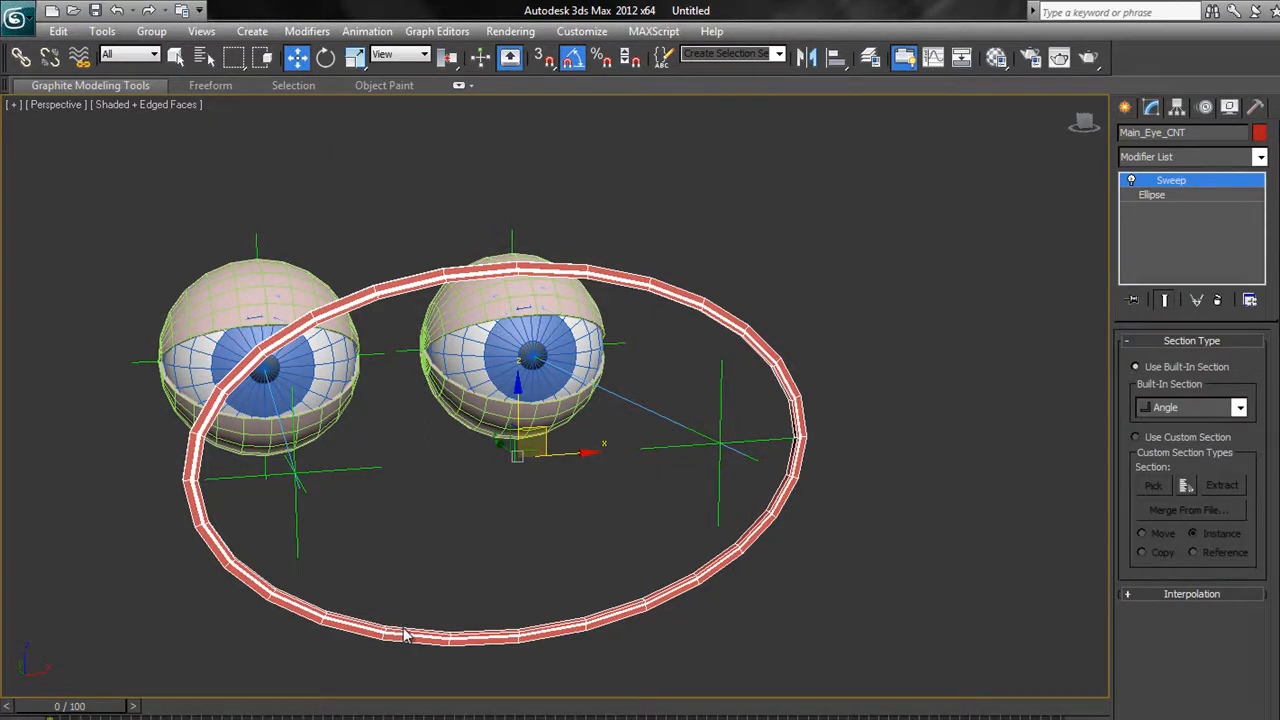
{"action": "mouse_move", "coordinate": [424, 612]}
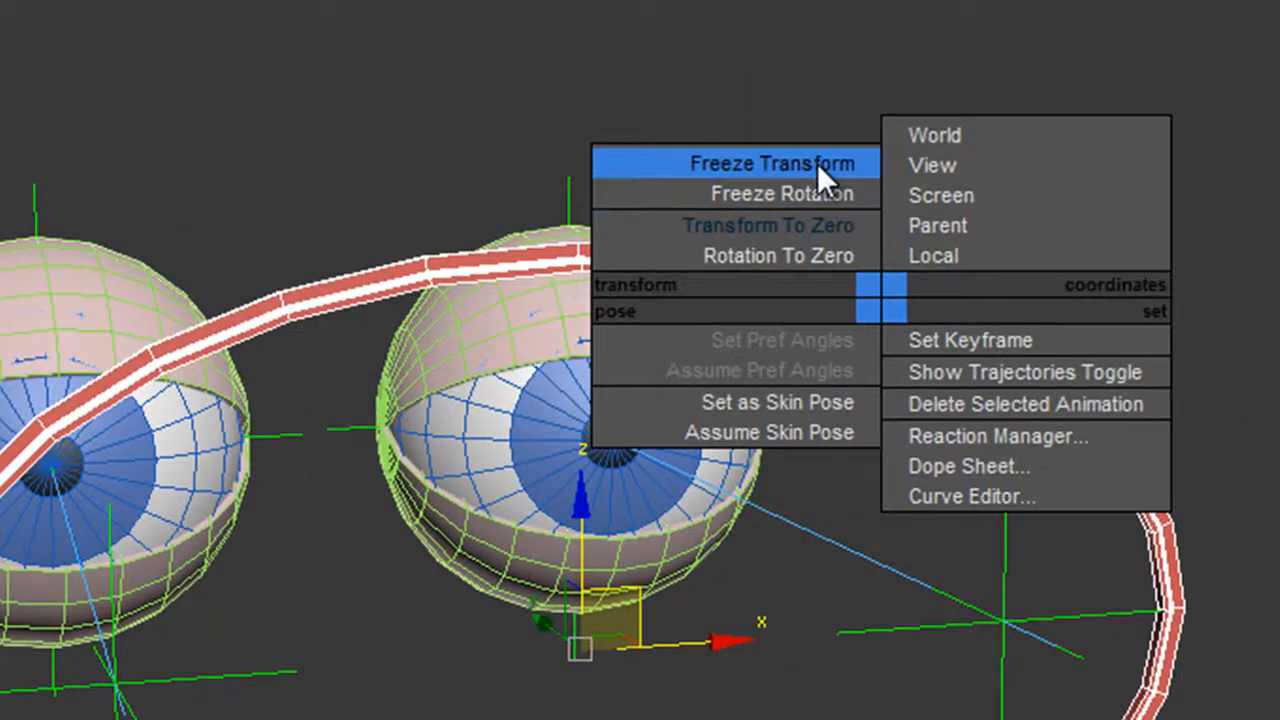
- Freeze the transforms of the eye rig controls, confirming the warning with Yes
{"action": "left_click", "coordinate": [772, 164]}
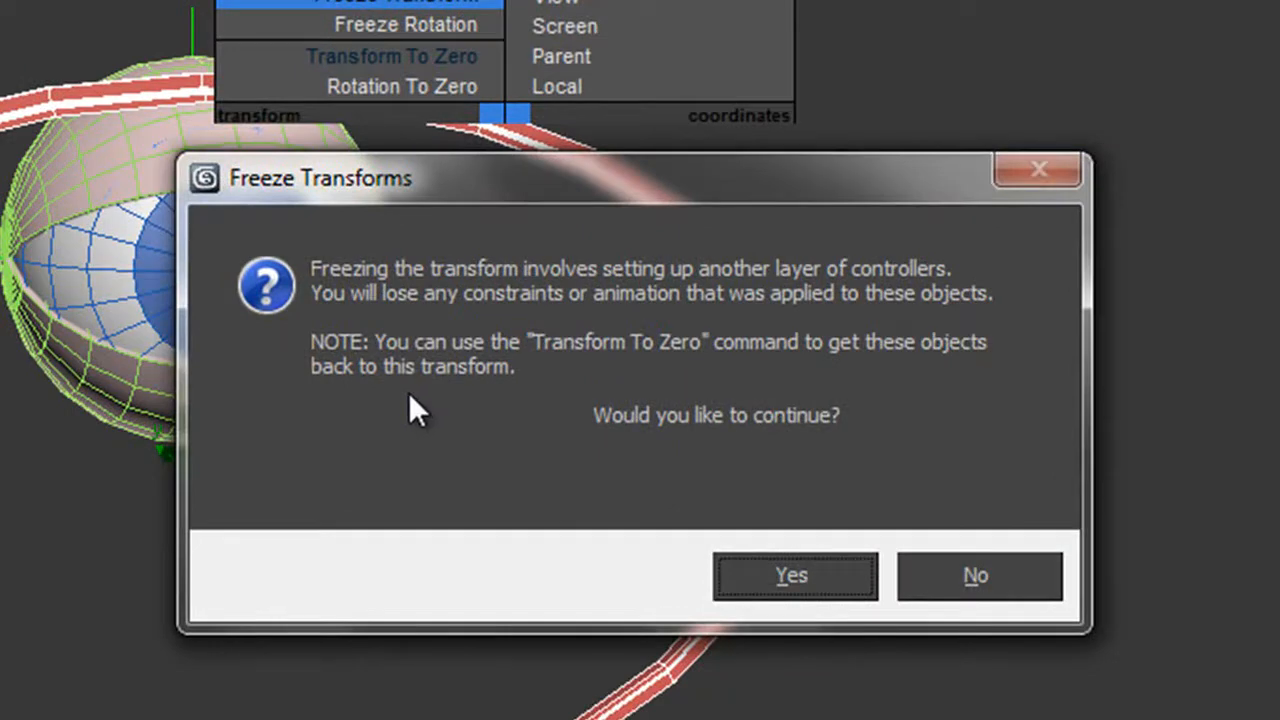
{"action": "mouse_move", "coordinate": [420, 344]}
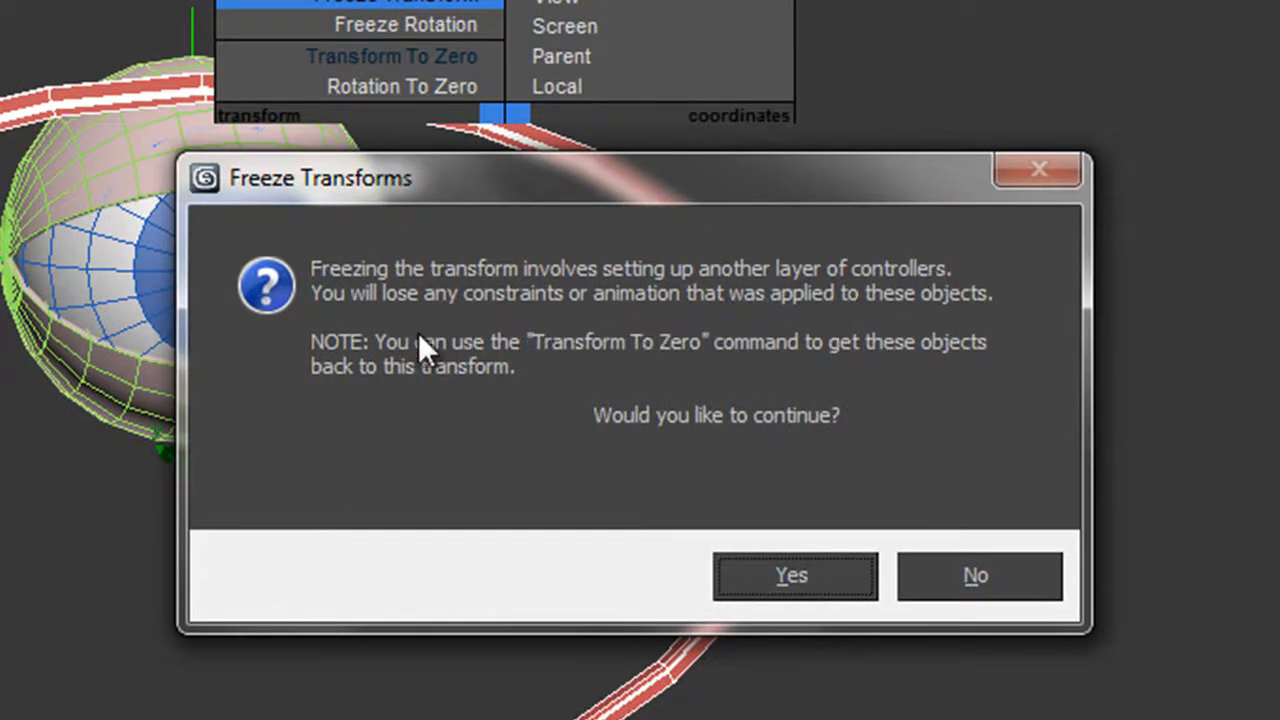
{"action": "mouse_move", "coordinate": [660, 328]}
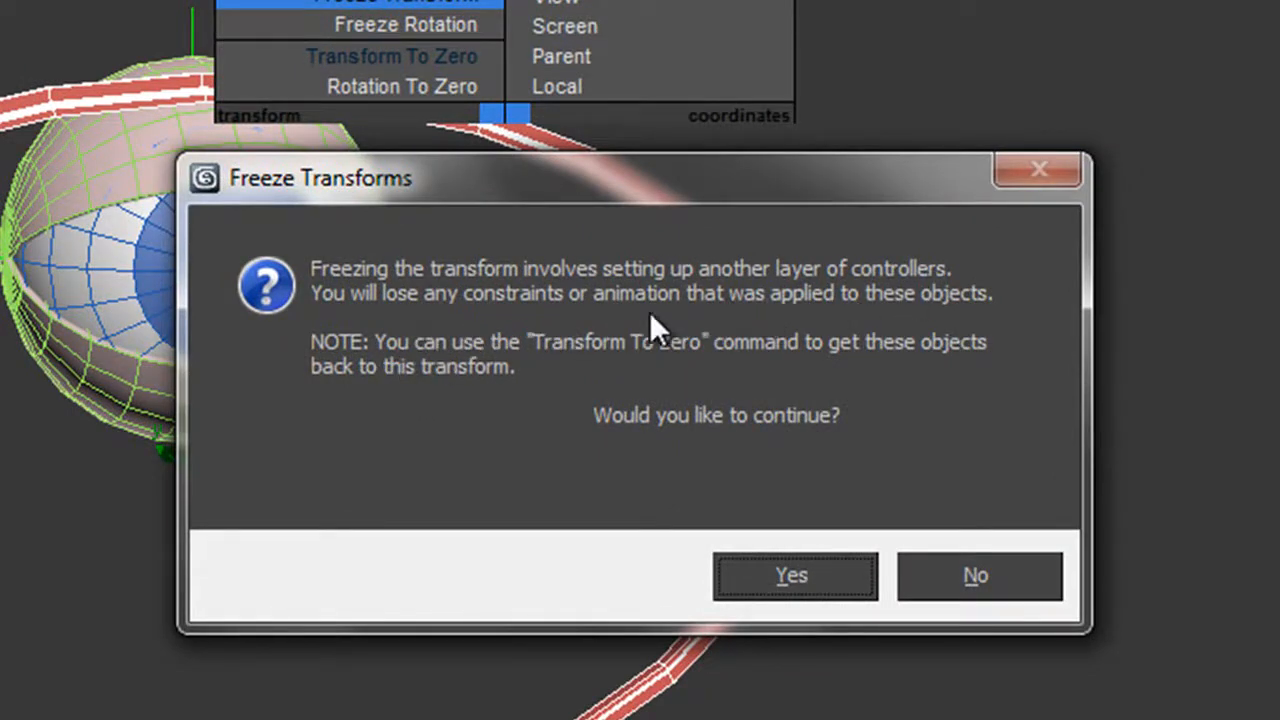
{"action": "mouse_move", "coordinate": [516, 290]}
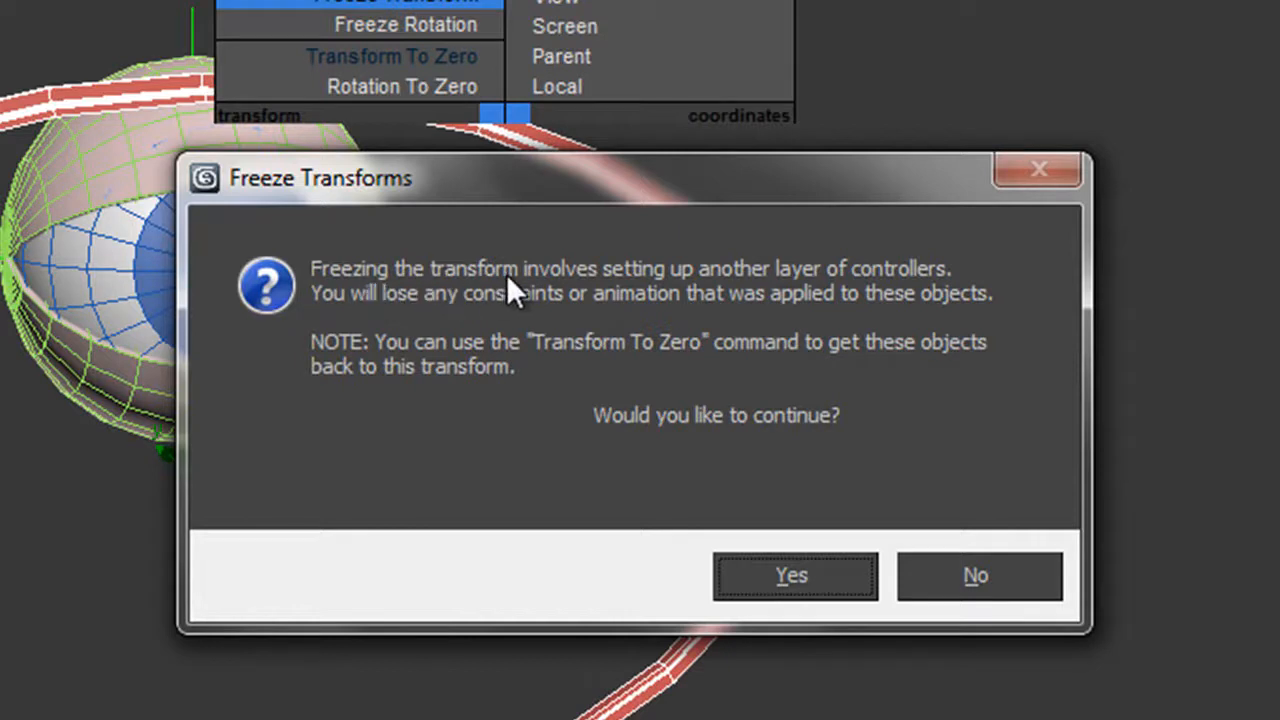
{"action": "mouse_move", "coordinate": [856, 300]}
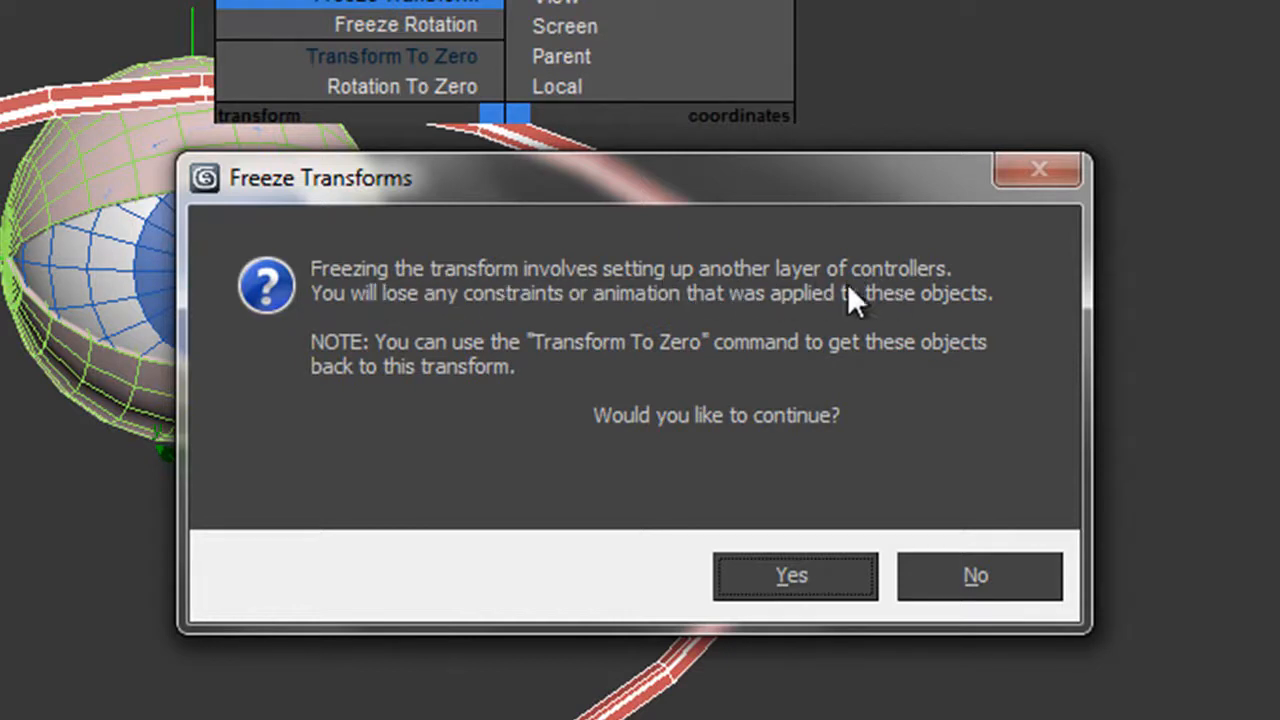
{"action": "mouse_move", "coordinate": [456, 320]}
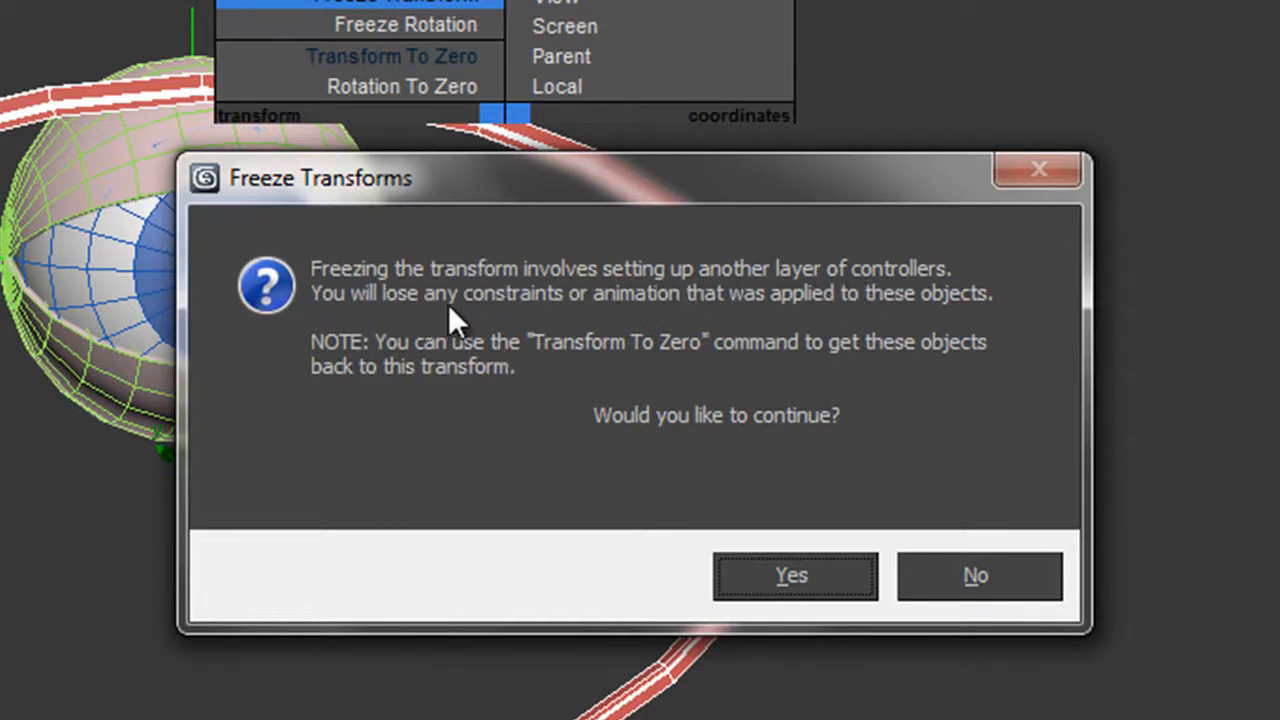
{"action": "mouse_move", "coordinate": [920, 316]}
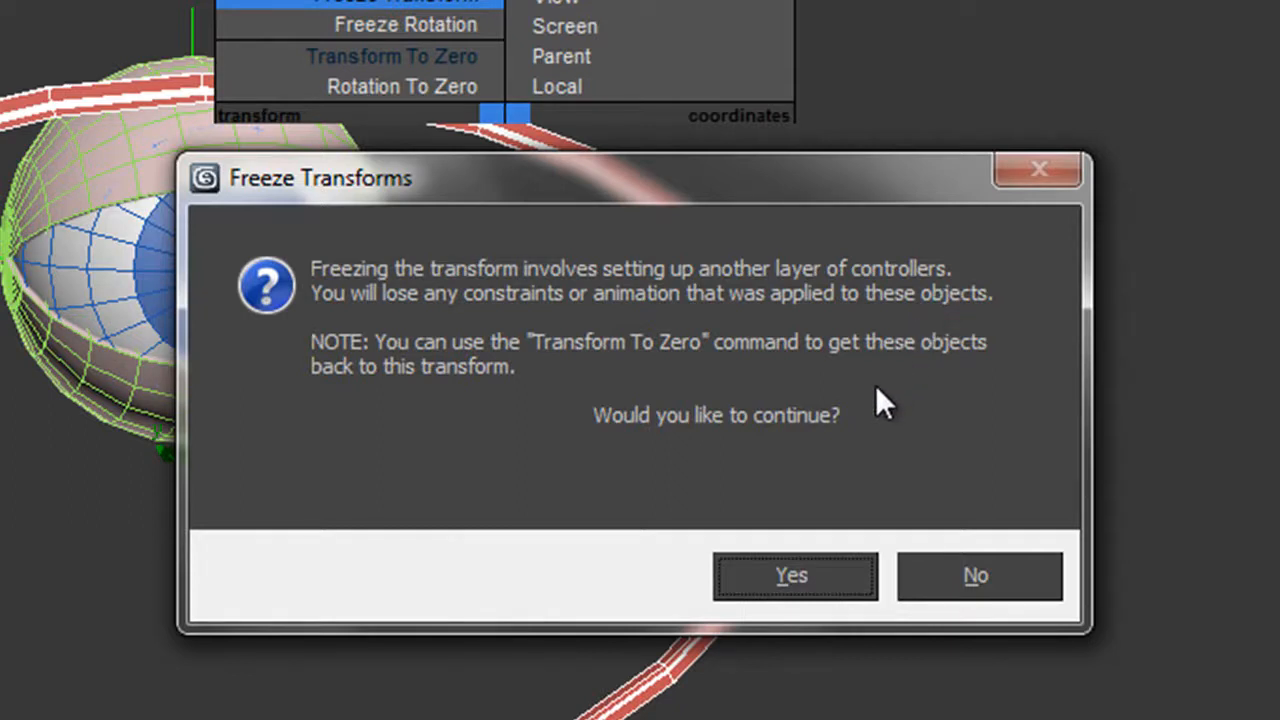
{"action": "mouse_move", "coordinate": [700, 656]}
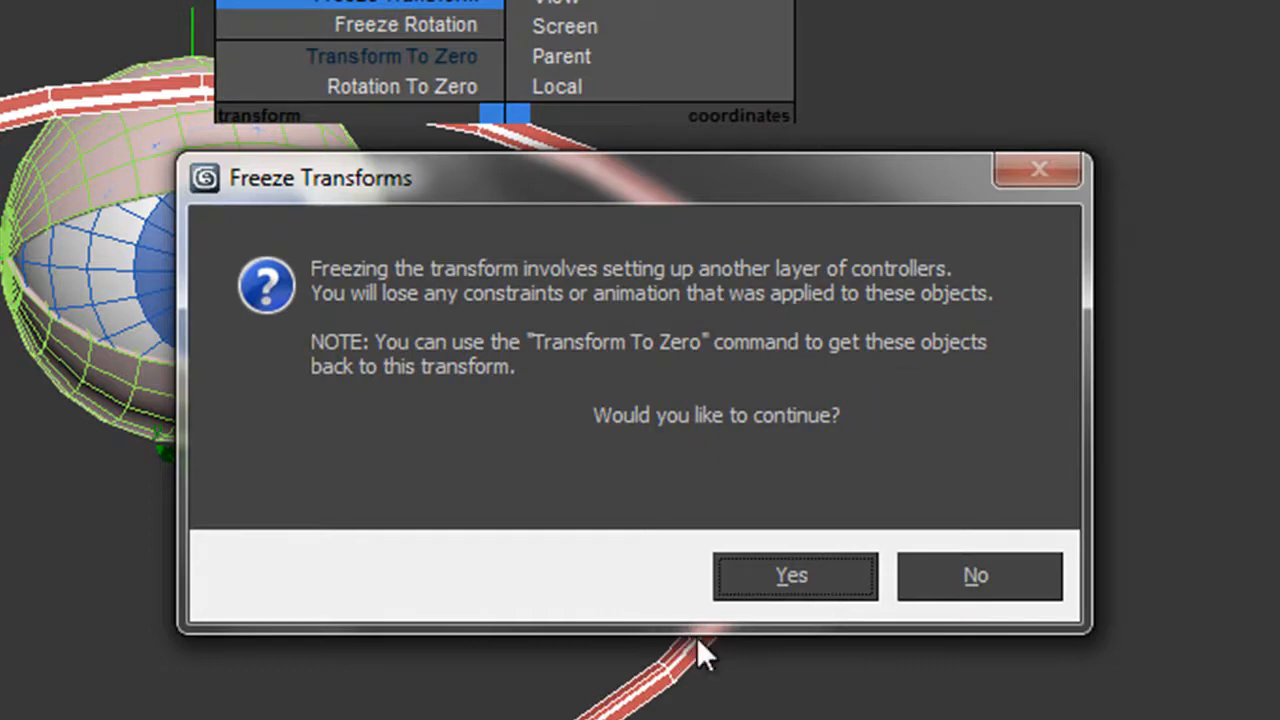
{"action": "left_click", "coordinate": [792, 576]}
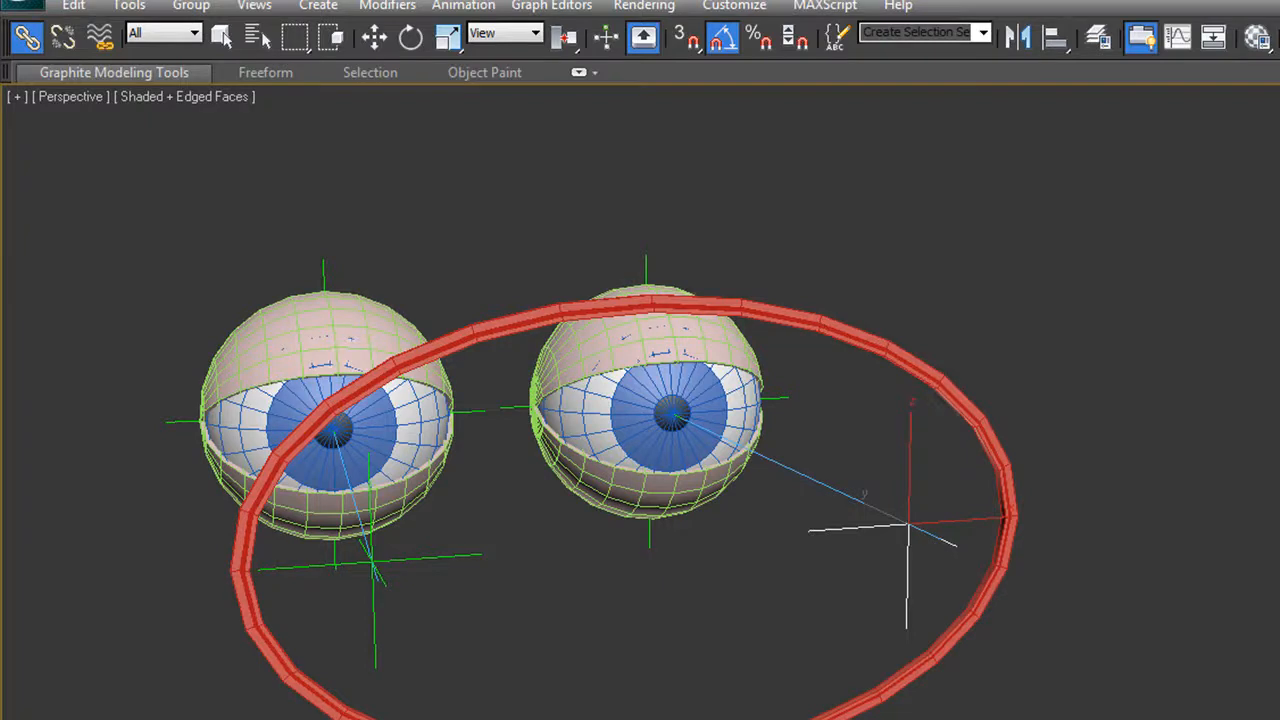
{"action": "mouse_move", "coordinate": [374, 36]}
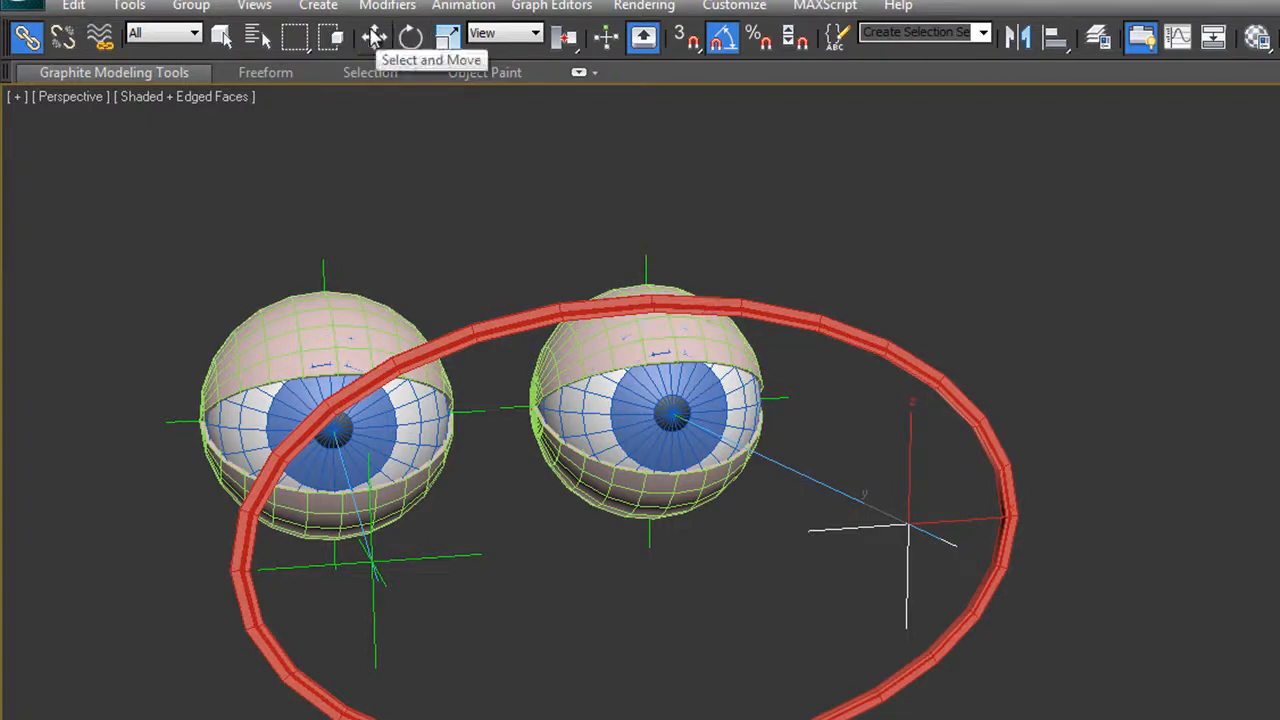
{"action": "left_click", "coordinate": [376, 36]}
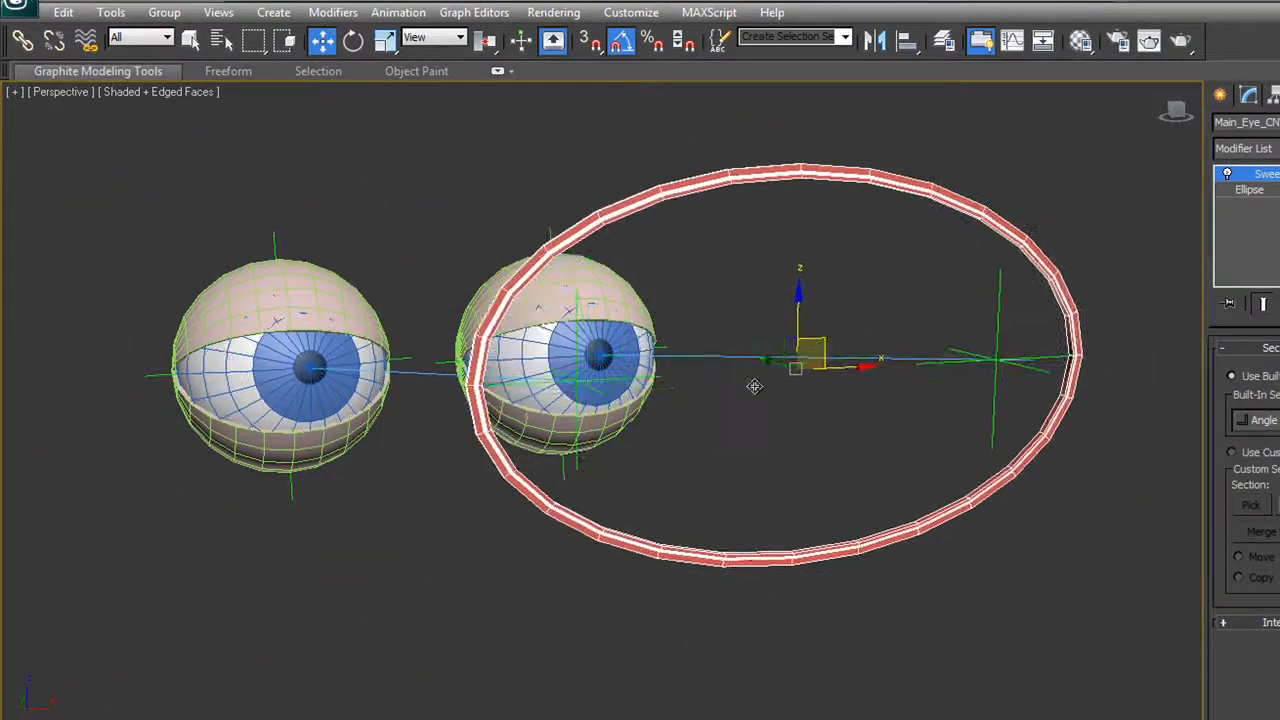
{"action": "mouse_move", "coordinate": [1188, 40]}
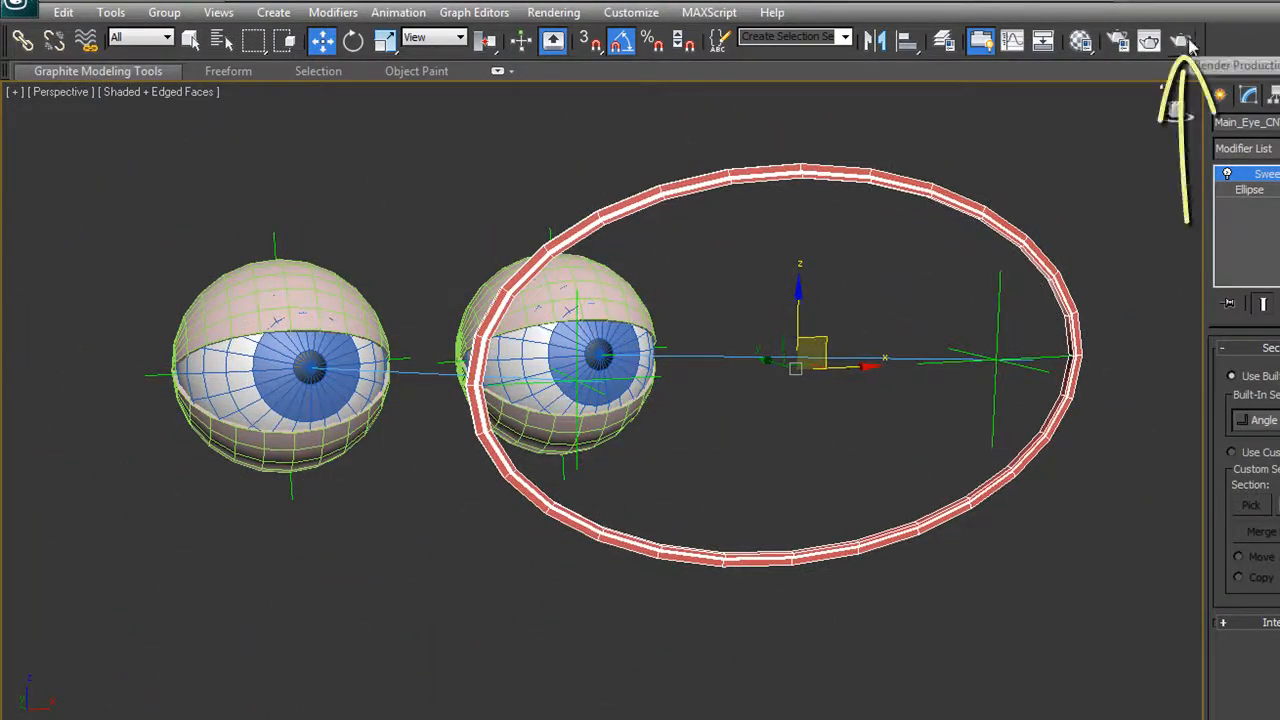
{"action": "left_click", "coordinate": [1148, 40]}
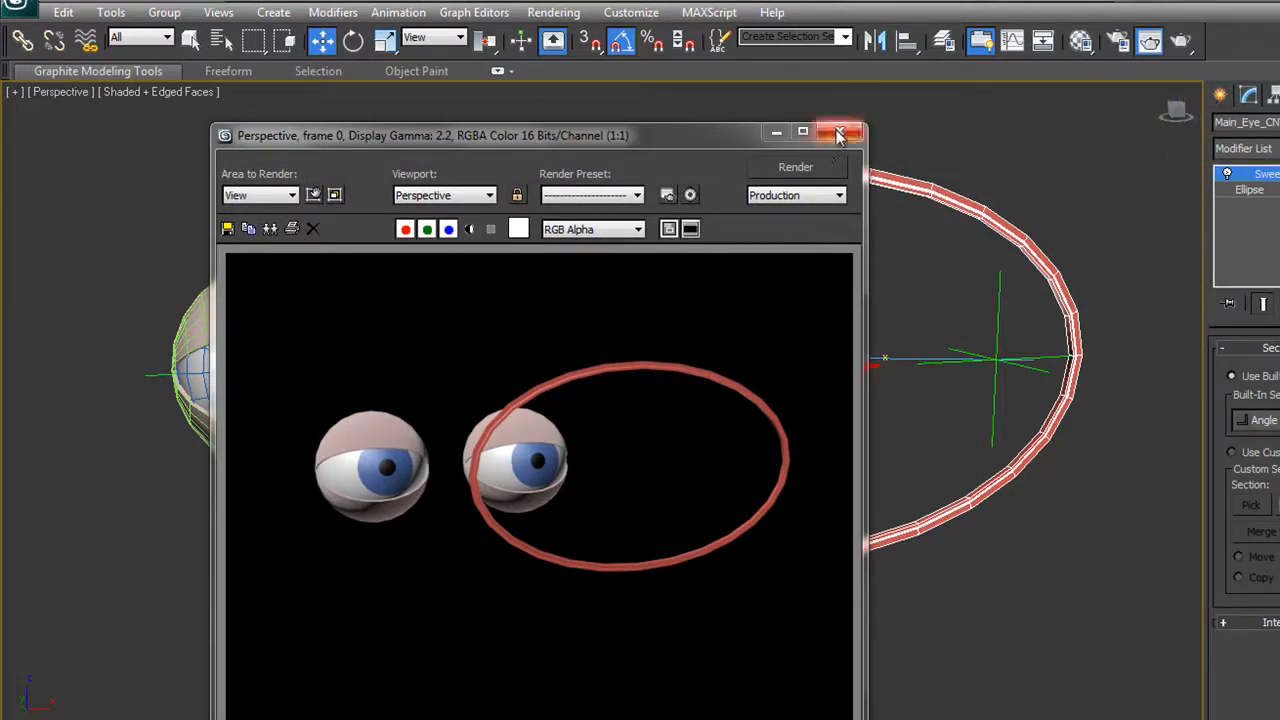
{"action": "left_click", "coordinate": [840, 132]}
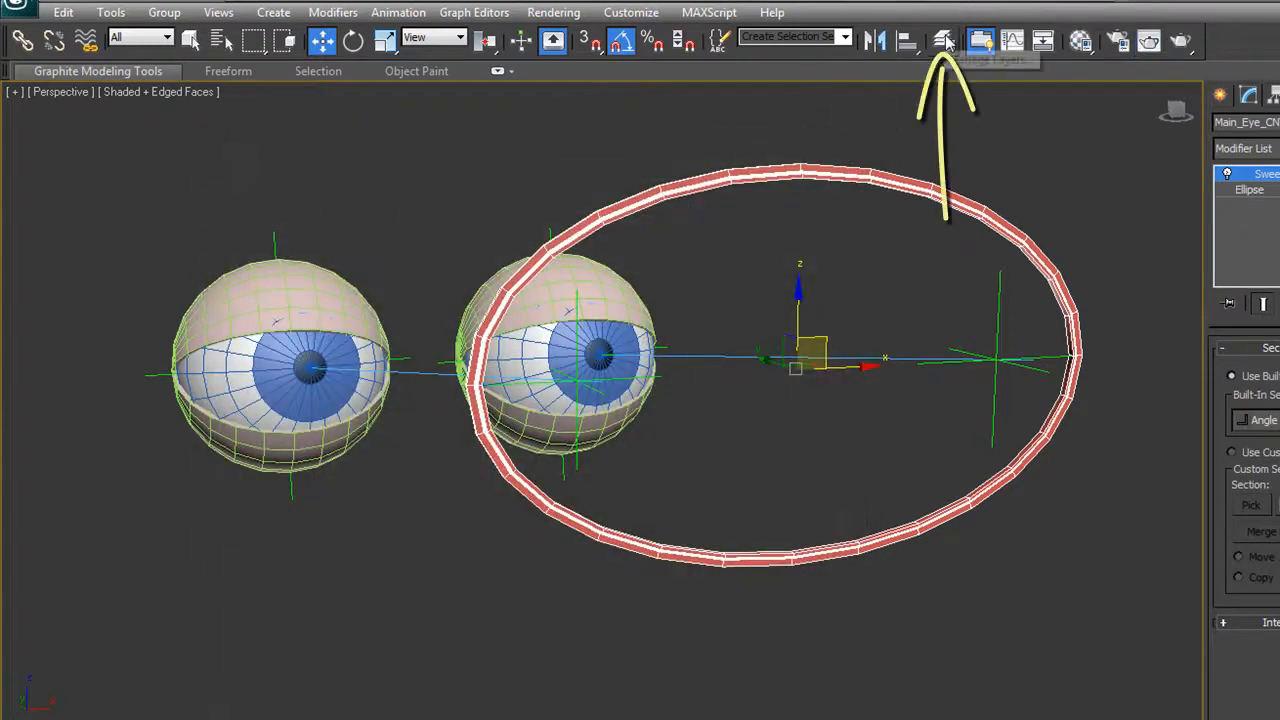
- Turn off rendering for Main_Eye_CNT in the Layer Manager and verify with a test render
{"action": "left_click", "coordinate": [944, 40]}
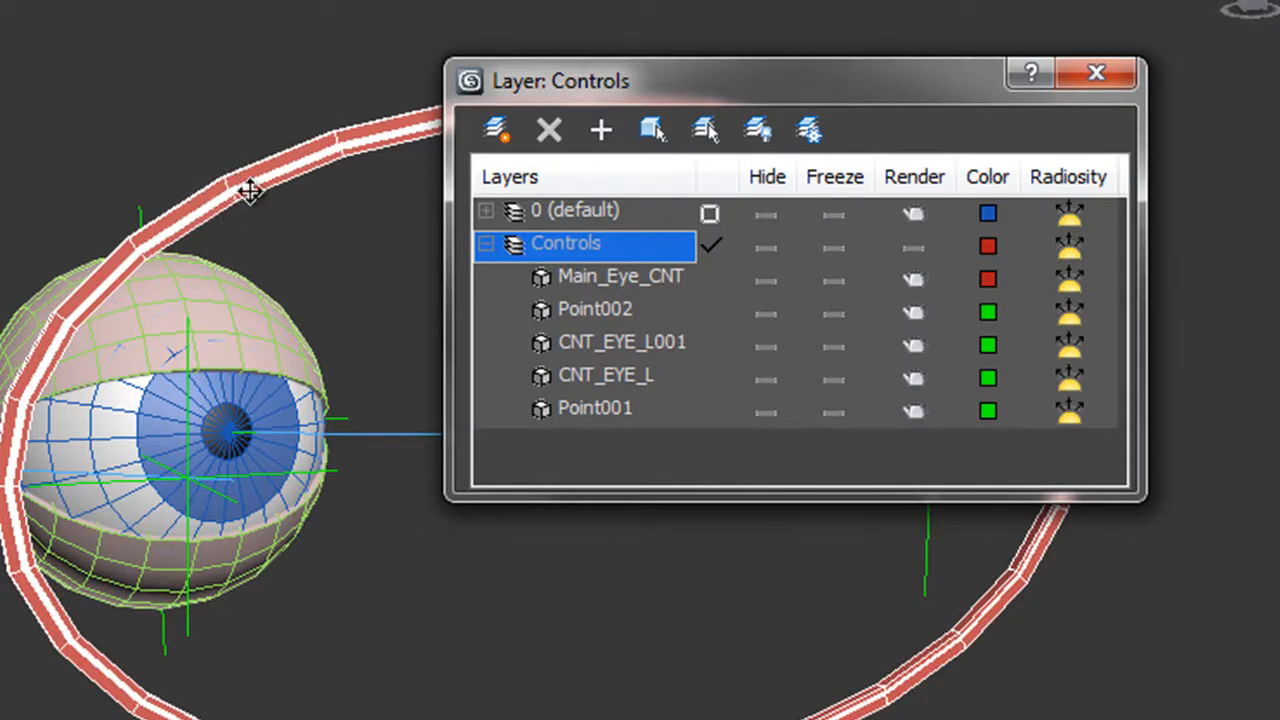
{"action": "mouse_move", "coordinate": [302, 168]}
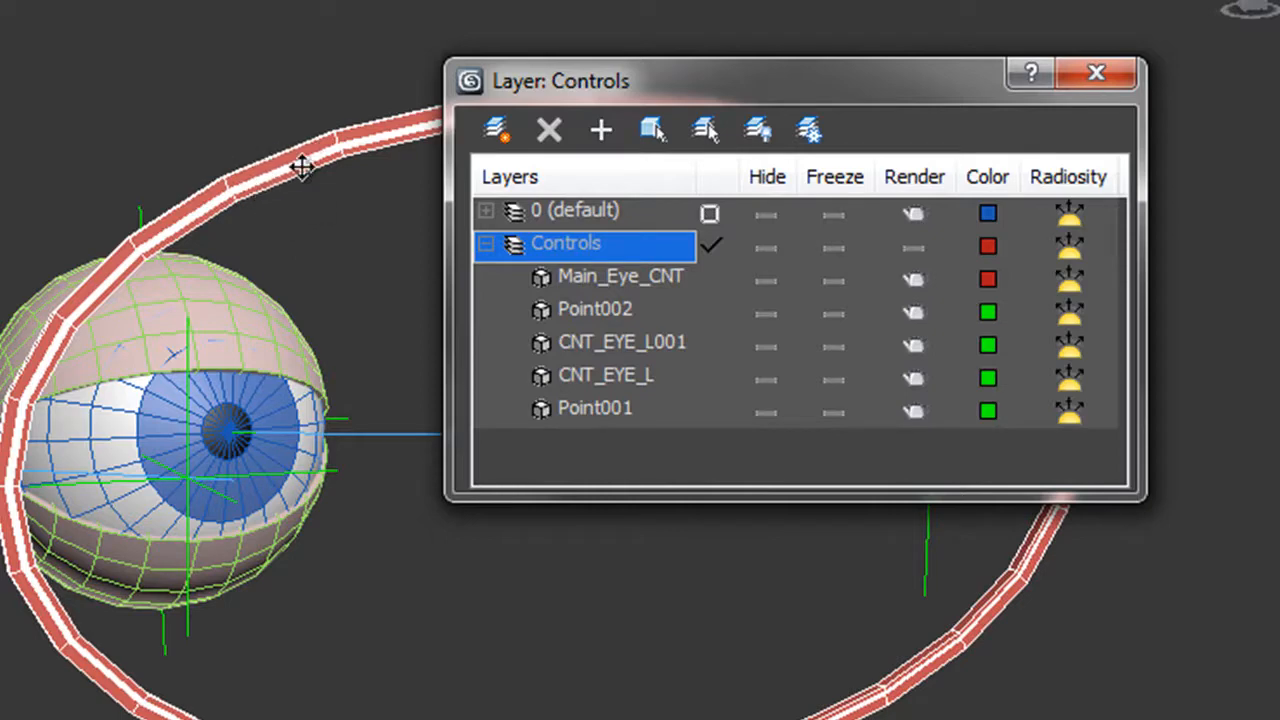
{"action": "mouse_move", "coordinate": [660, 304]}
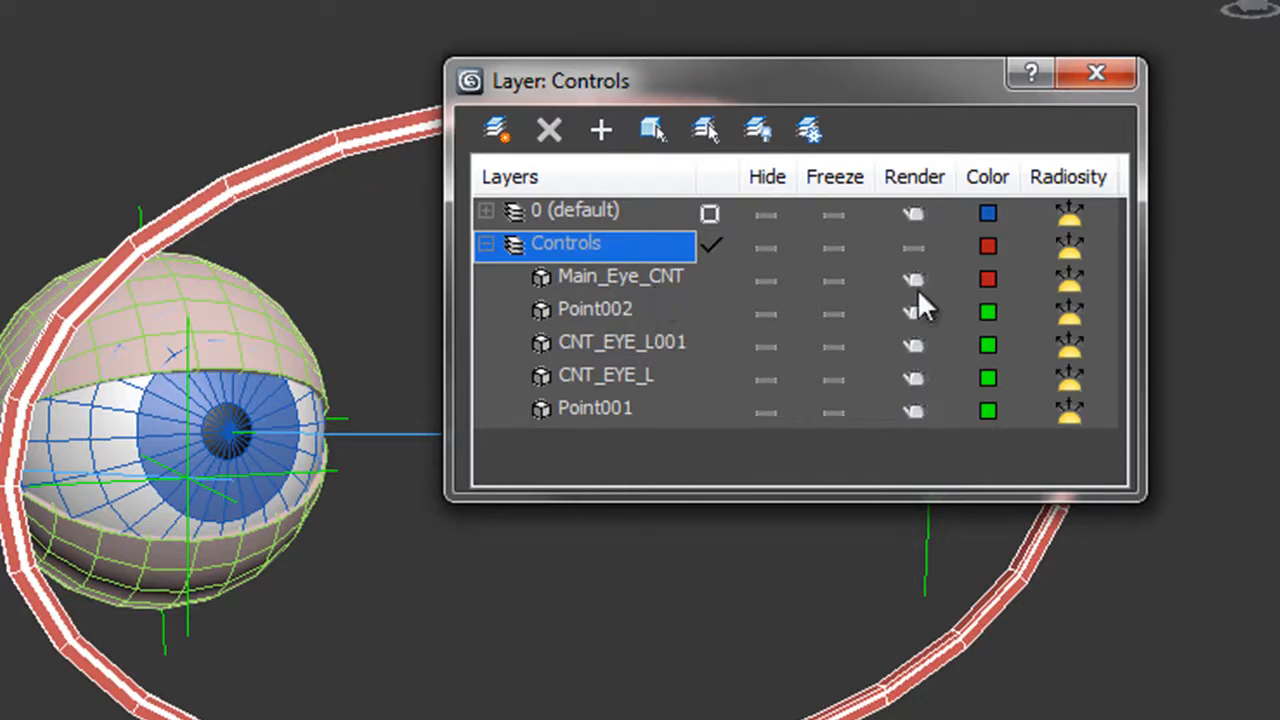
{"action": "left_click", "coordinate": [620, 276]}
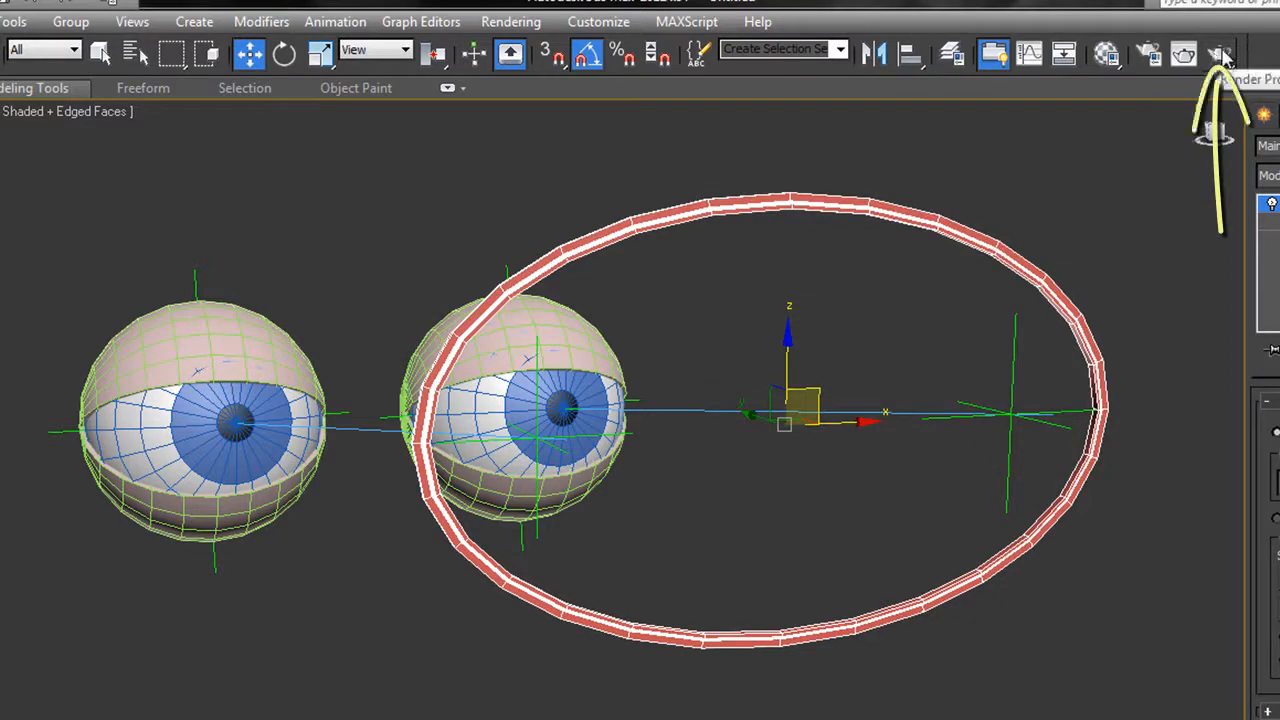
{"action": "left_click", "coordinate": [1184, 56]}
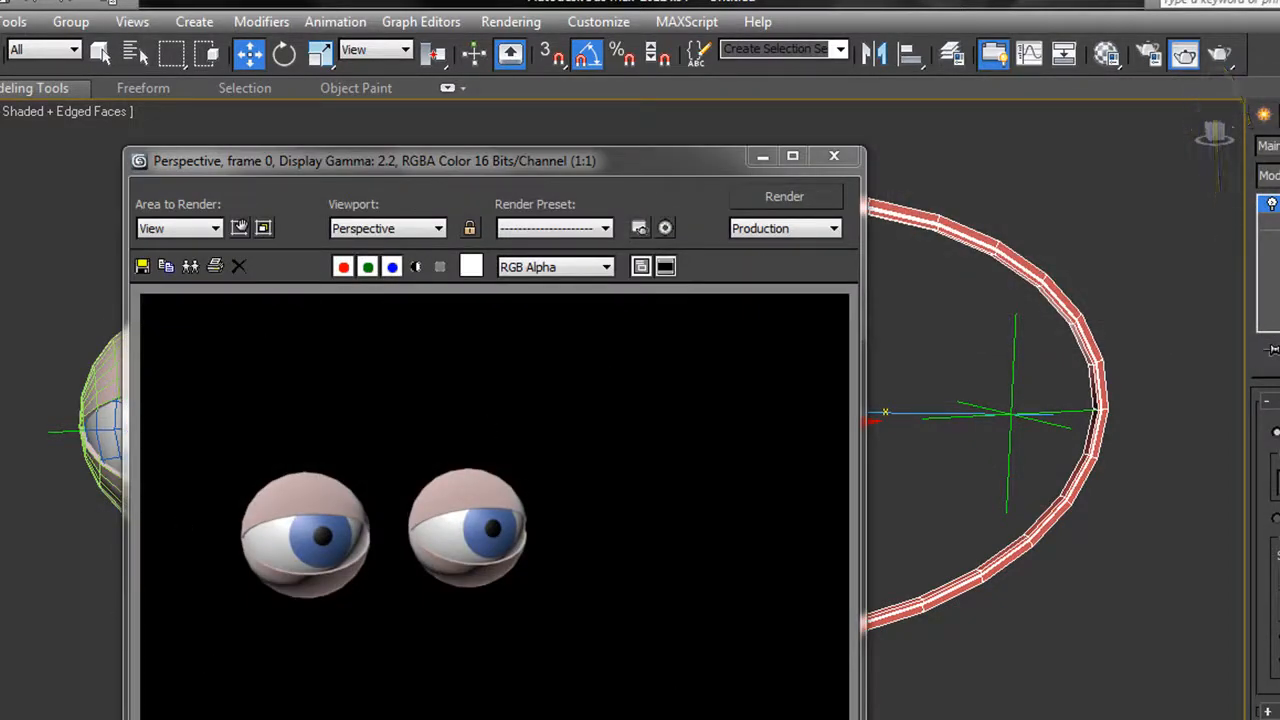
{"action": "left_click", "coordinate": [832, 156]}
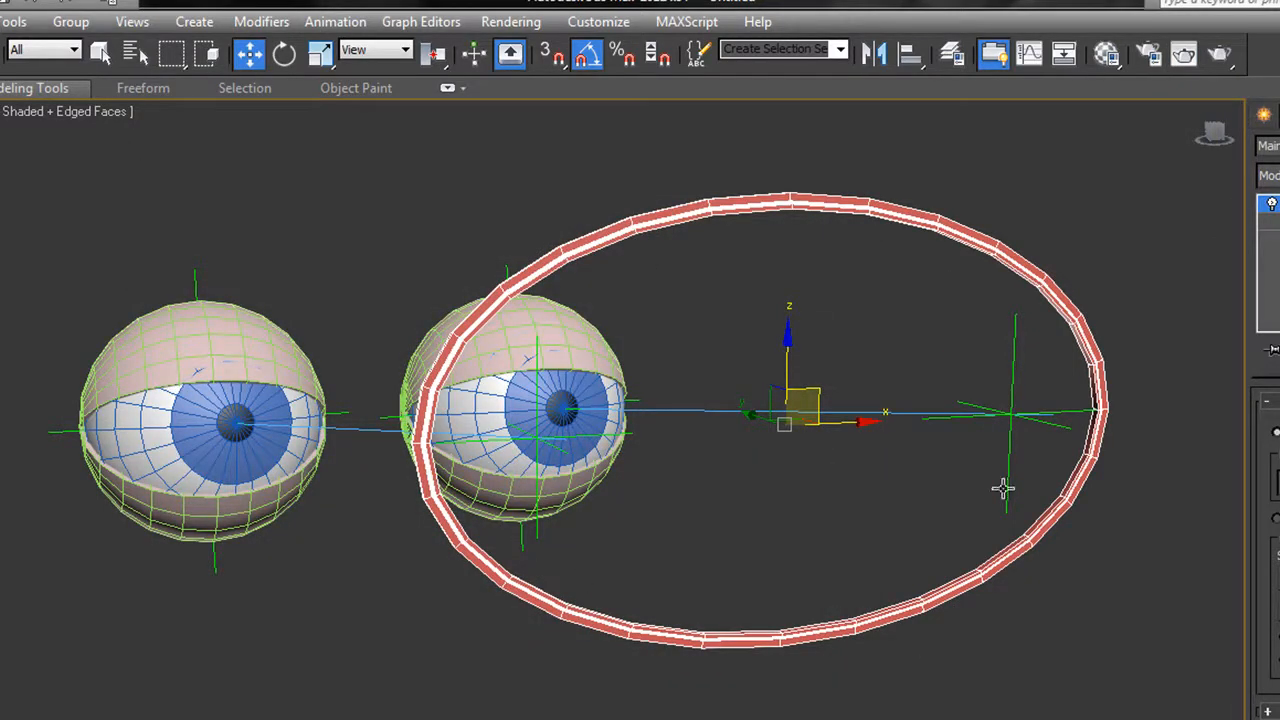
{"action": "mouse_move", "coordinate": [1004, 348]}
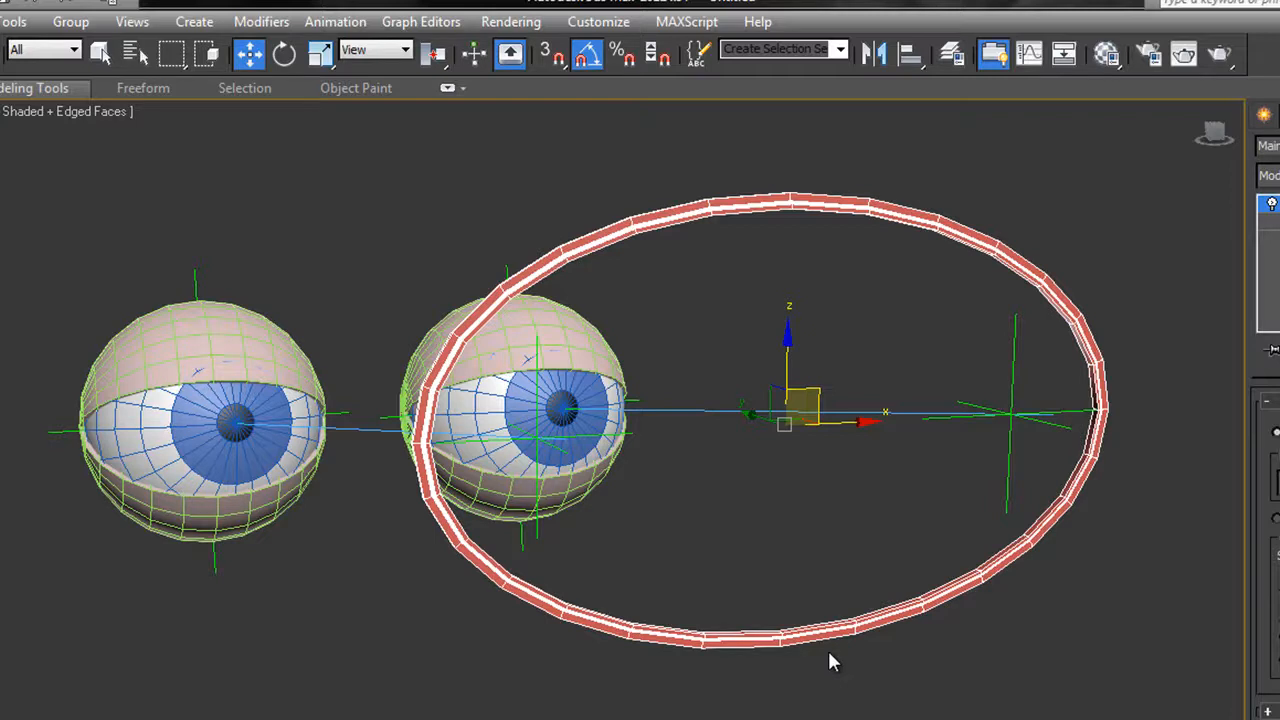
{"action": "mouse_move", "coordinate": [228, 356]}
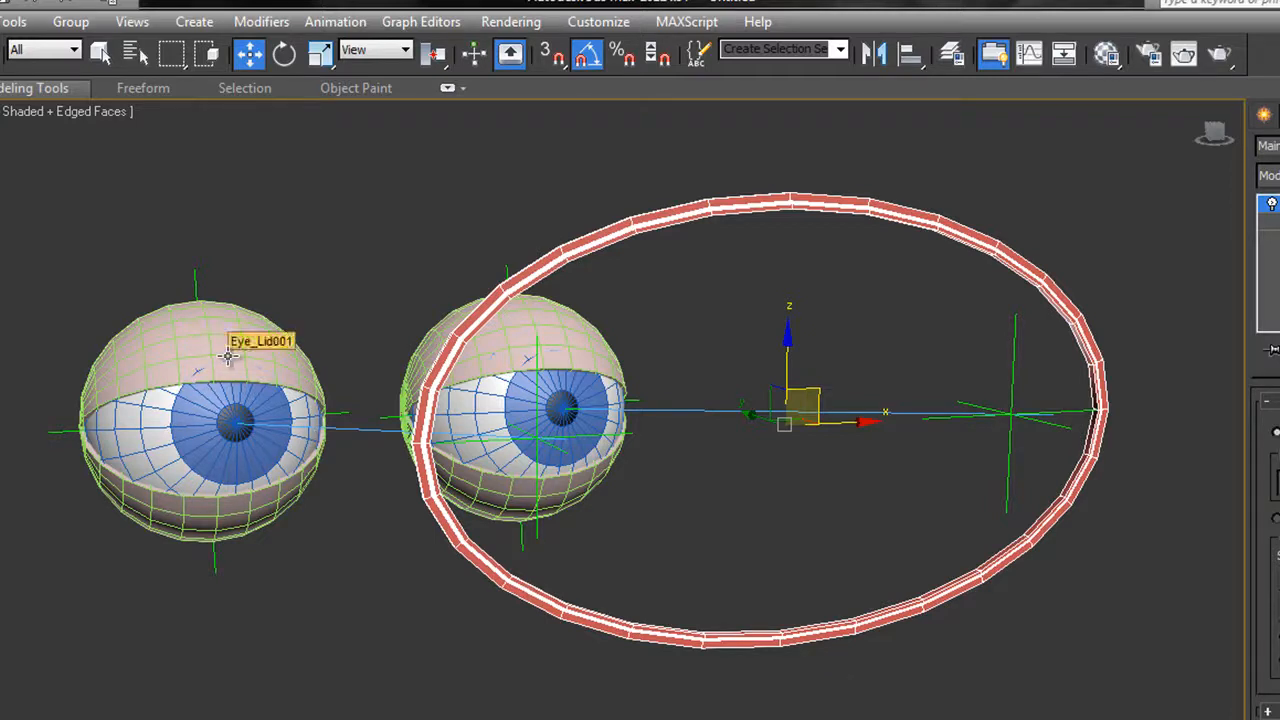
{"action": "mouse_move", "coordinate": [230, 504]}
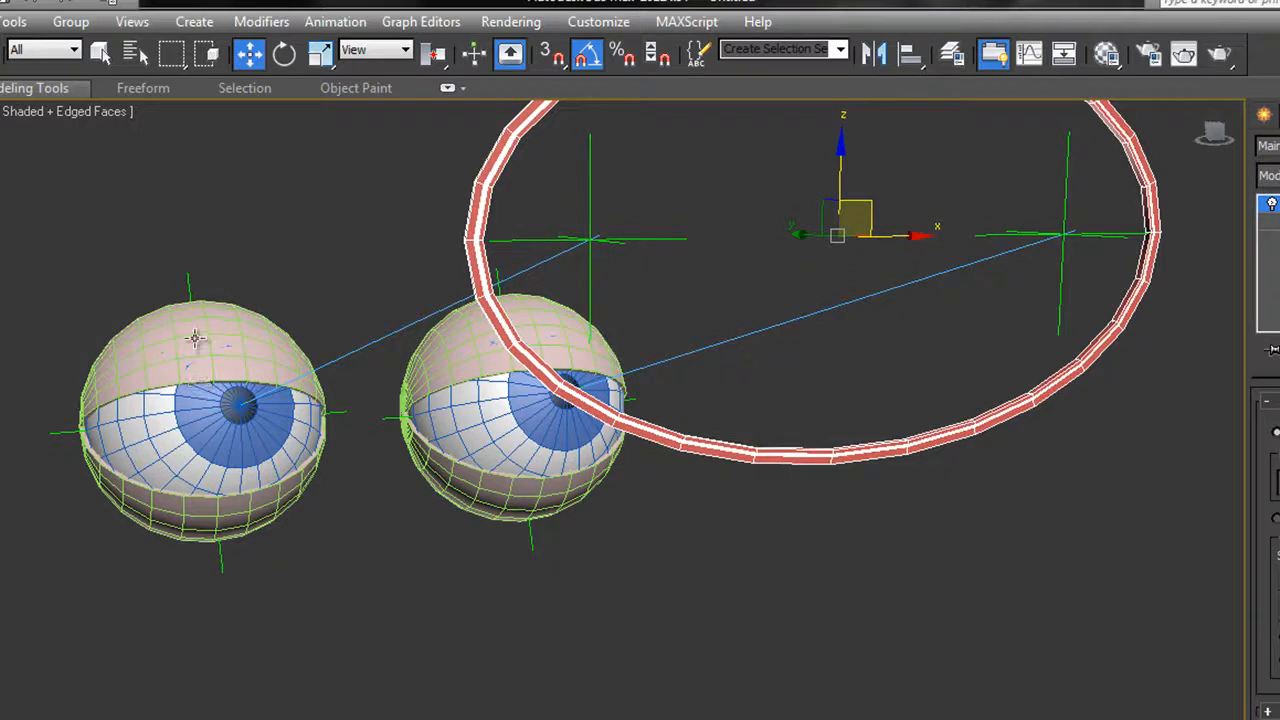
{"action": "mouse_move", "coordinate": [228, 472]}
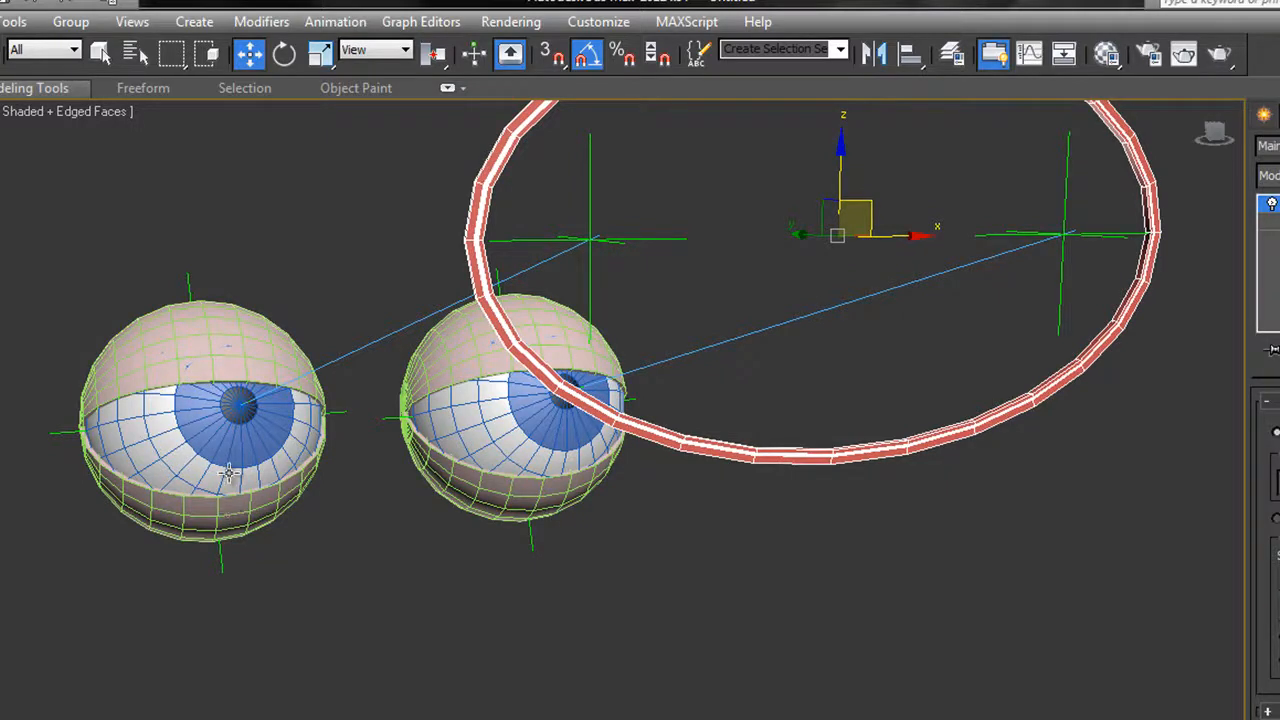
{"action": "mouse_move", "coordinate": [216, 370]}
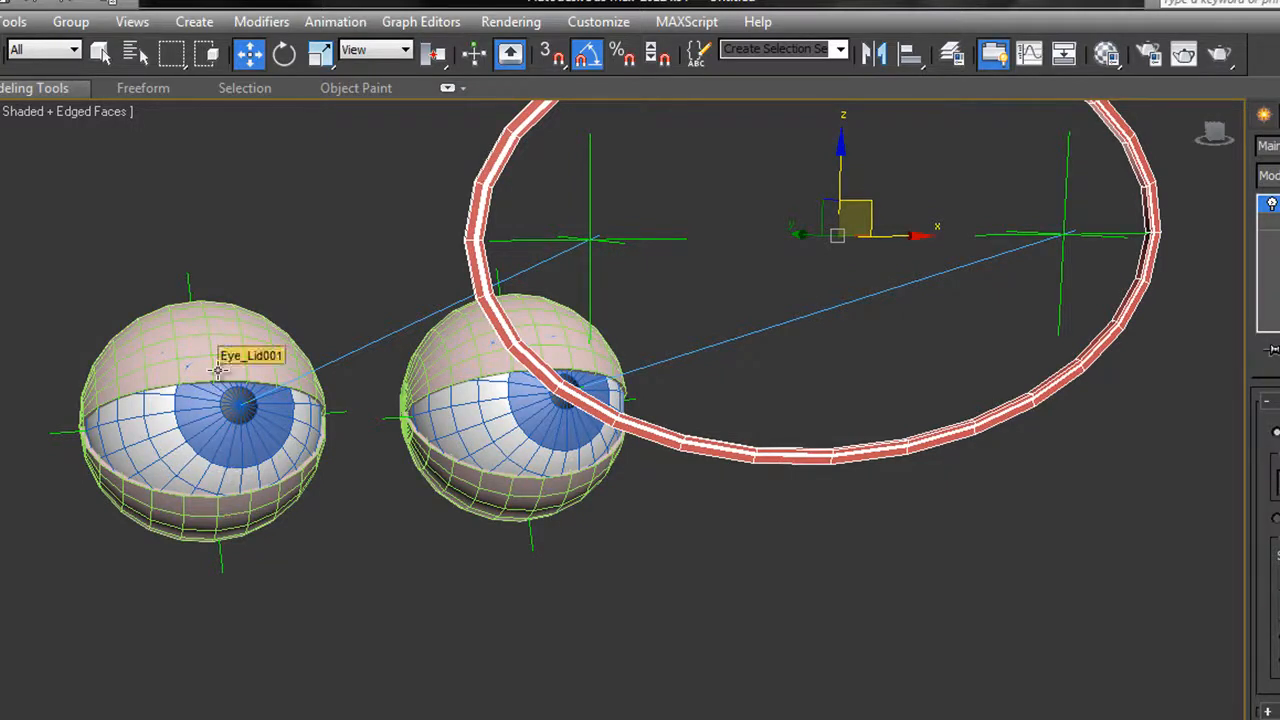
{"action": "mouse_move", "coordinate": [322, 668]}
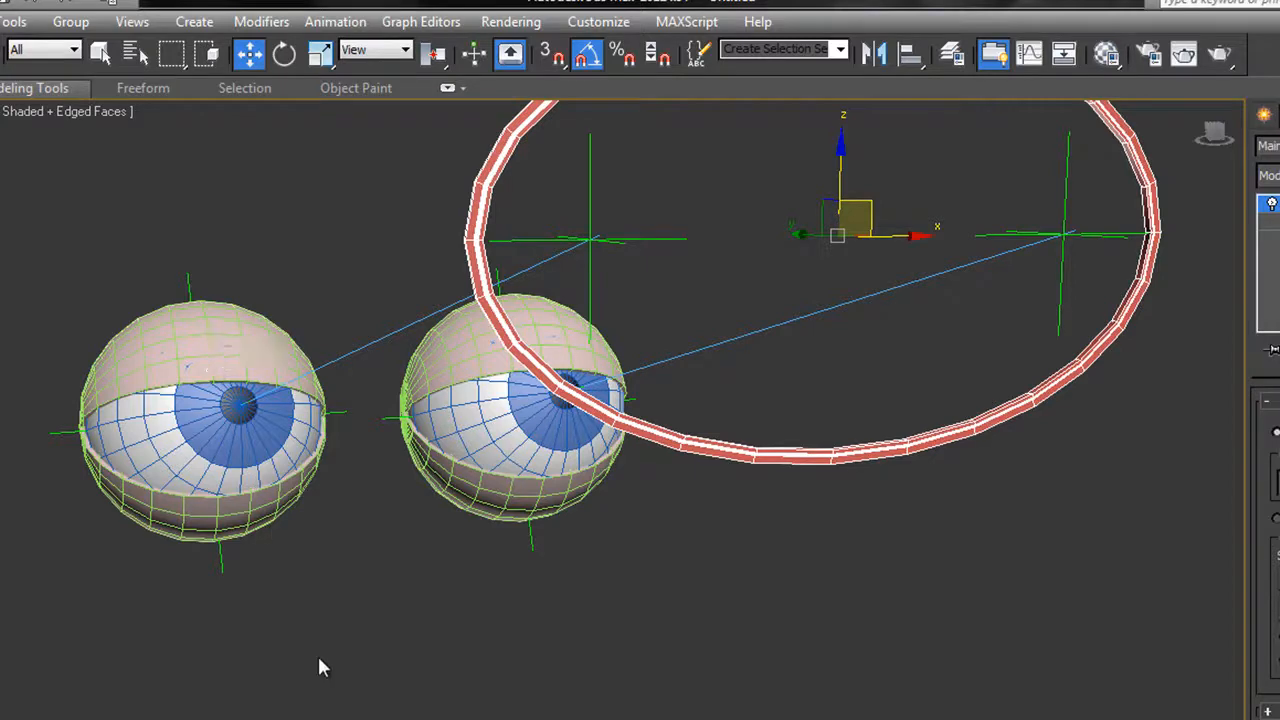